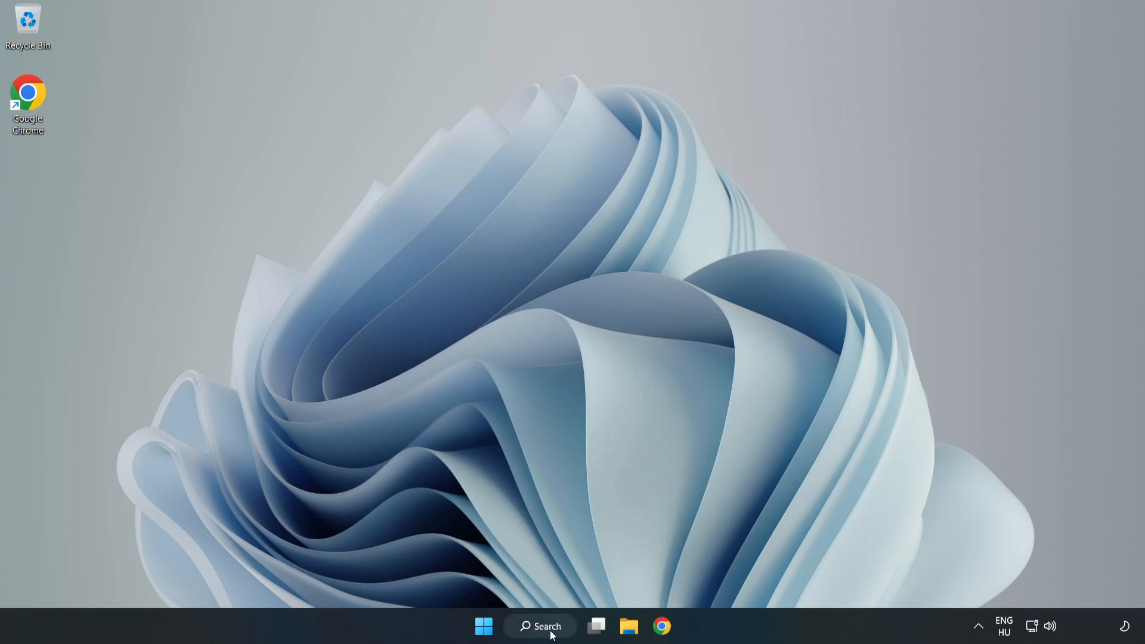
# Switch the power plan to High performance in Power Options and close the window.
pyautogui.click(539, 626)
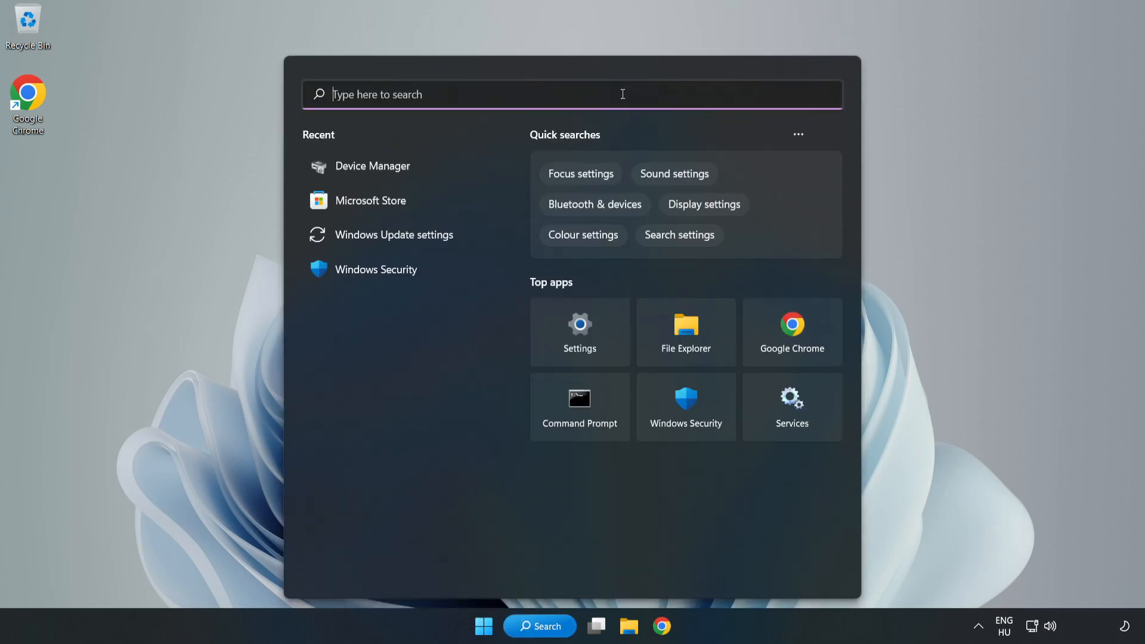
pyautogui.write('edit power plan')
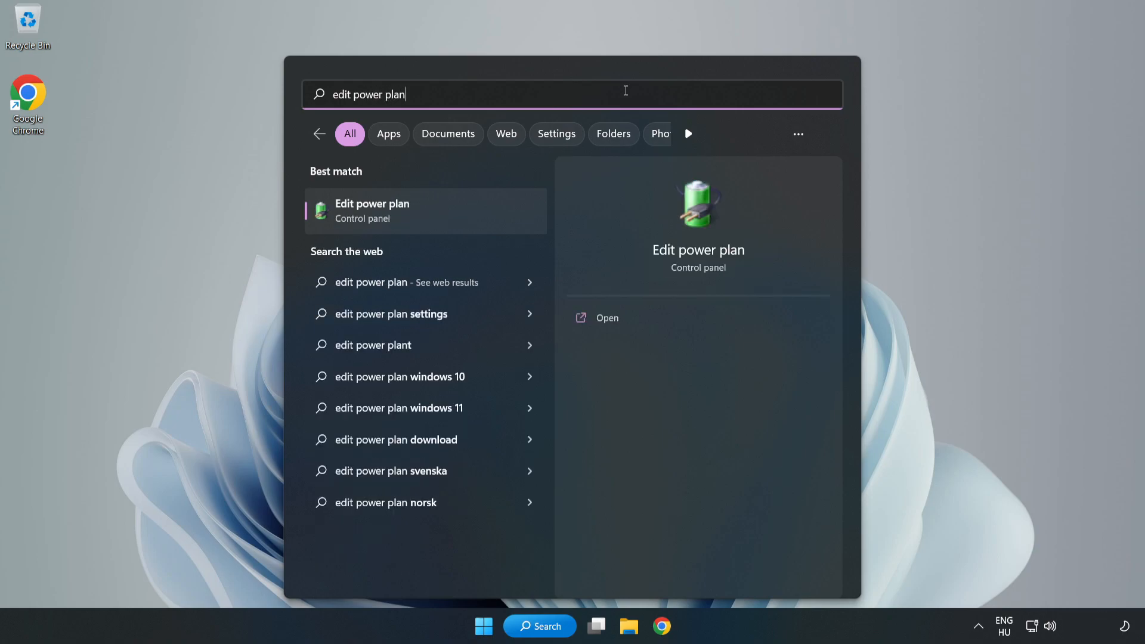
pyautogui.moveTo(432, 217)
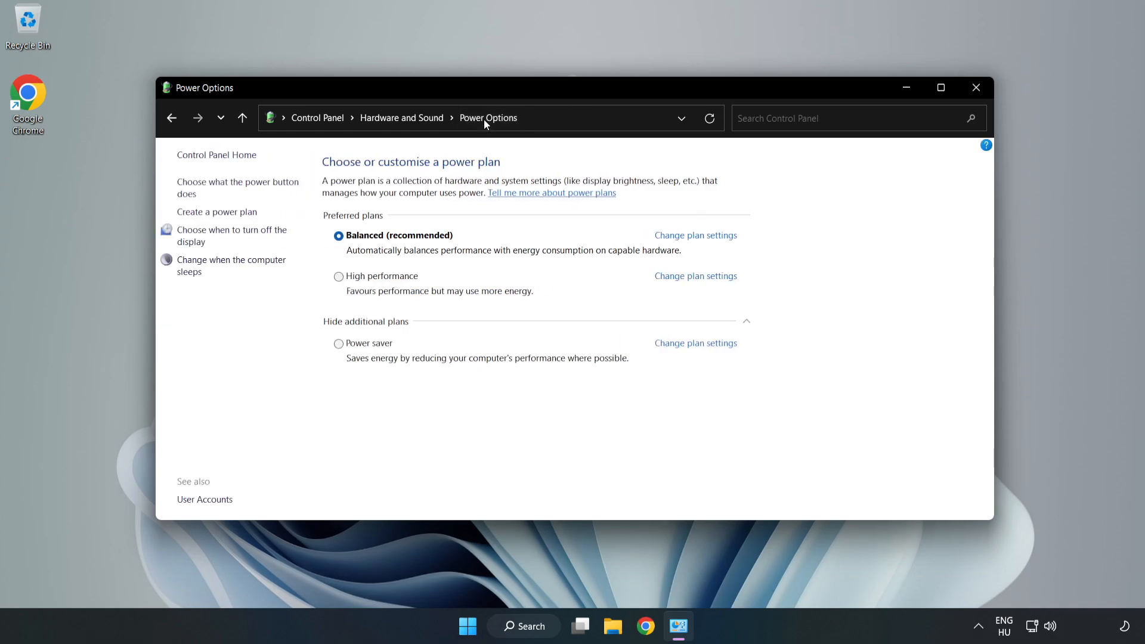
pyautogui.moveTo(388, 282)
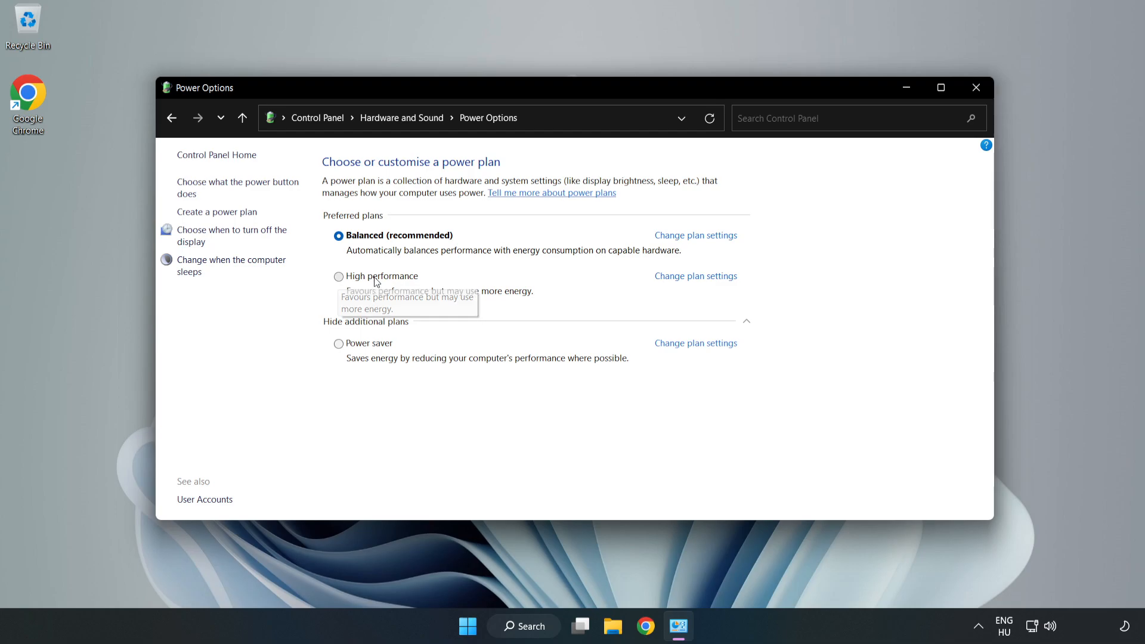
pyautogui.click(338, 275)
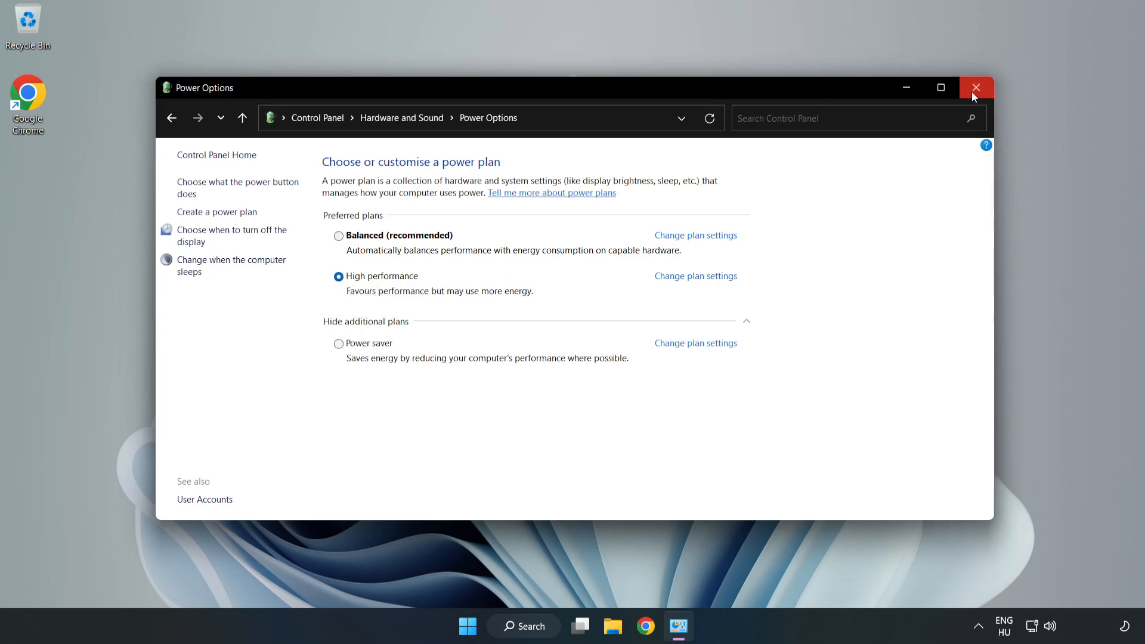
pyautogui.click(977, 87)
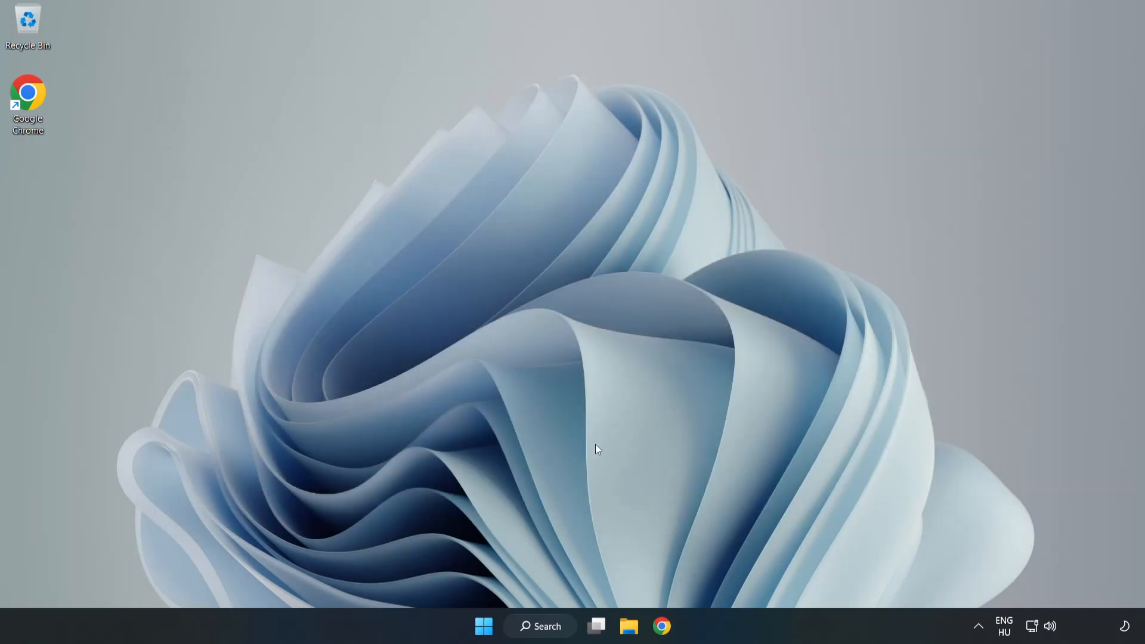
# Launch Device Manager and locate the VMware SVGA 3D adapter under Display adapters.
pyautogui.click(539, 626)
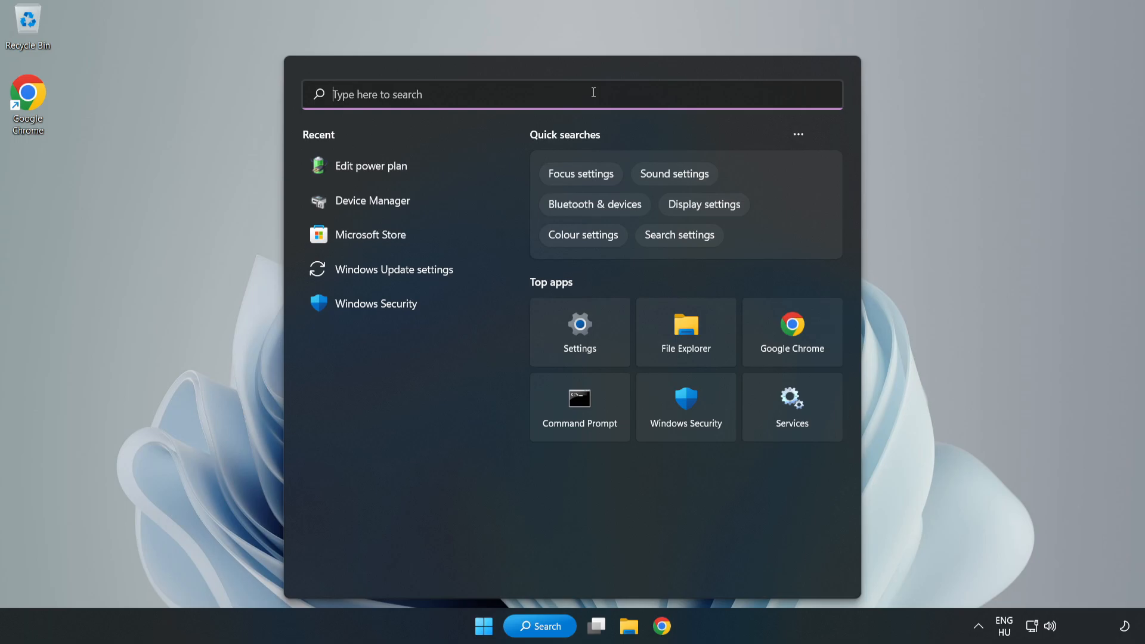
pyautogui.write('device manager')
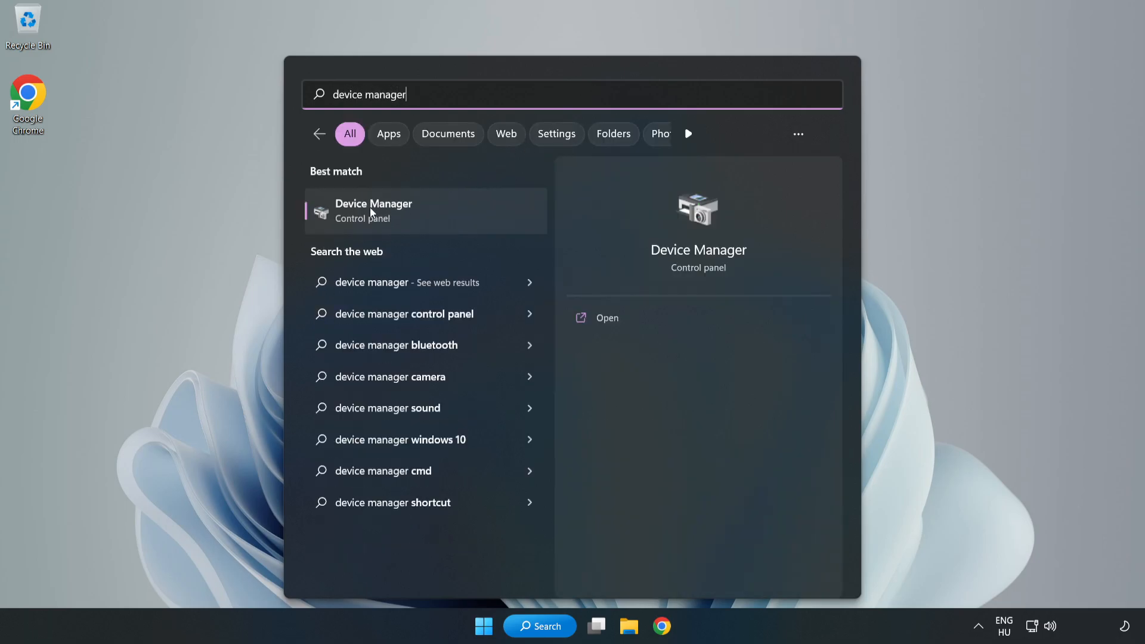
pyautogui.moveTo(416, 217)
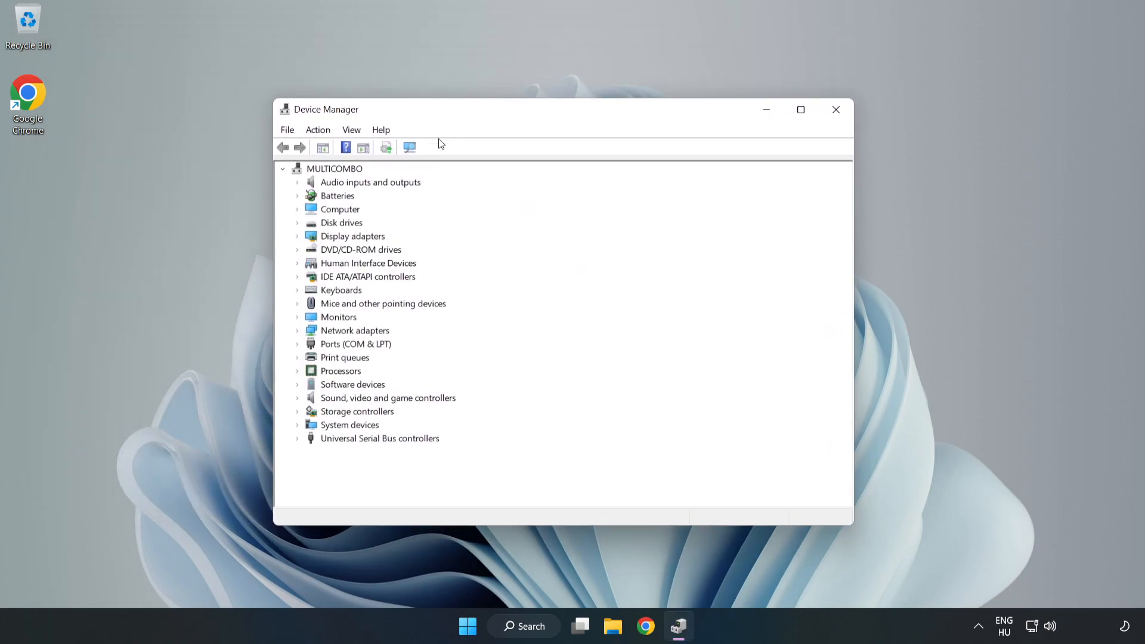
pyautogui.click(353, 236)
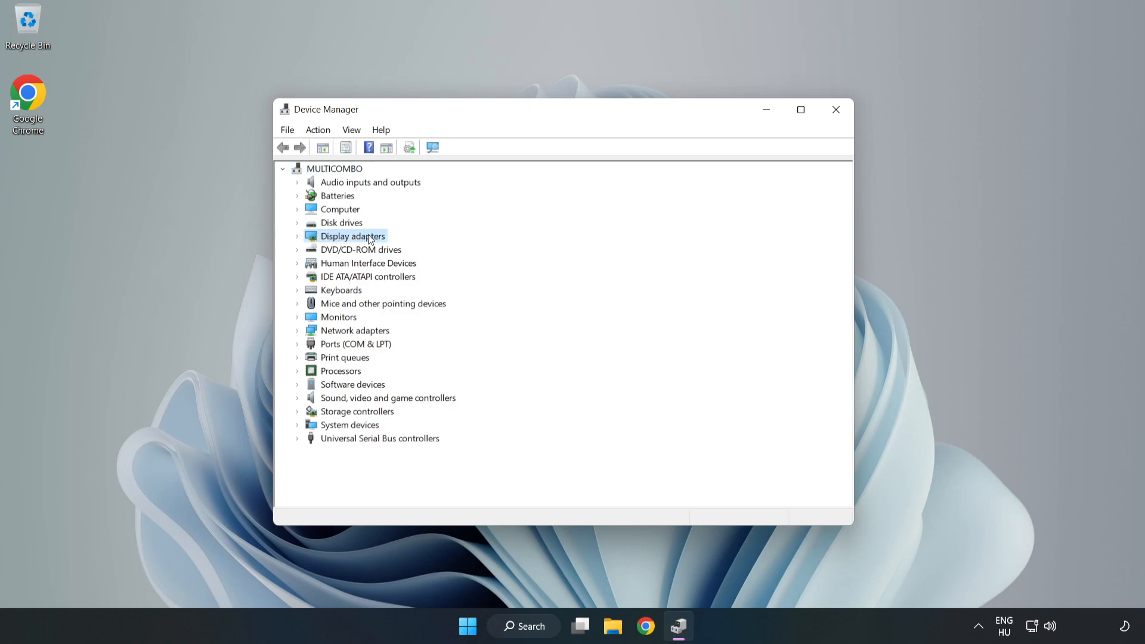
pyautogui.click(297, 236)
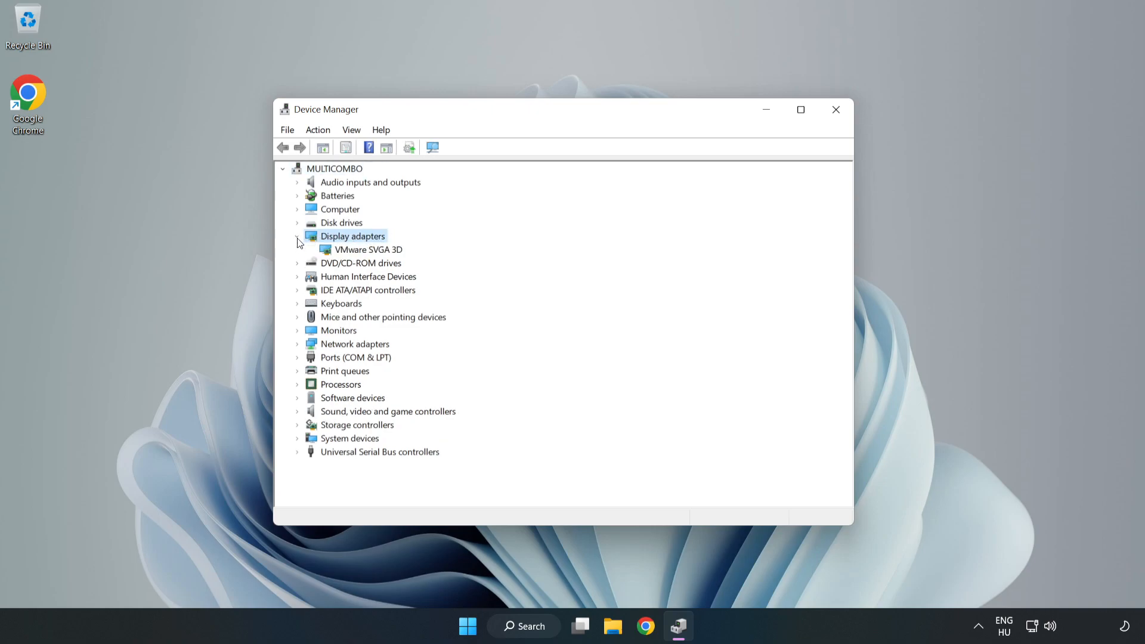
pyautogui.click(368, 249)
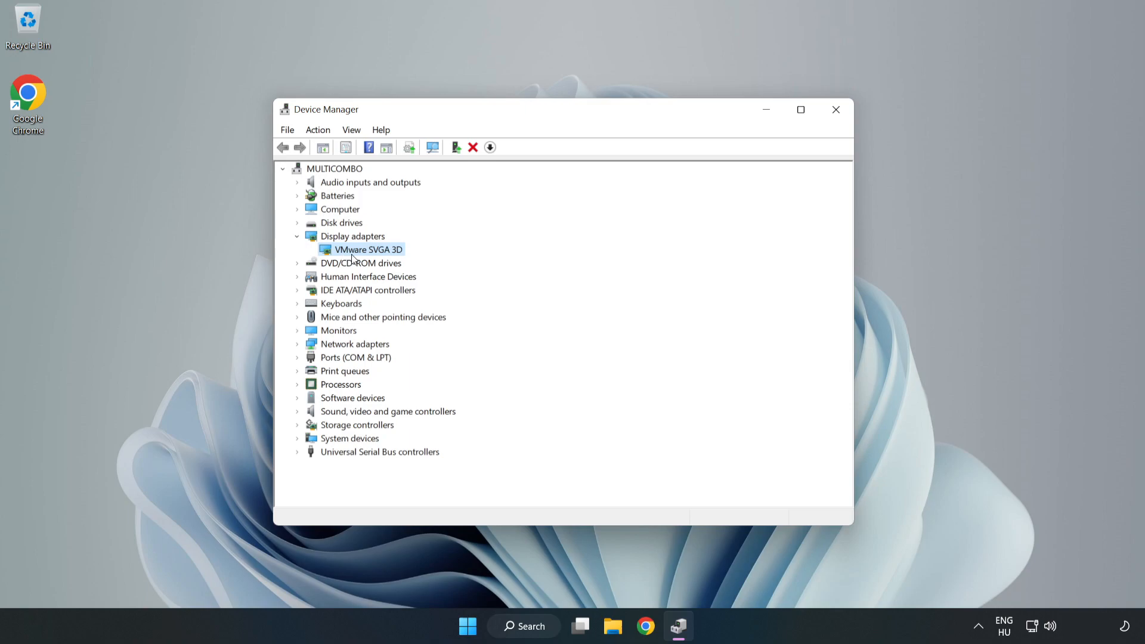
# Run an automatic driver update for the adapter, confirm it is current, and close Device Manager.
pyautogui.rightClick(367, 249)
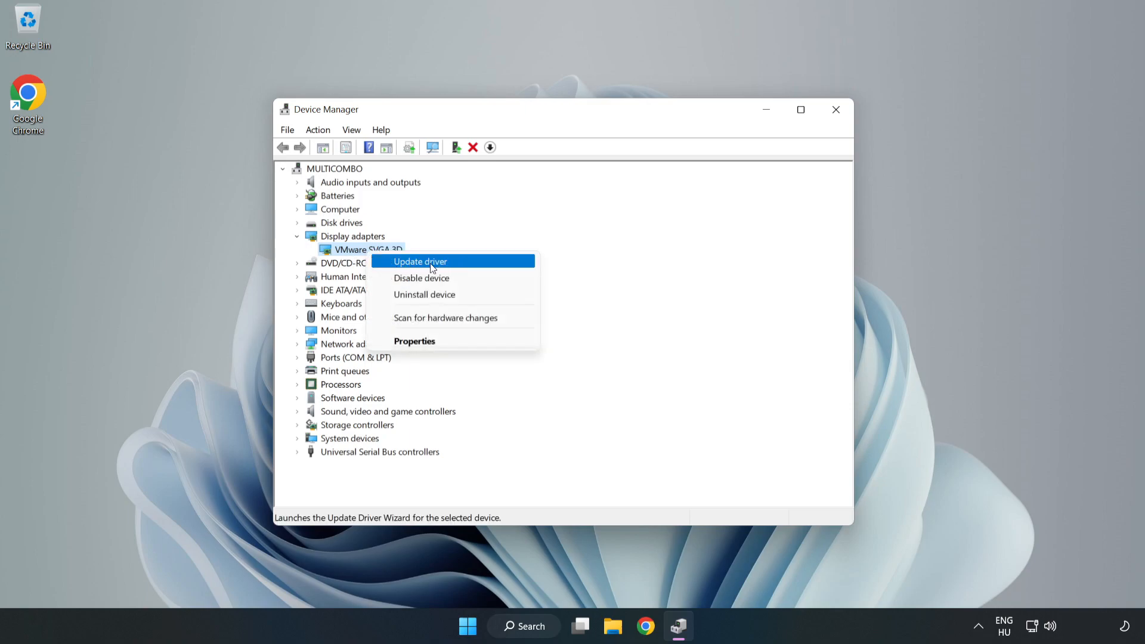
pyautogui.click(419, 261)
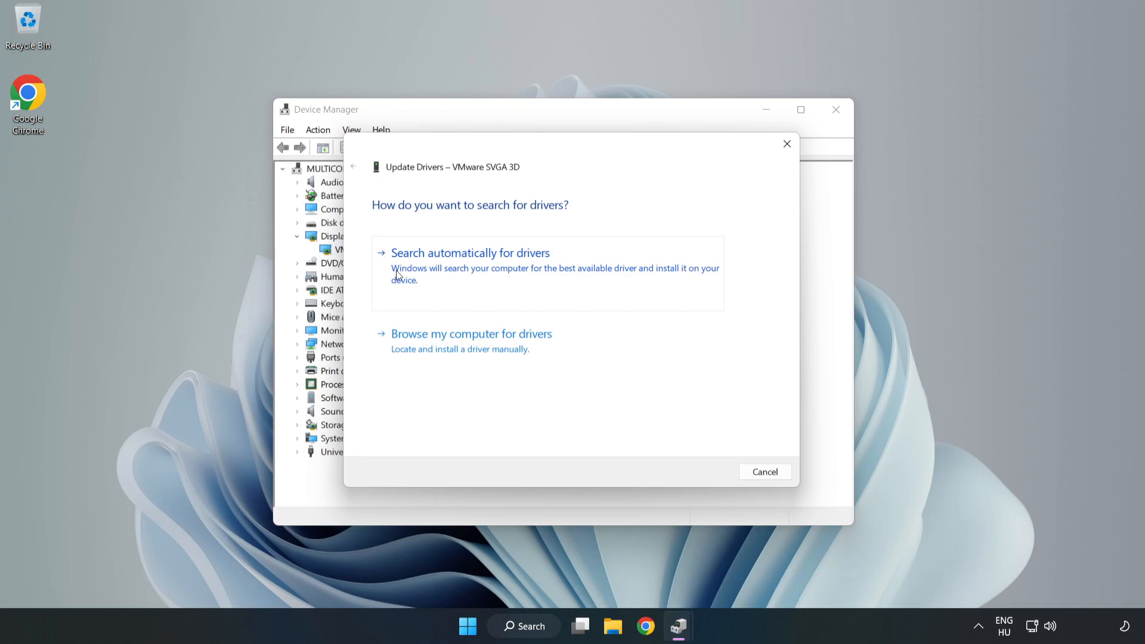
pyautogui.click(470, 253)
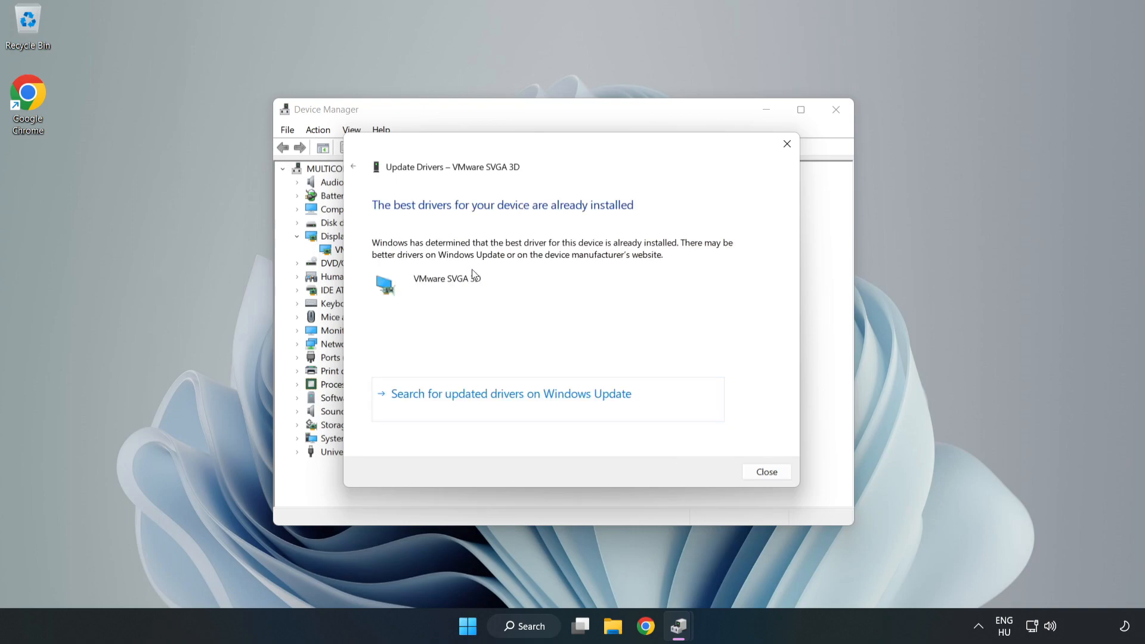
pyautogui.moveTo(413, 249)
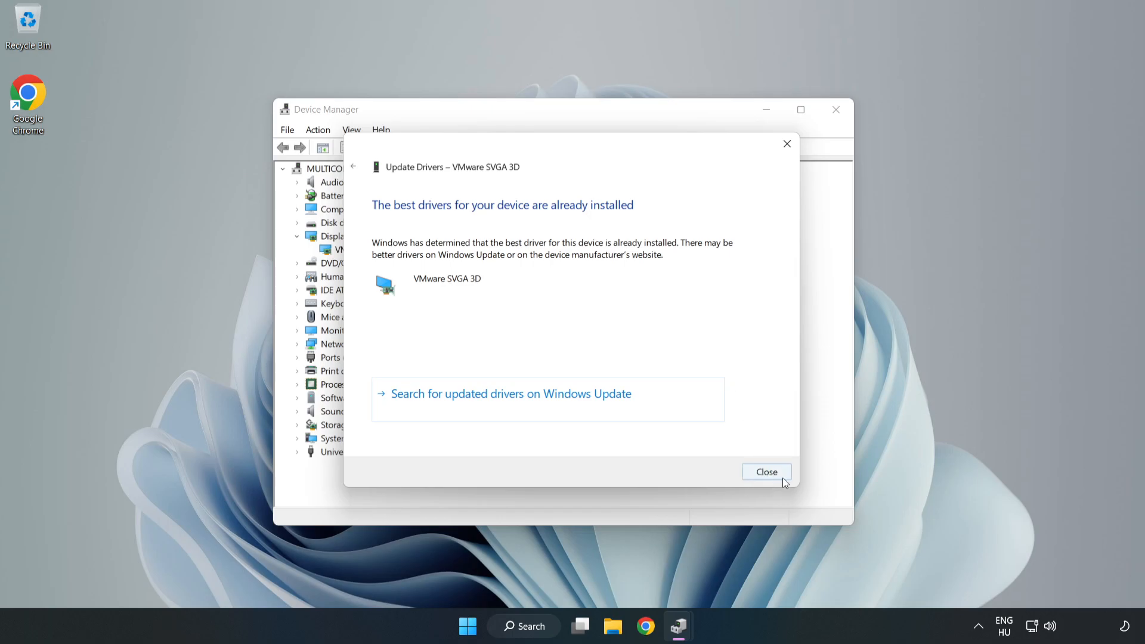
pyautogui.click(766, 471)
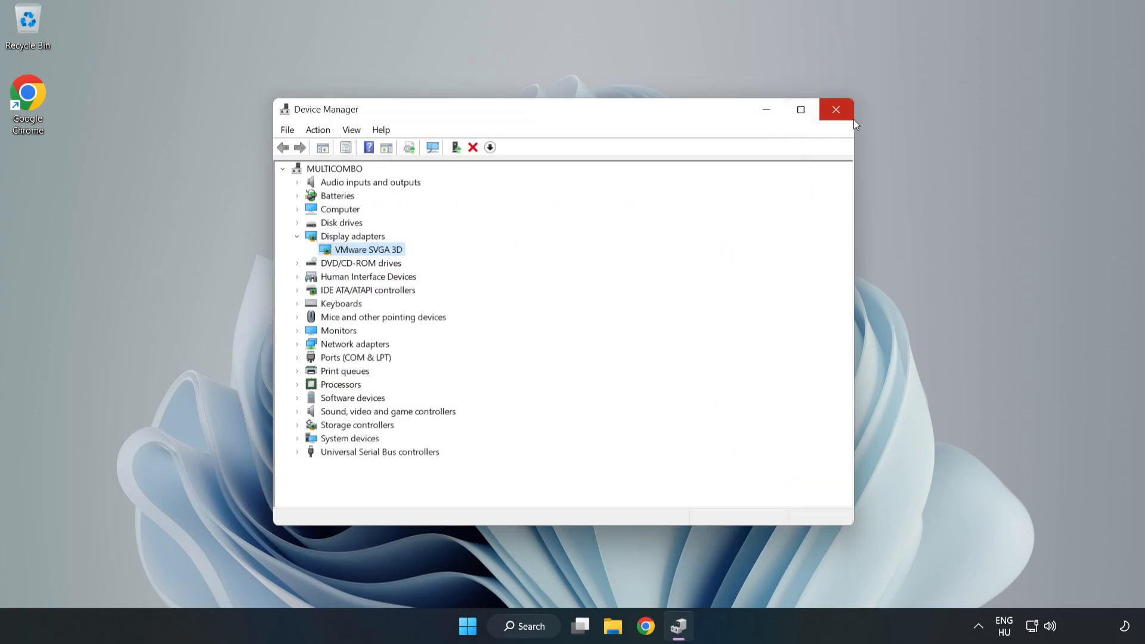
pyautogui.click(836, 110)
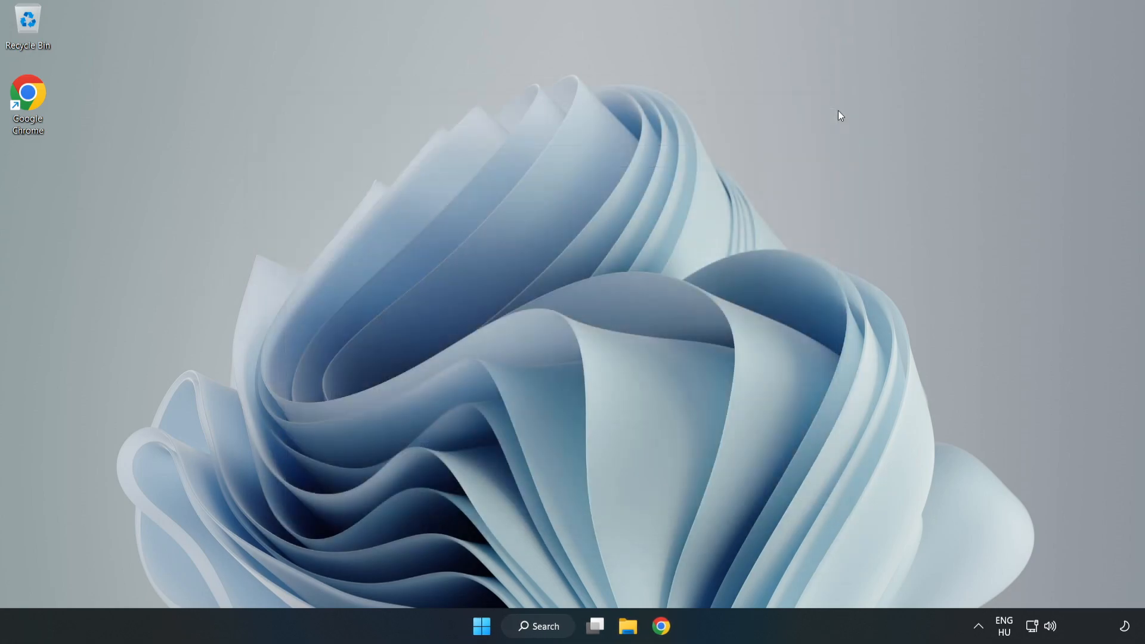
pyautogui.moveTo(569, 423)
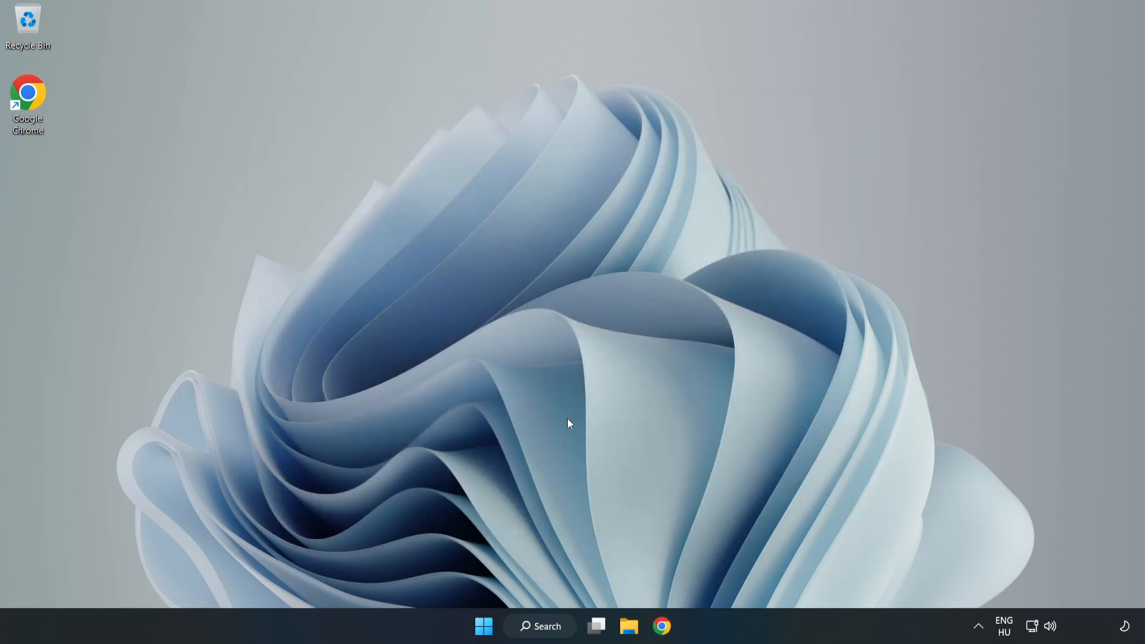
# Turn off opening Xbox Game Bar from a controller in Settings > Gaming.
pyautogui.click(539, 626)
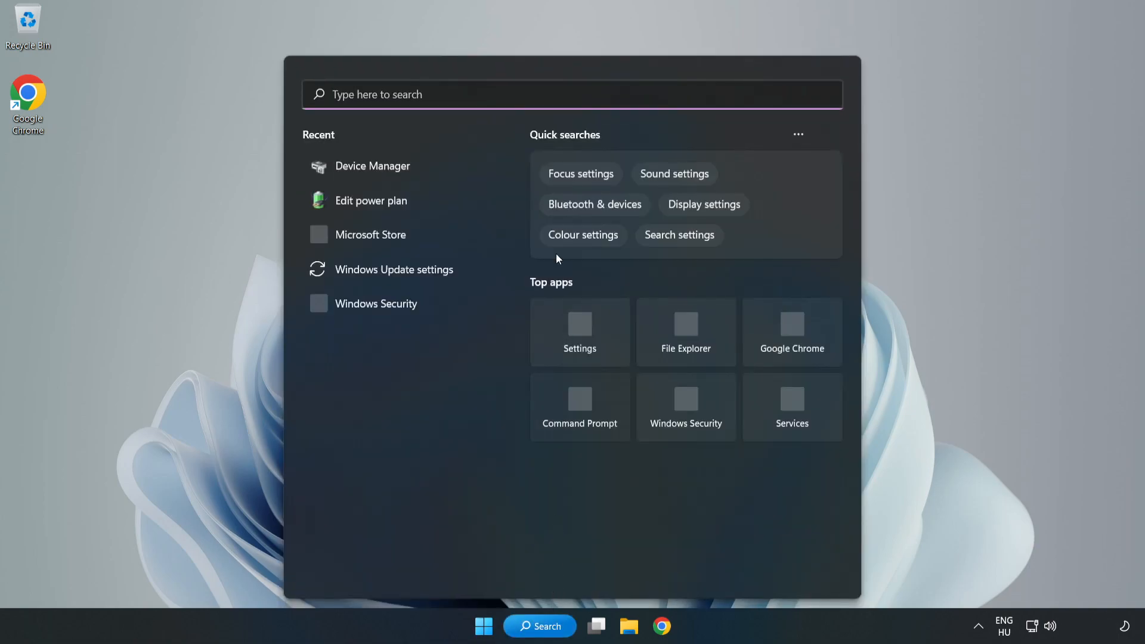
pyautogui.write('g')
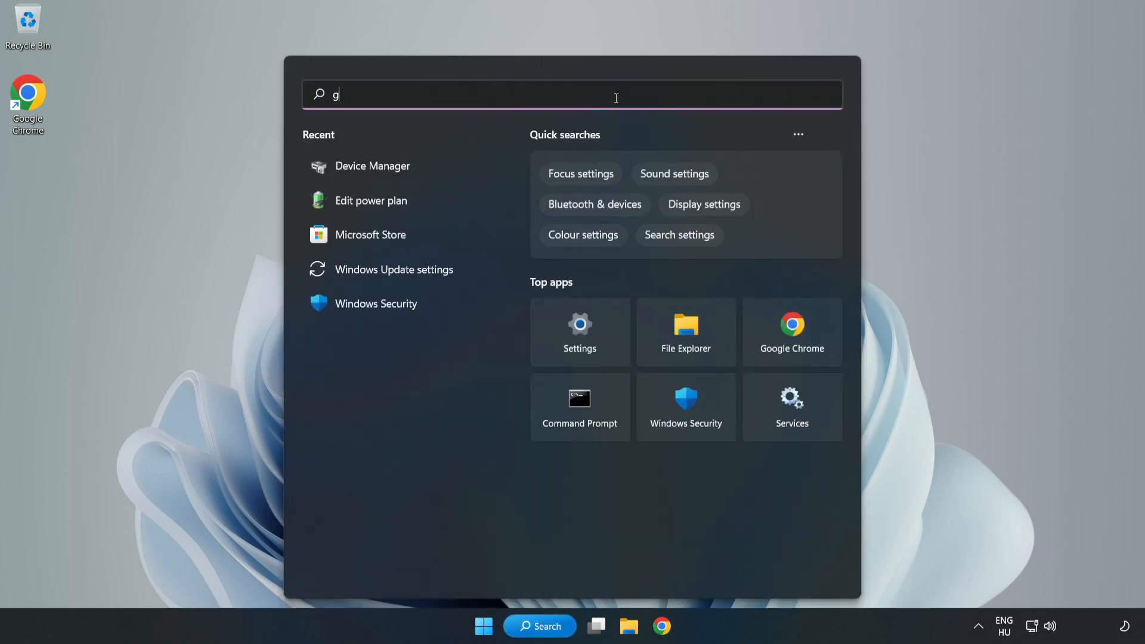
pyautogui.write('ame mode settings')
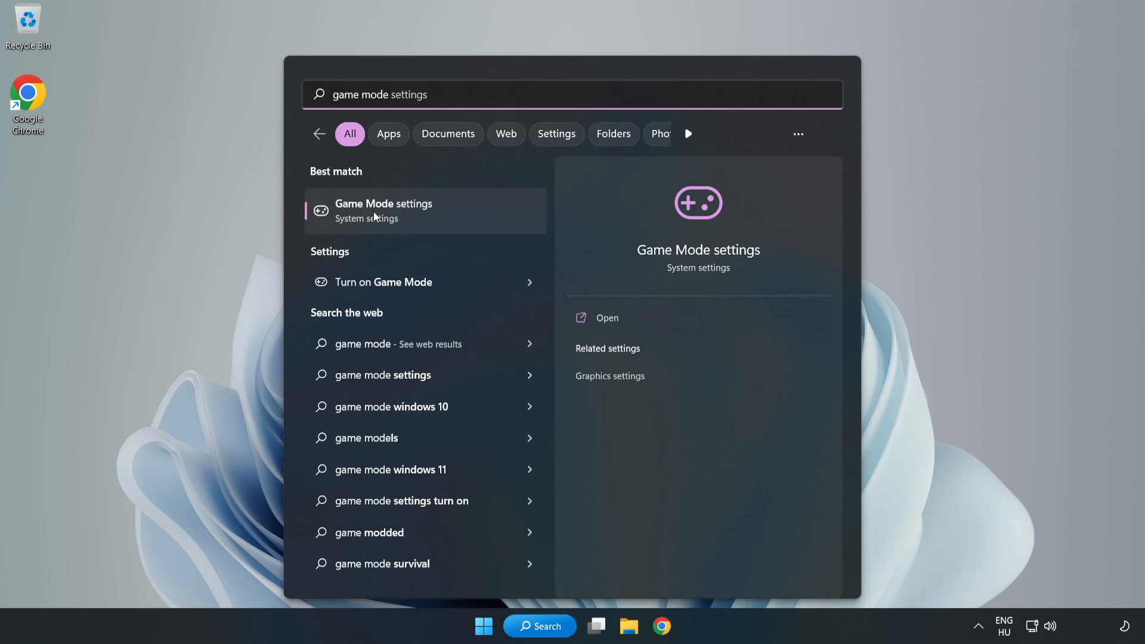
pyautogui.click(383, 211)
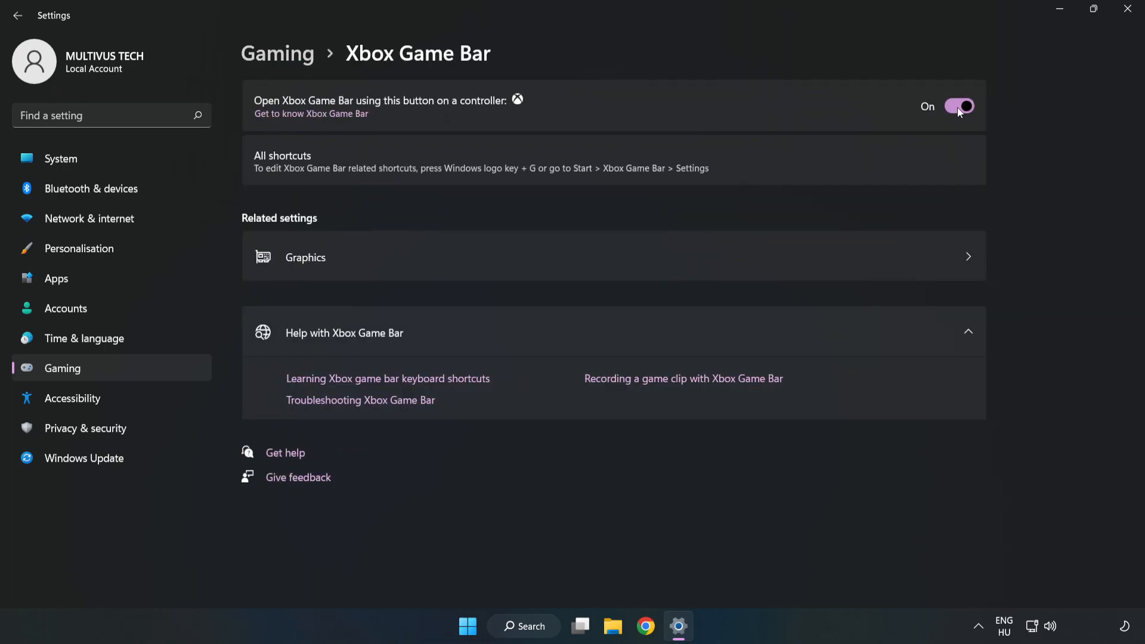
pyautogui.click(959, 106)
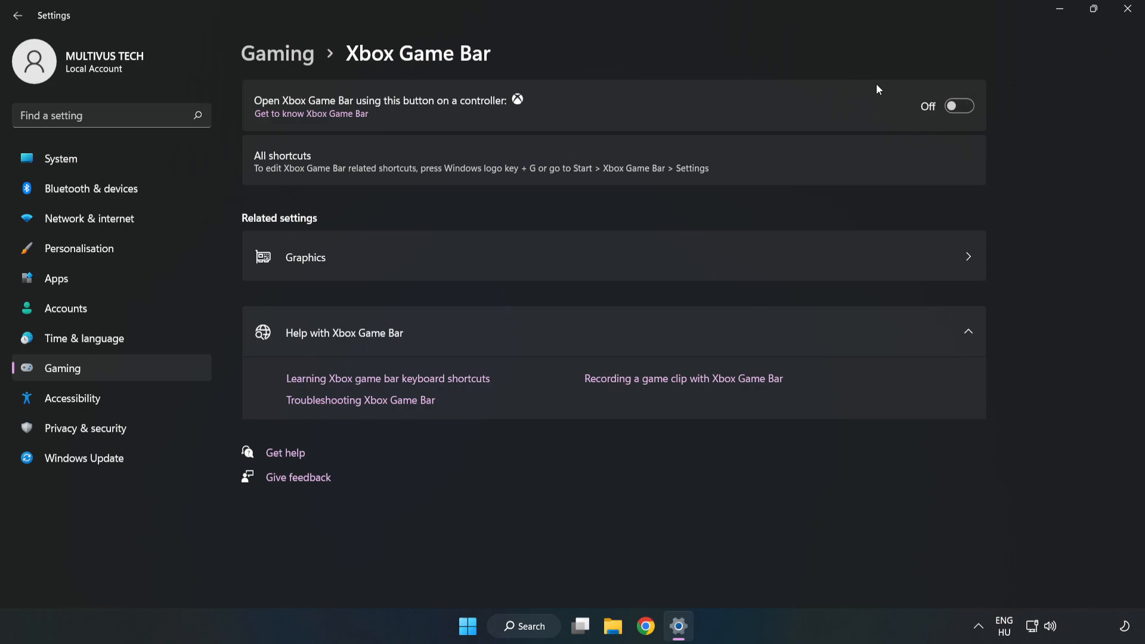
pyautogui.moveTo(886, 112)
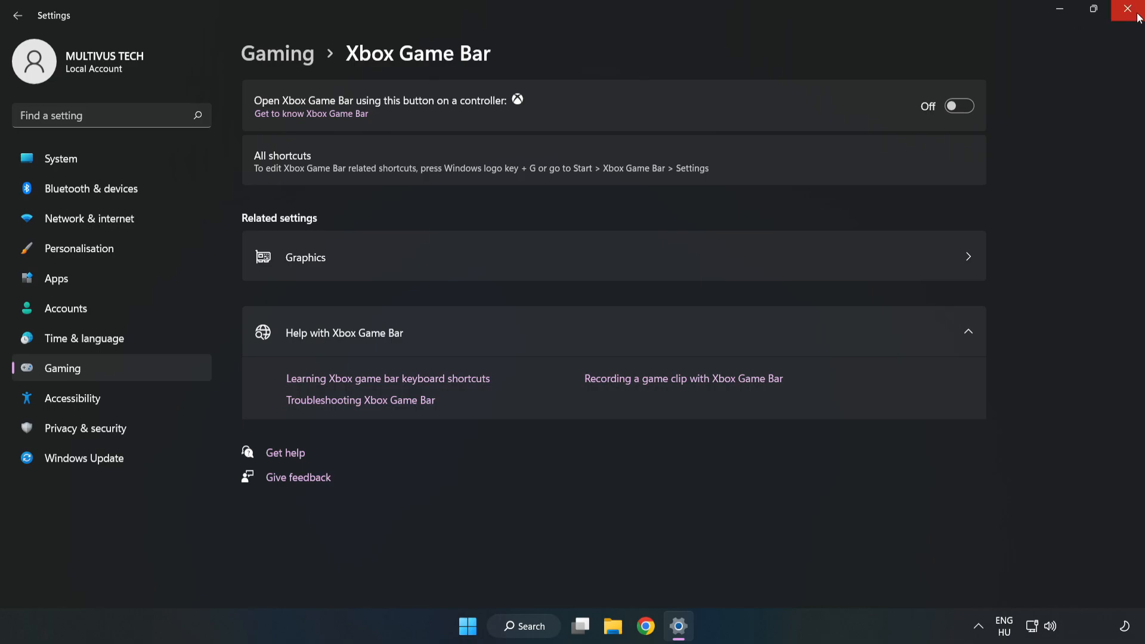
pyautogui.moveTo(1131, 14)
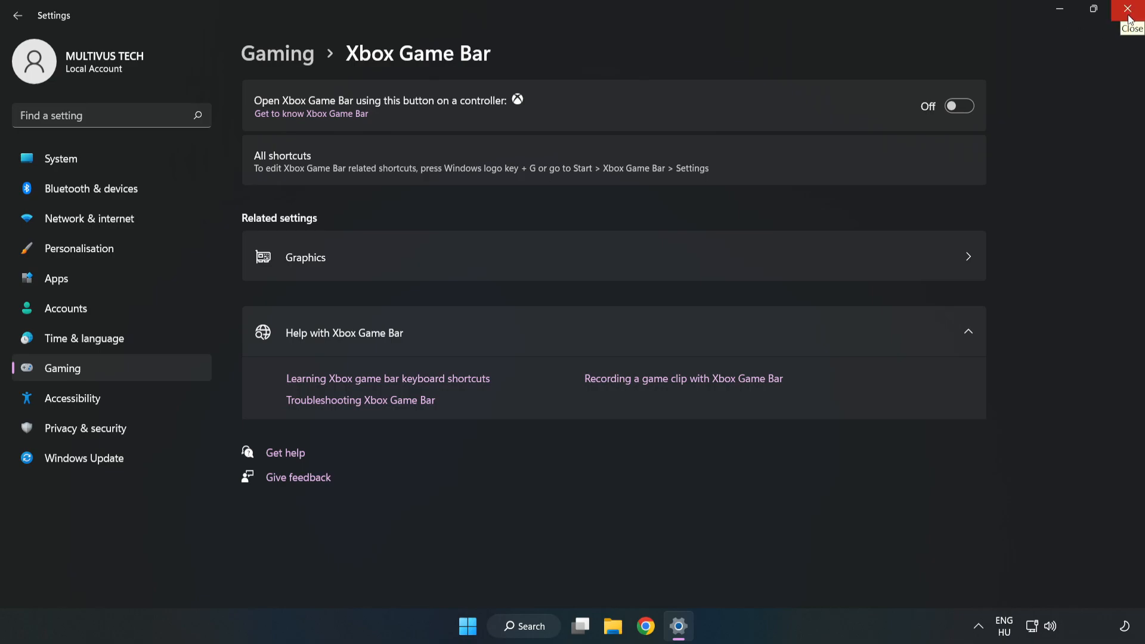
# Close Settings and launch Task Manager from the Start right-click menu to review running processes.
pyautogui.click(1127, 10)
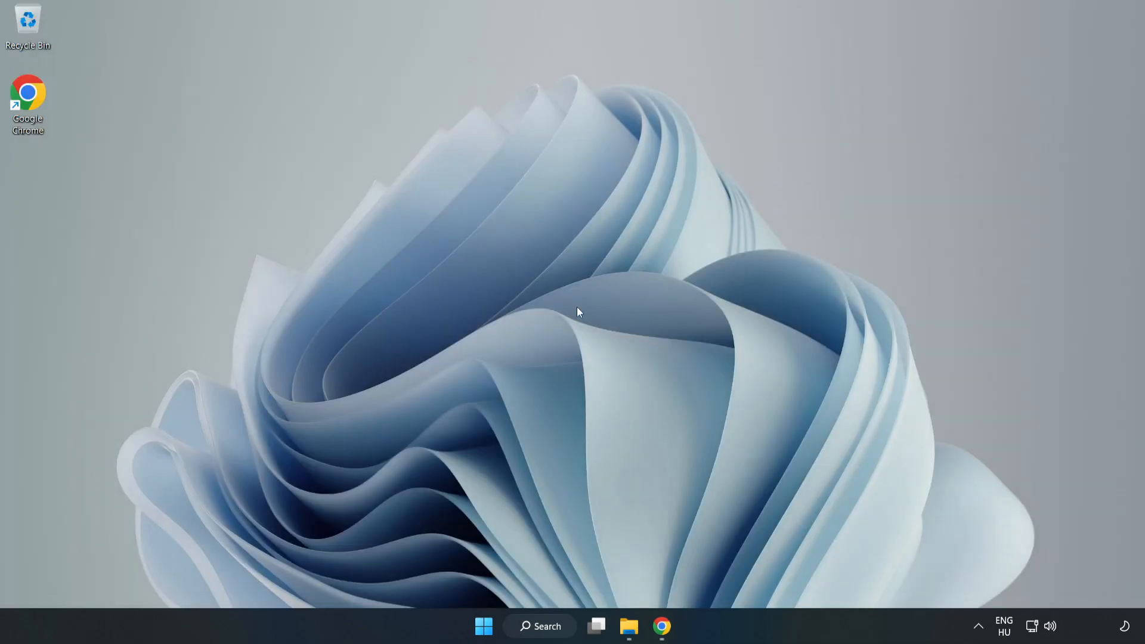
pyautogui.moveTo(483, 627)
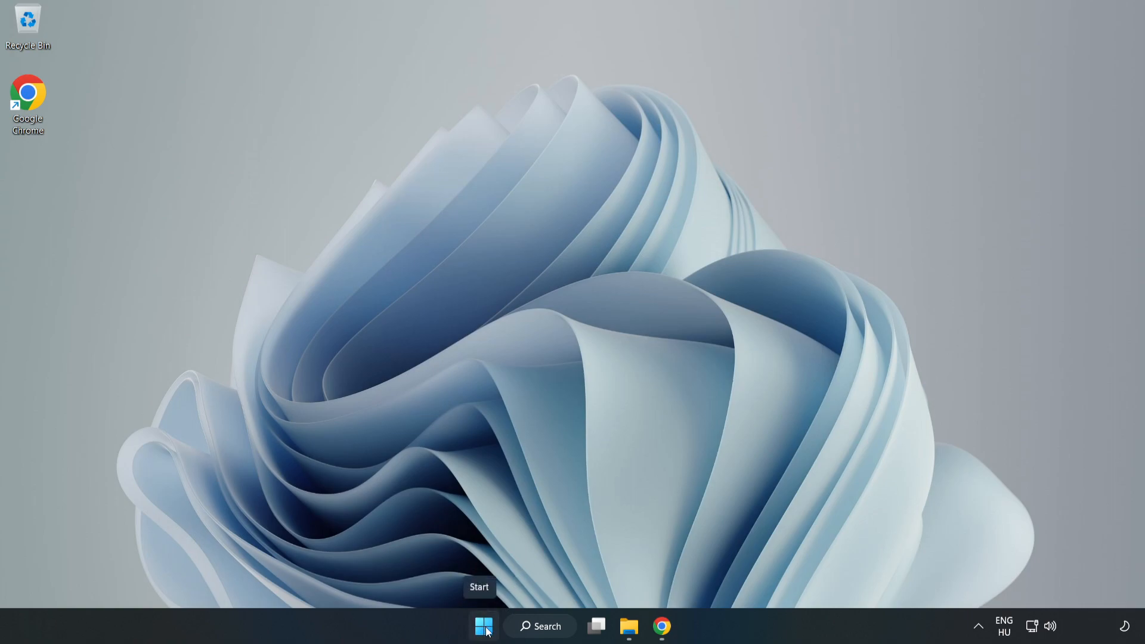
pyautogui.rightClick(483, 626)
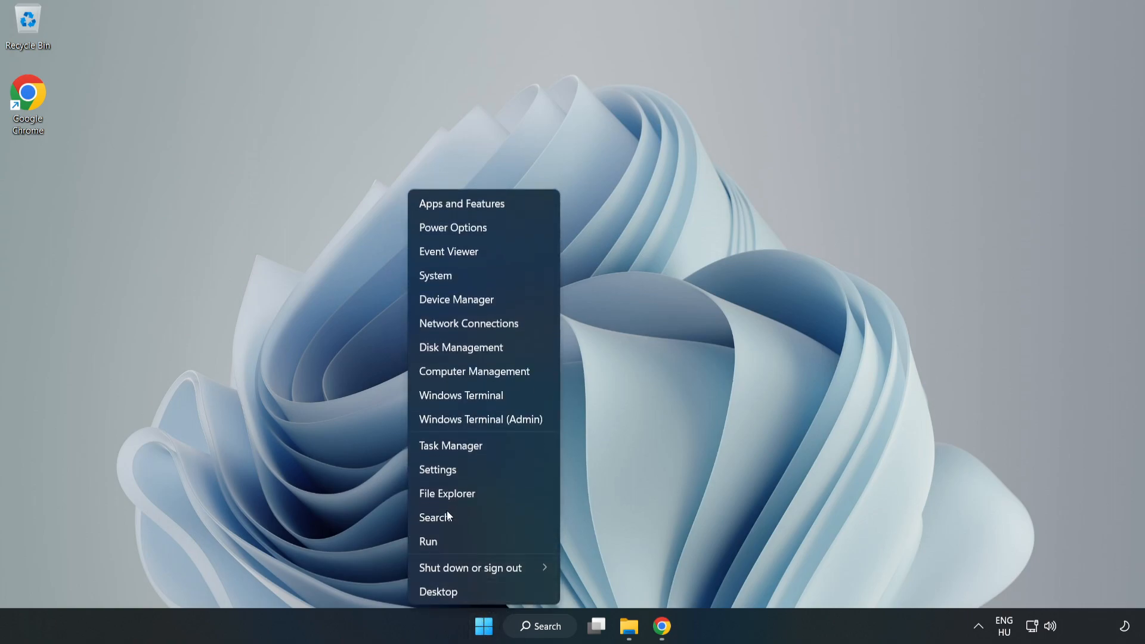
pyautogui.moveTo(495, 449)
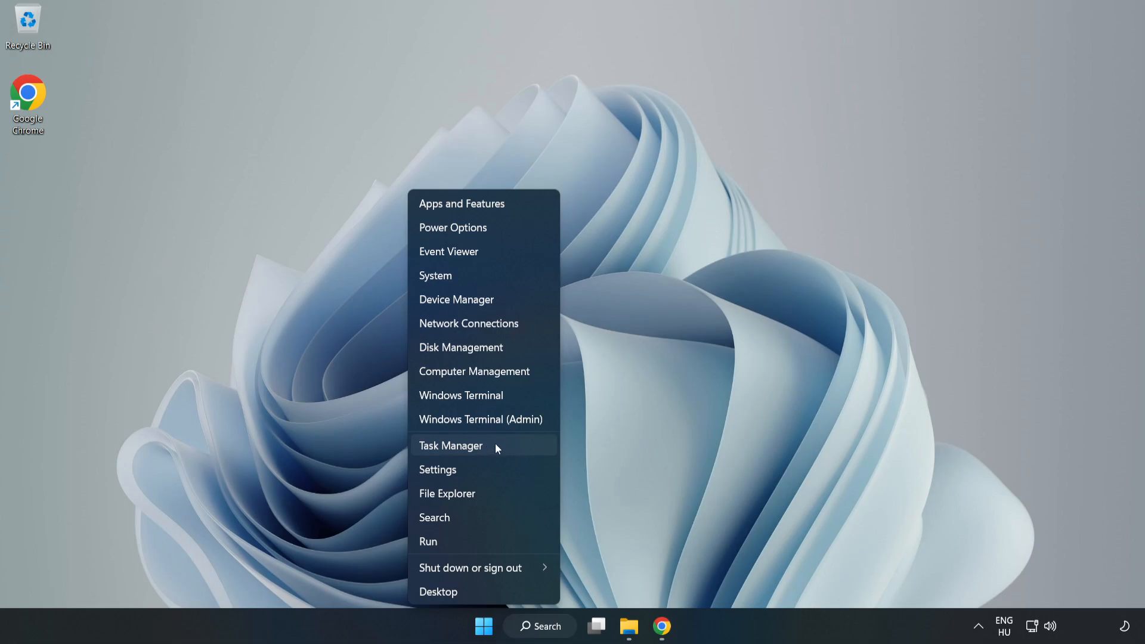
pyautogui.click(500, 451)
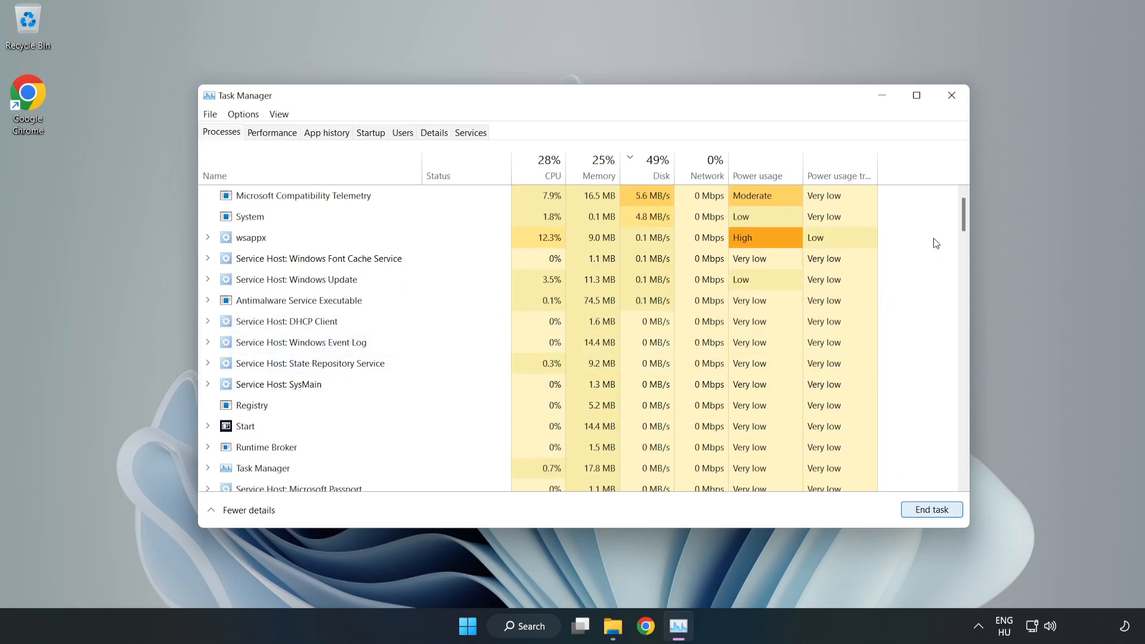
pyautogui.scroll(-3)
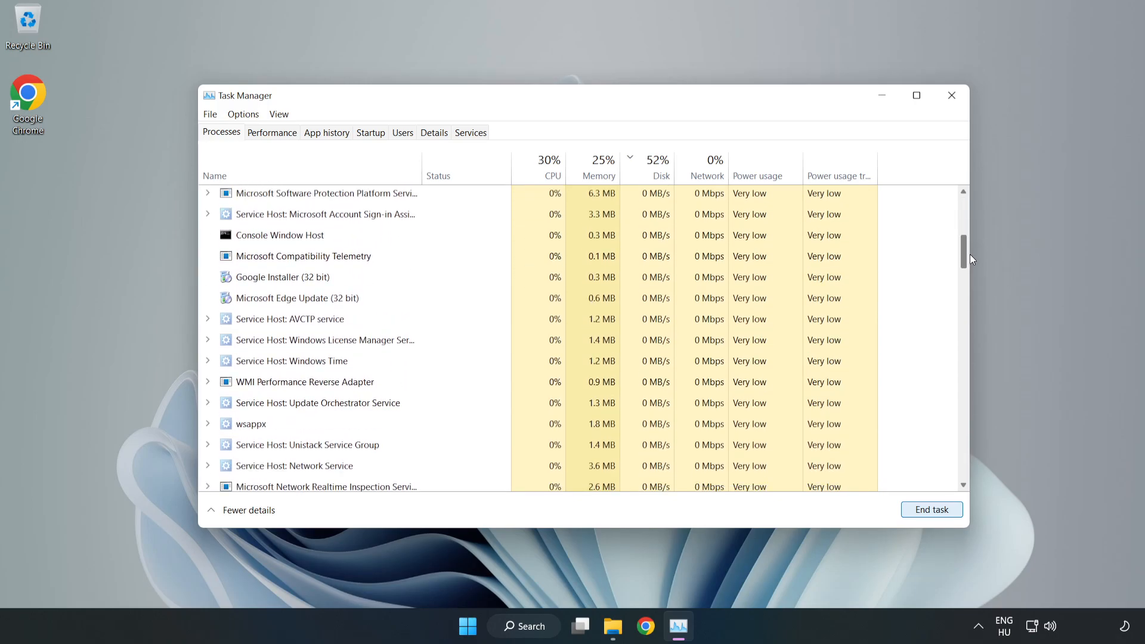
pyautogui.scroll(-3)
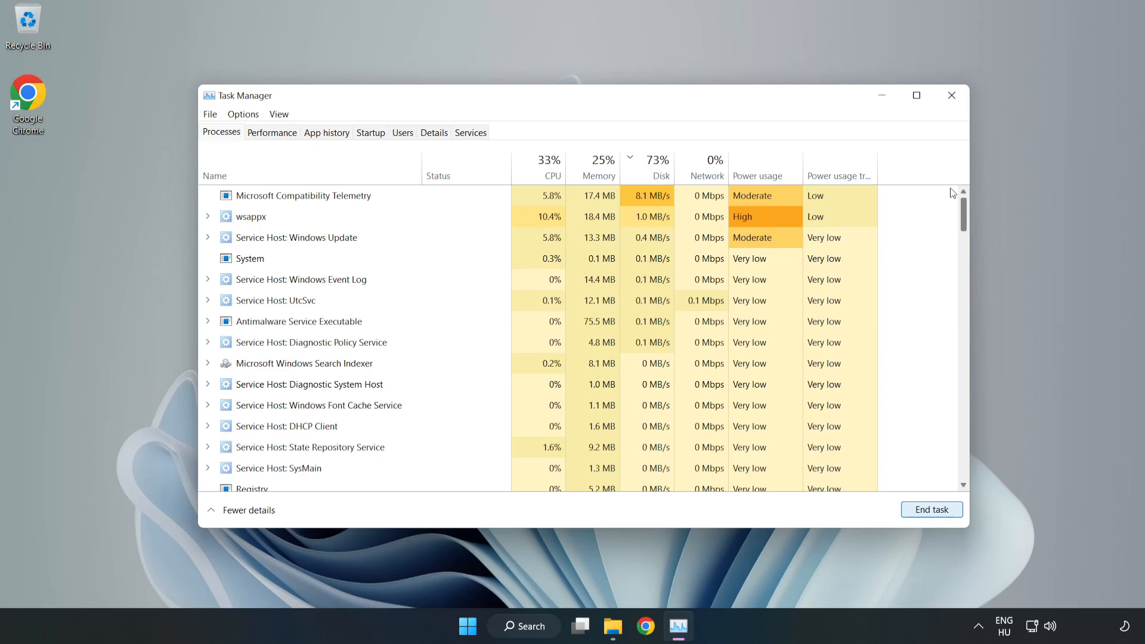
# Disable Cortana and Phone Link from the Startup apps list.
pyautogui.click(648, 176)
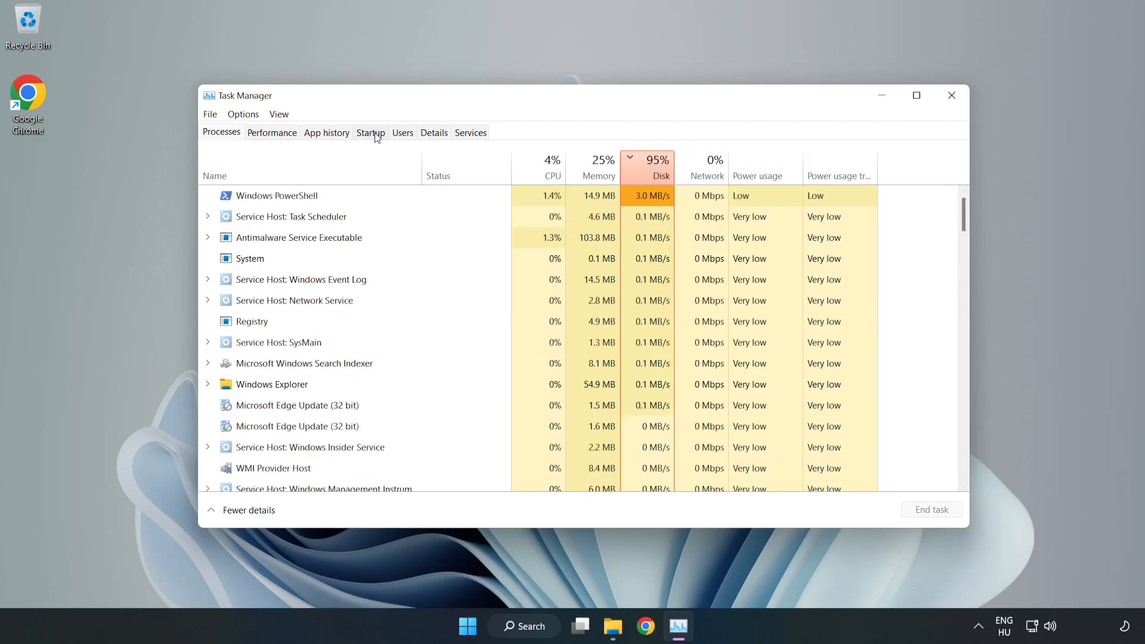
pyautogui.click(370, 133)
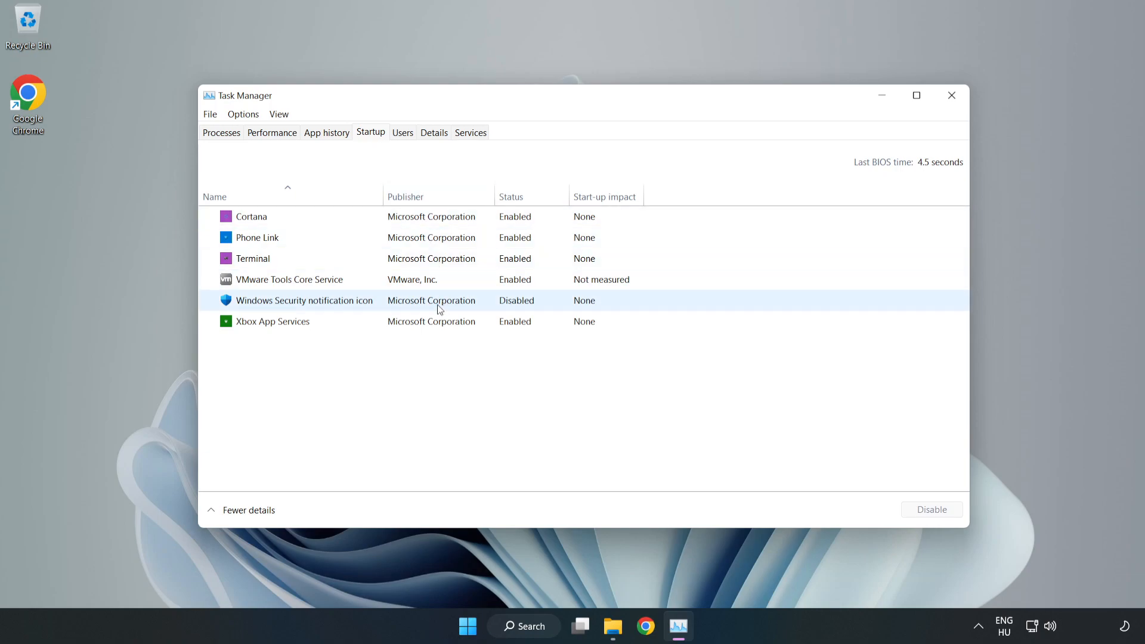
pyautogui.click(250, 216)
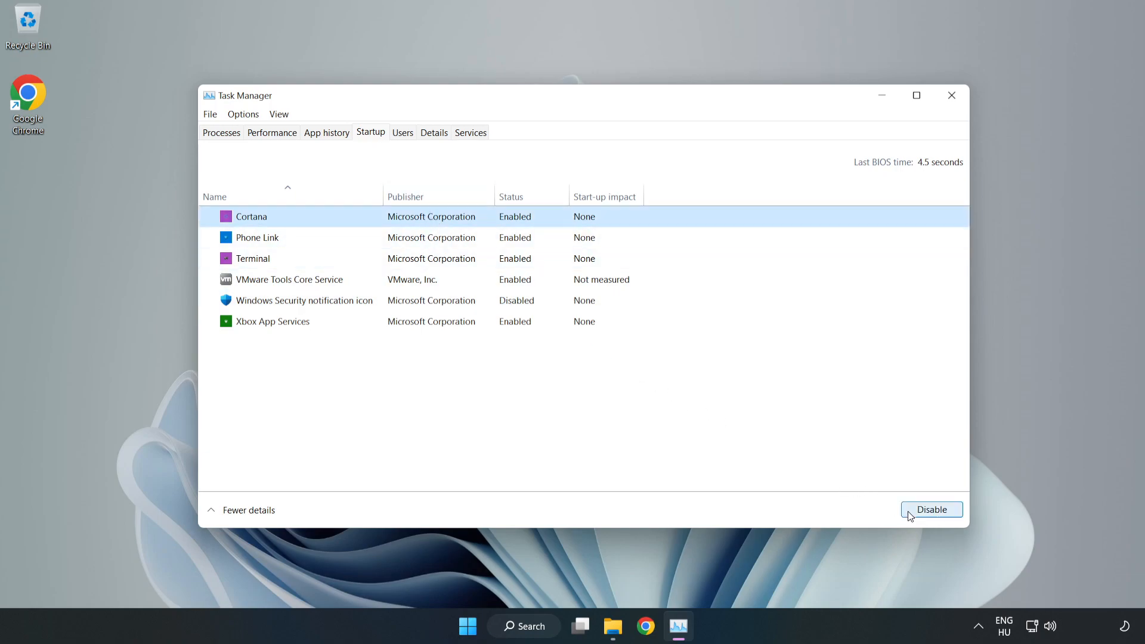
pyautogui.click(932, 509)
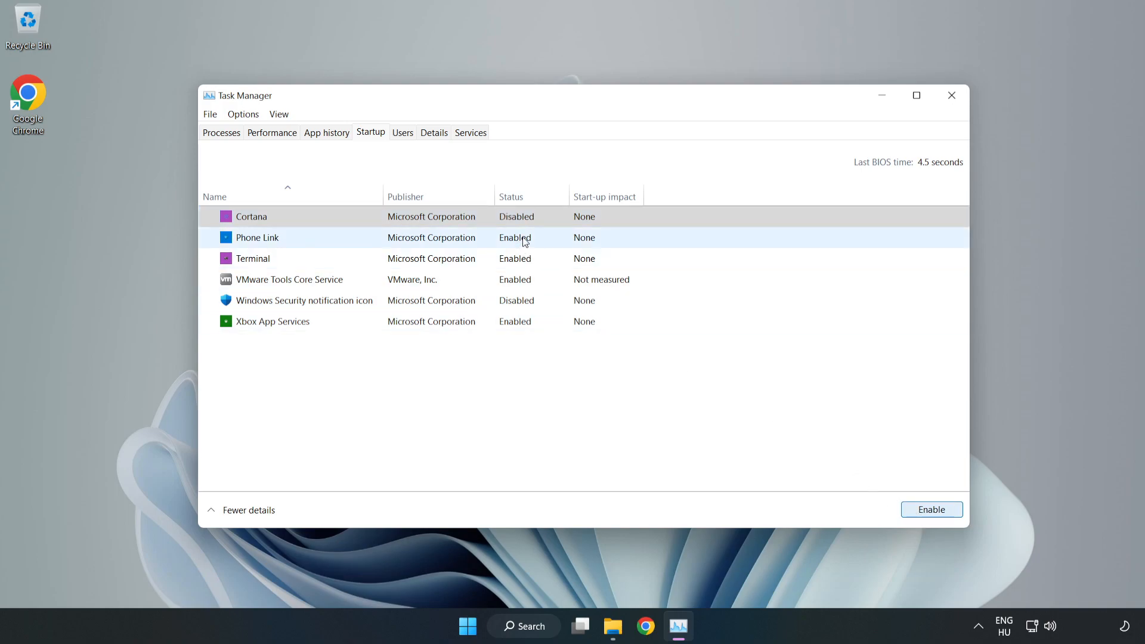
pyautogui.click(931, 510)
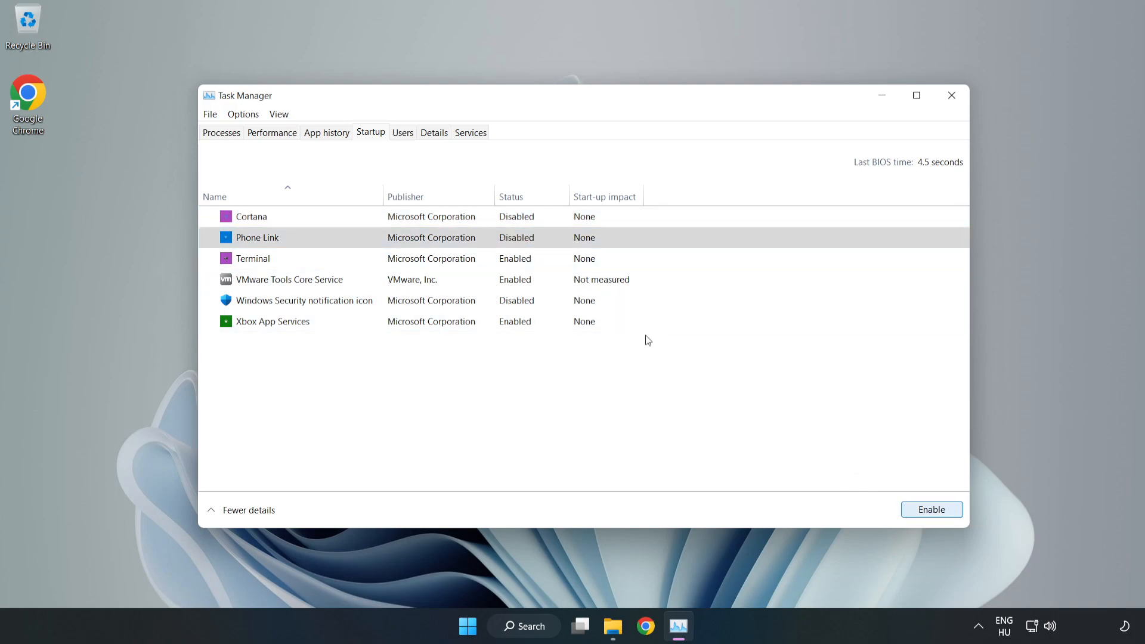
# Disable Terminal and Xbox App Services from the Startup apps list.
pyautogui.click(252, 258)
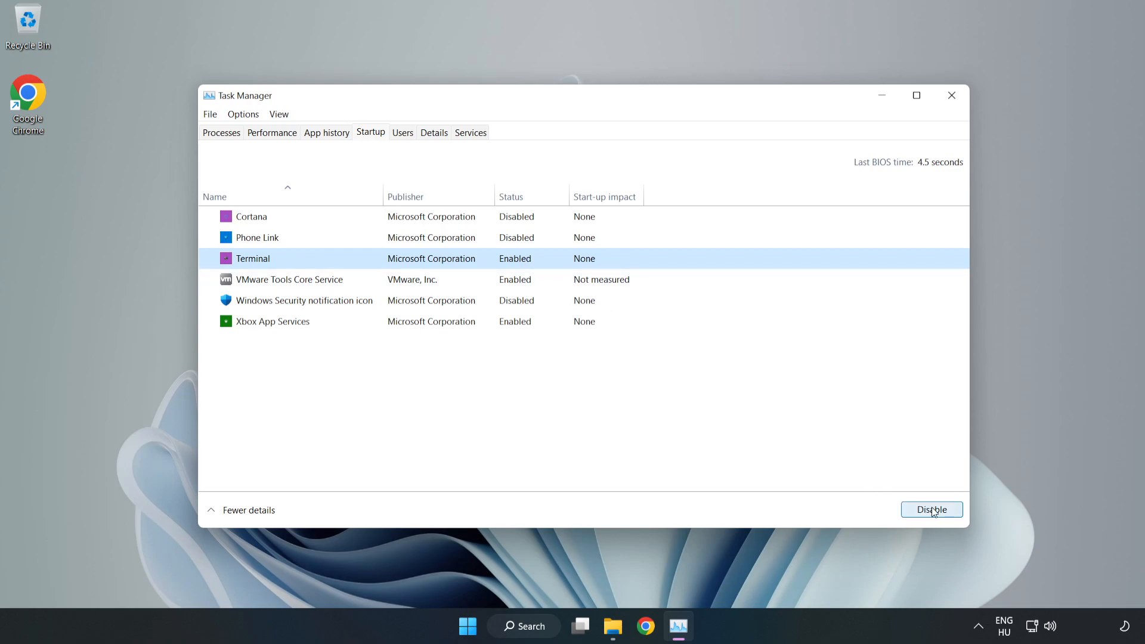
pyautogui.click(931, 510)
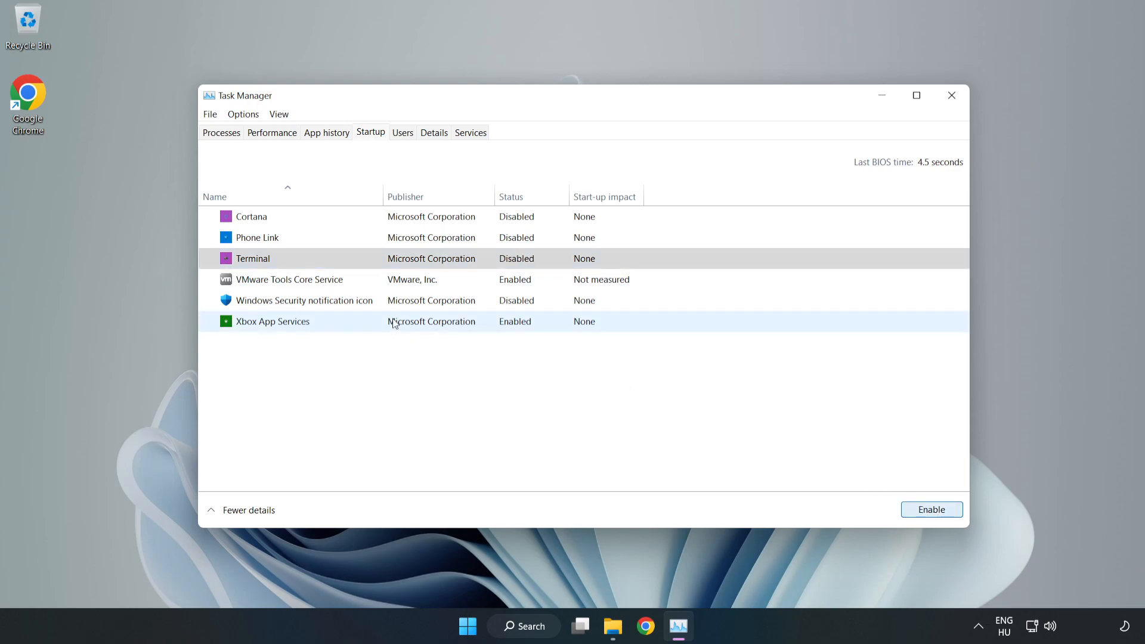
pyautogui.click(272, 321)
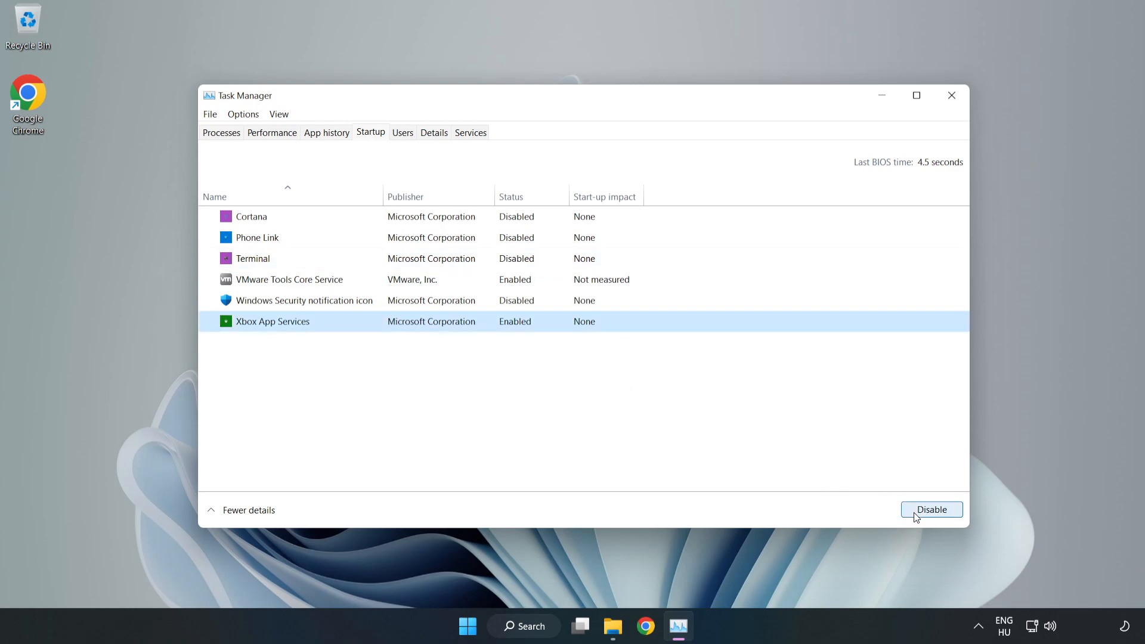
pyautogui.click(932, 509)
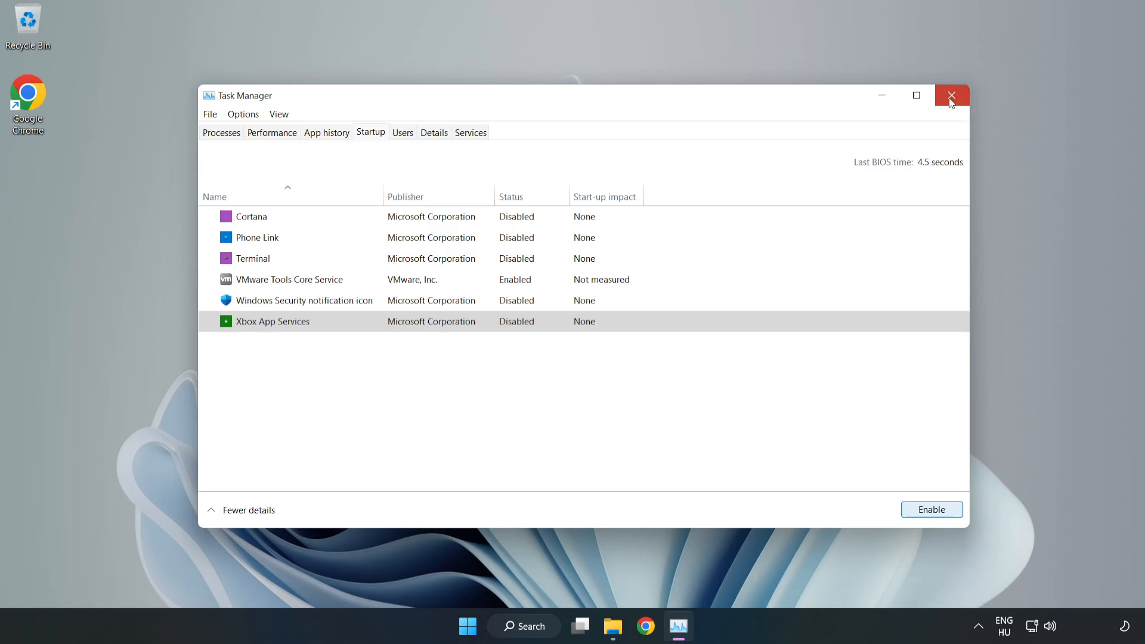
# Close Task Manager and run a fresh Windows Update check confirming the PC is up to date.
pyautogui.click(950, 95)
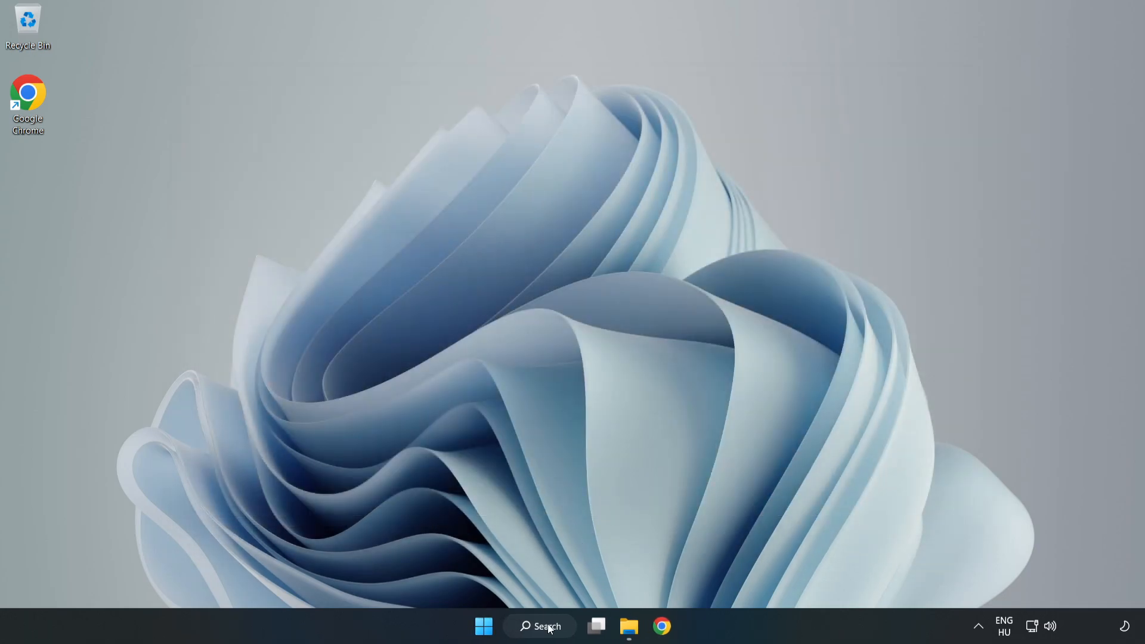
pyautogui.click(539, 626)
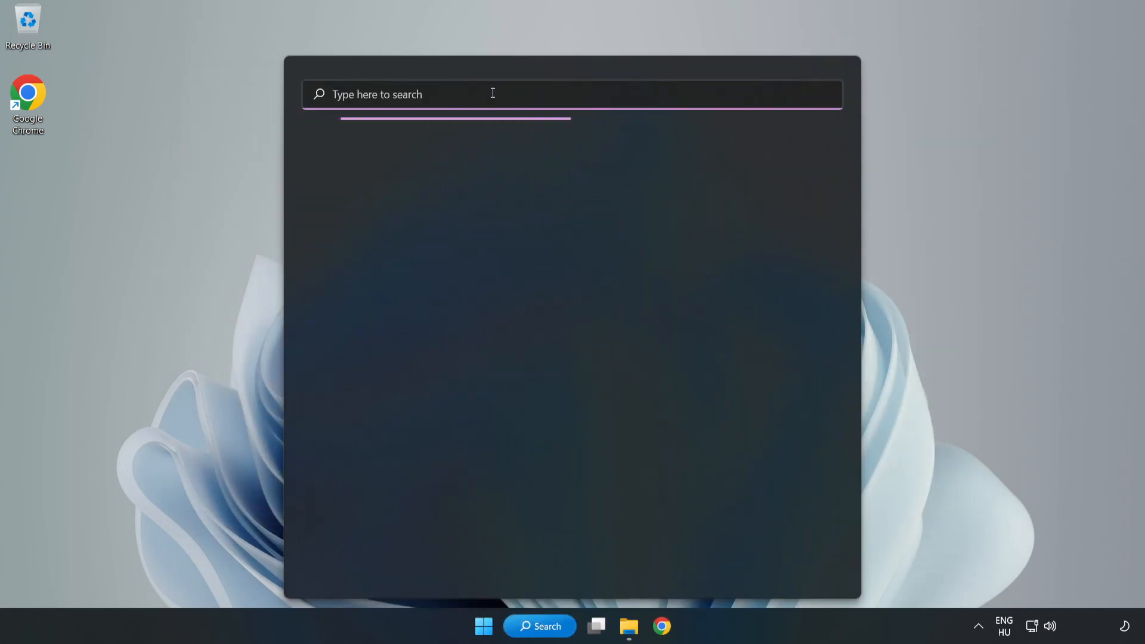
pyautogui.write('update')
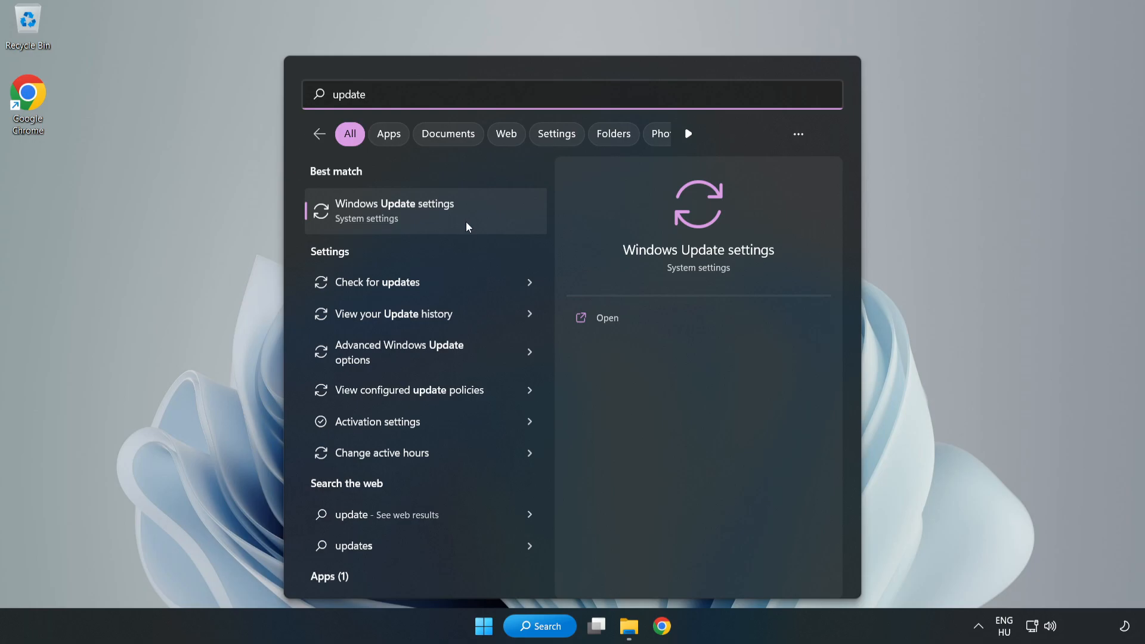
pyautogui.click(395, 211)
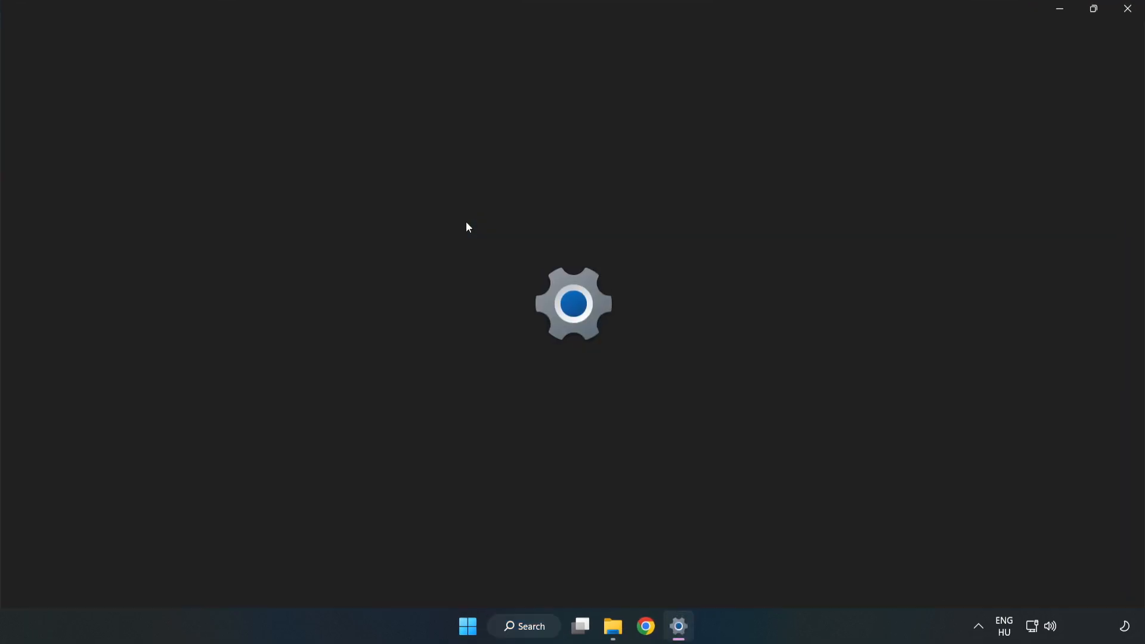
pyautogui.click(677, 626)
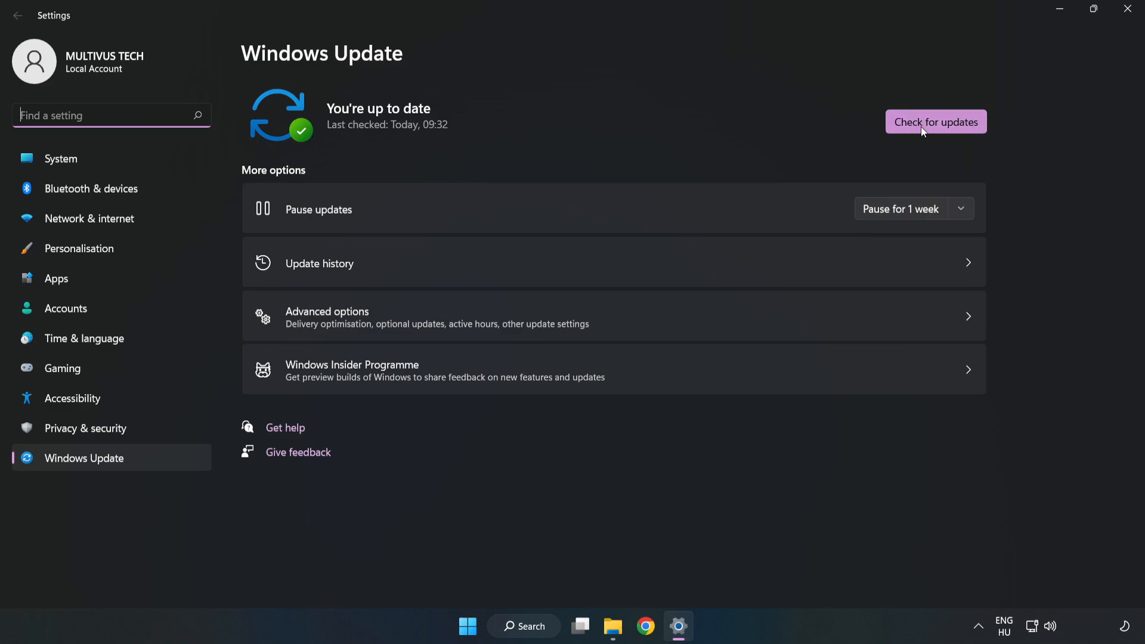
pyautogui.click(935, 122)
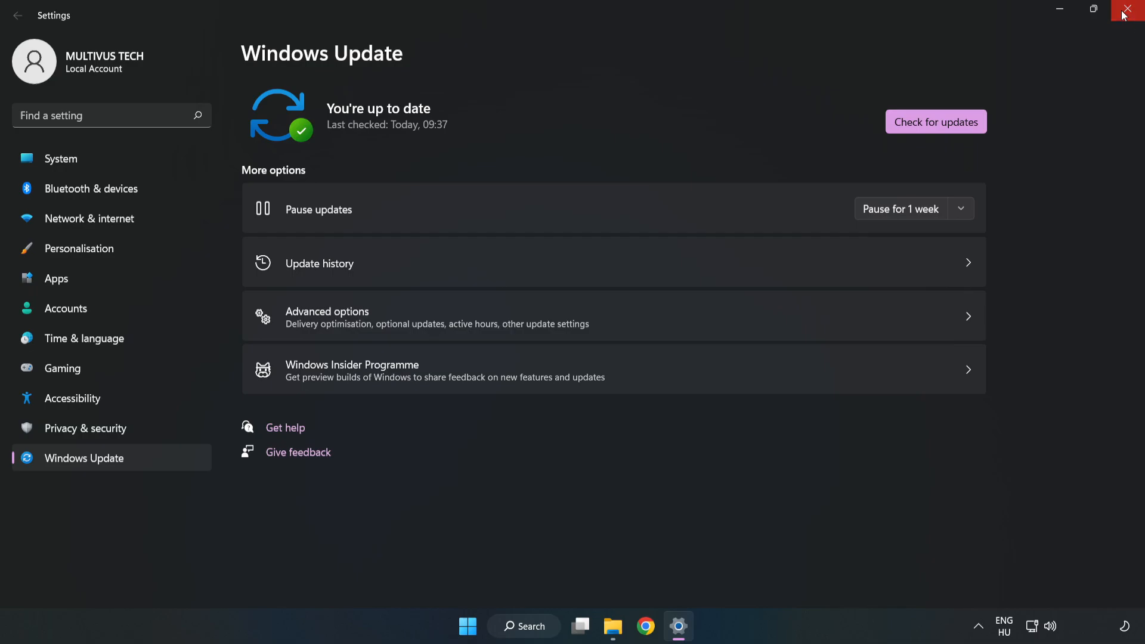
# Launch regedit and navigate HKEY_CURRENT_USER > System > GameConfigStore.
pyautogui.click(1131, 10)
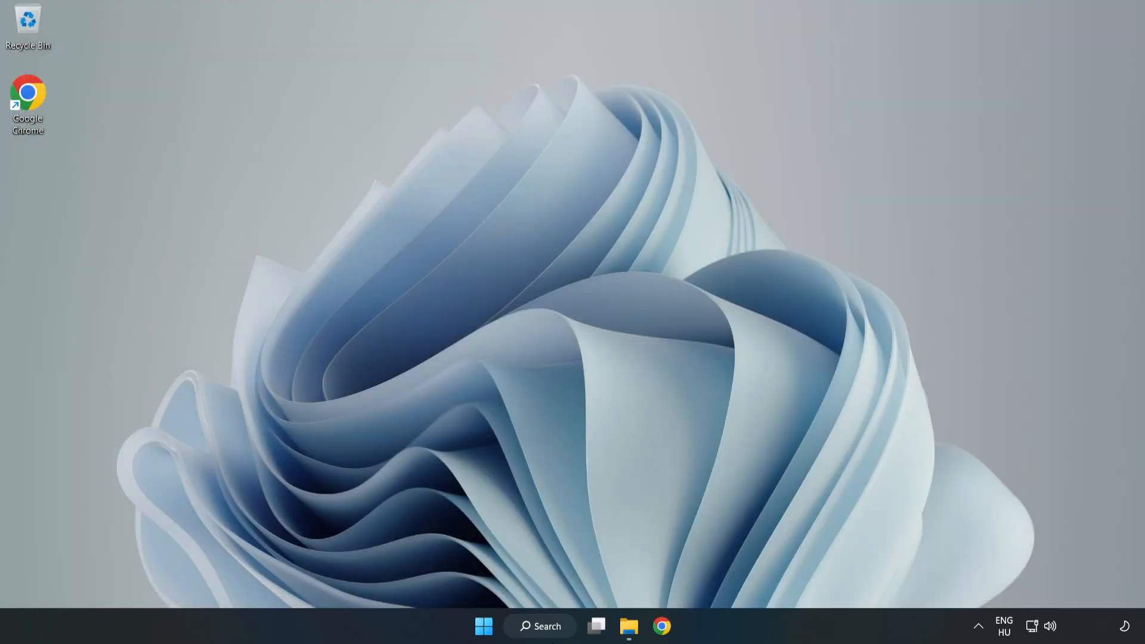
pyautogui.click(539, 627)
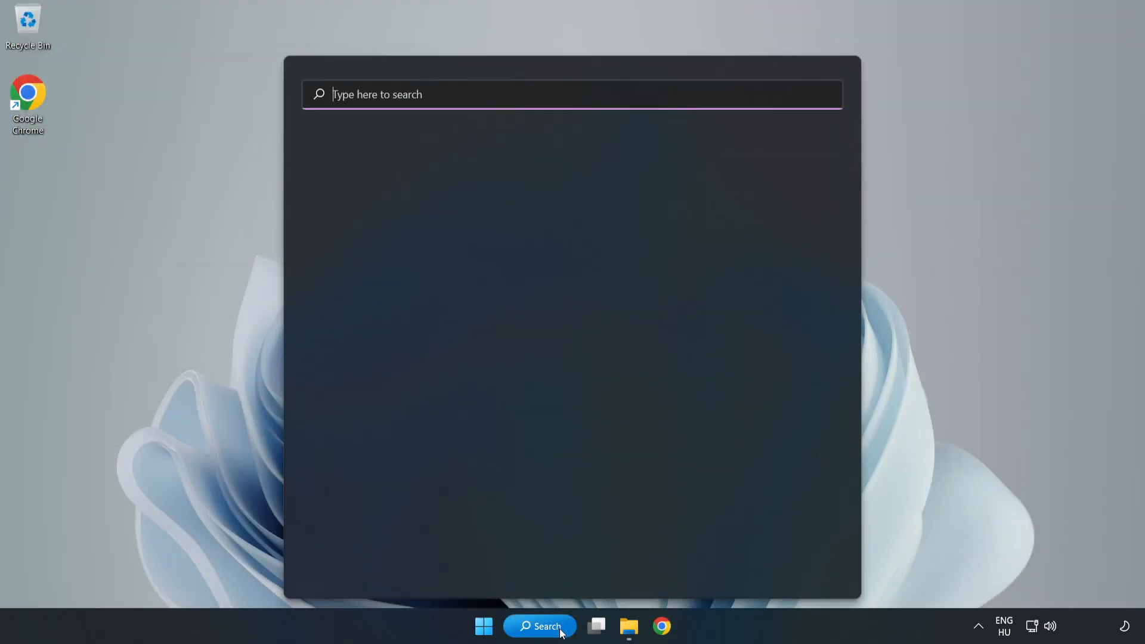
pyautogui.click(539, 626)
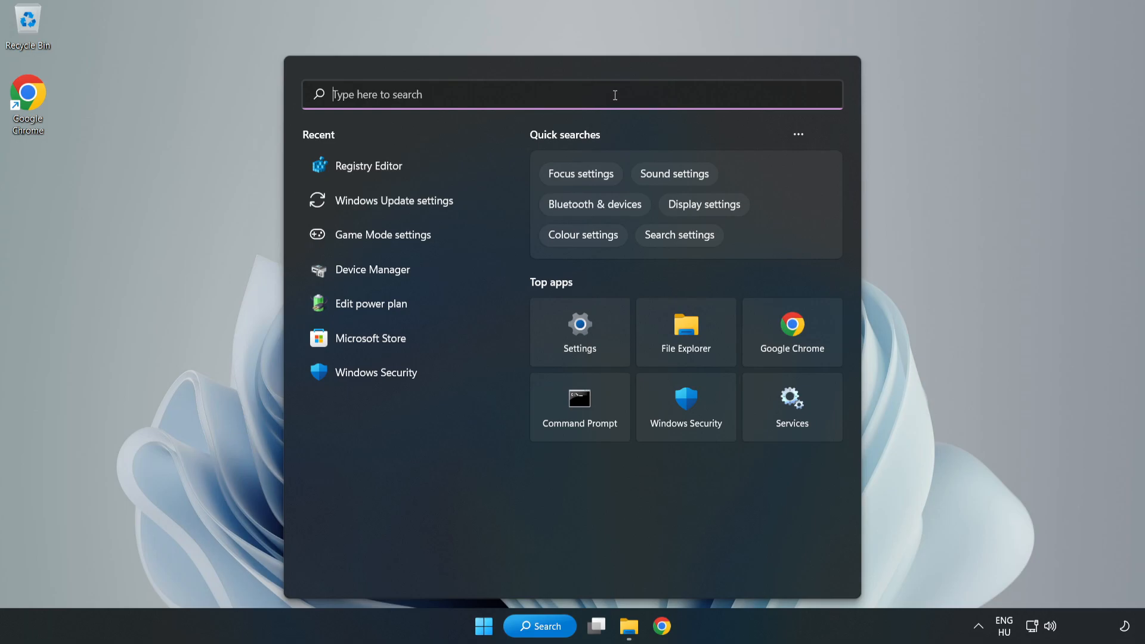
pyautogui.write('regedit')
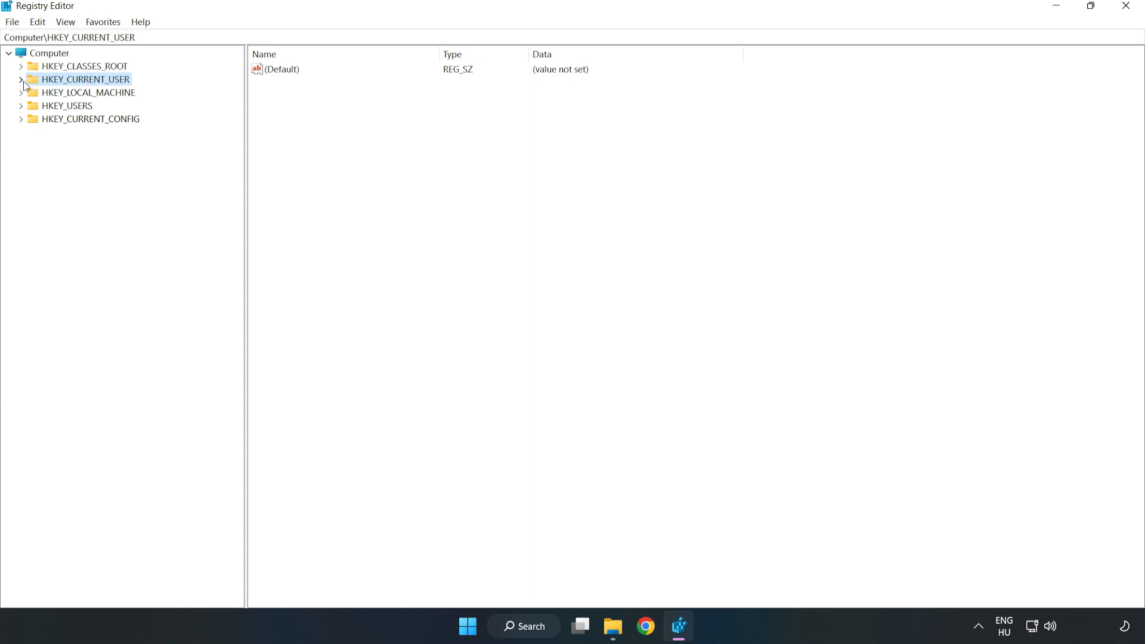
pyautogui.click(21, 79)
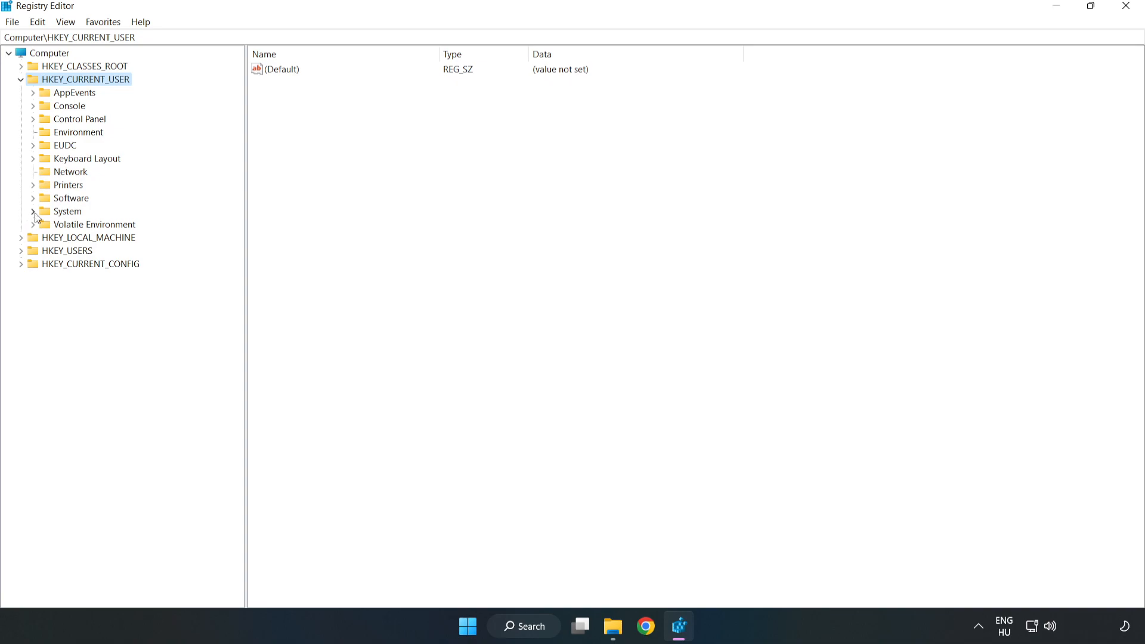
pyautogui.moveTo(35, 217)
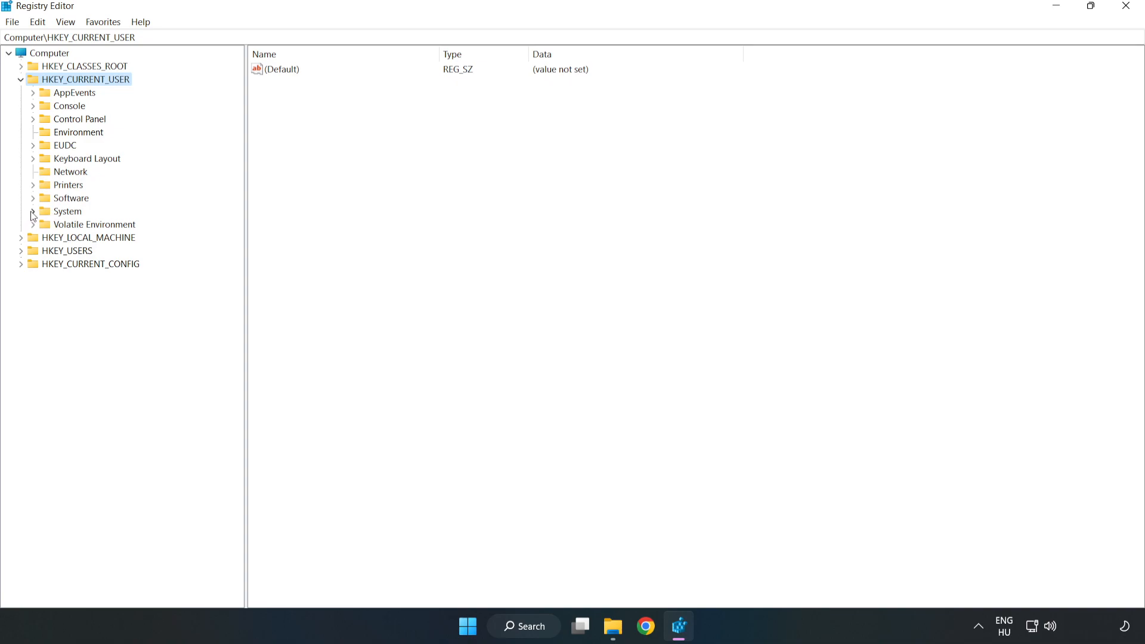
pyautogui.click(33, 211)
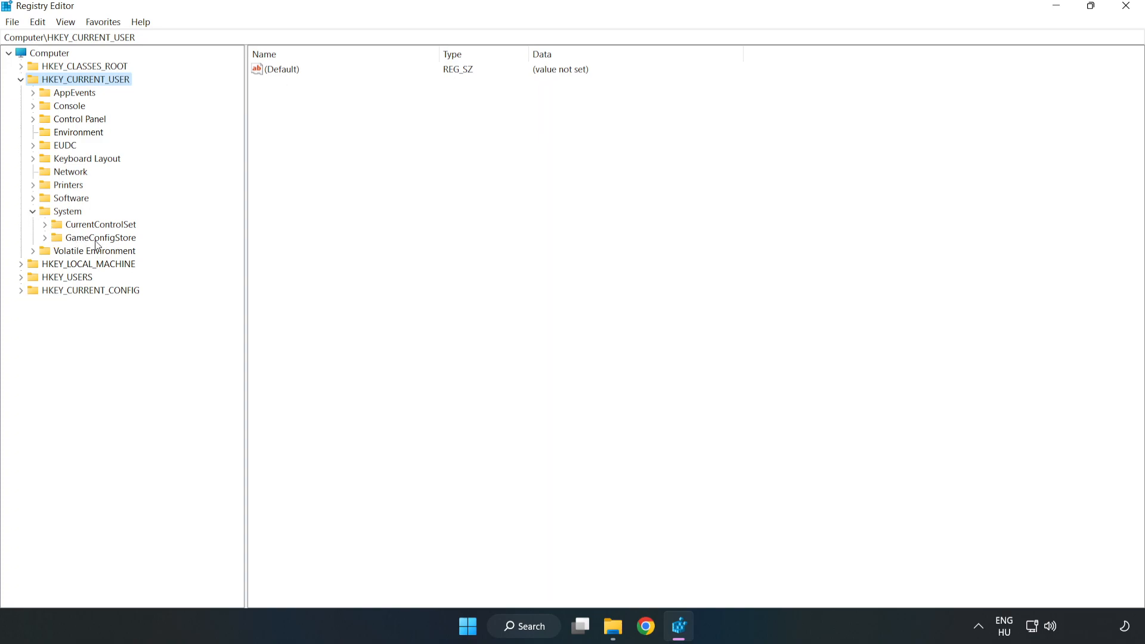
pyautogui.click(101, 237)
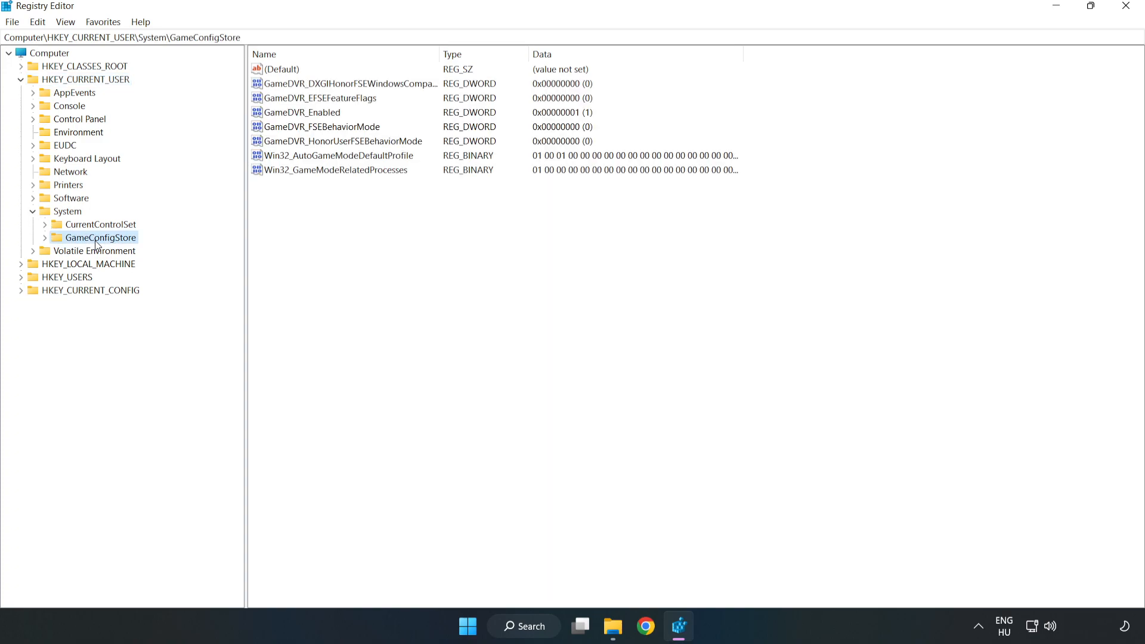
pyautogui.moveTo(289, 119)
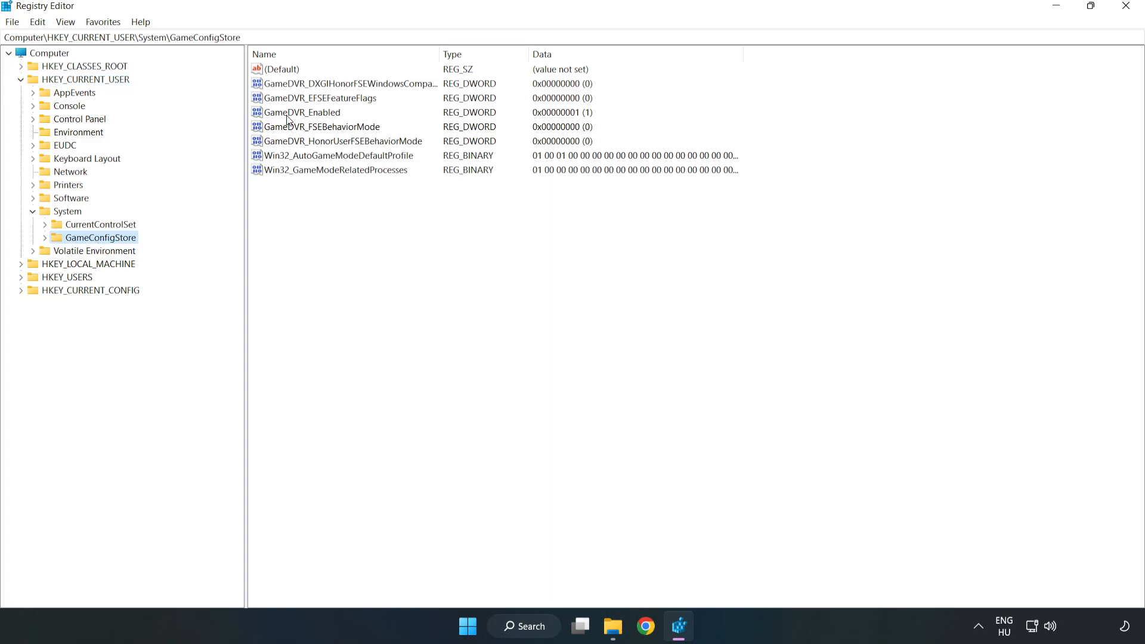
# Set the GameDVR_Enabled value to 0.
pyautogui.click(301, 112)
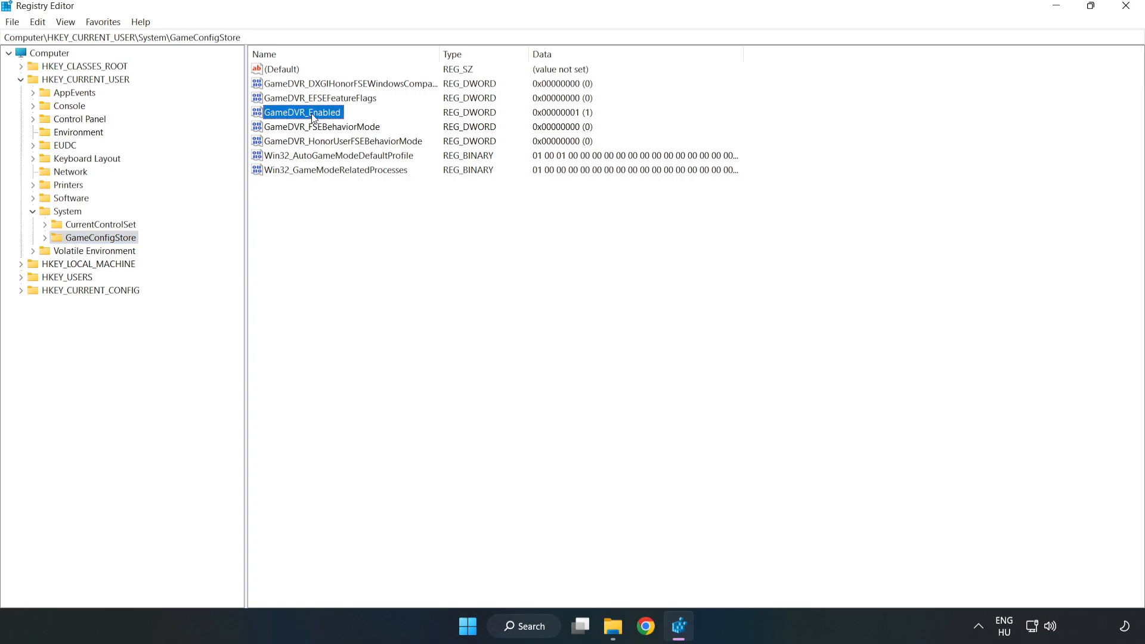
pyautogui.rightClick(302, 112)
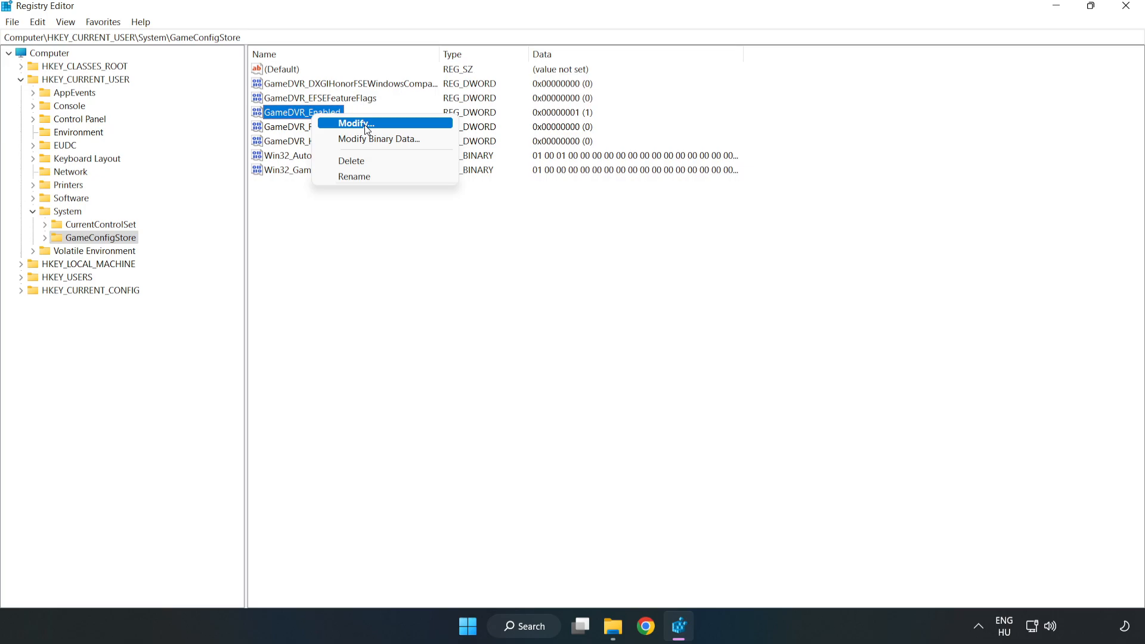
pyautogui.click(353, 123)
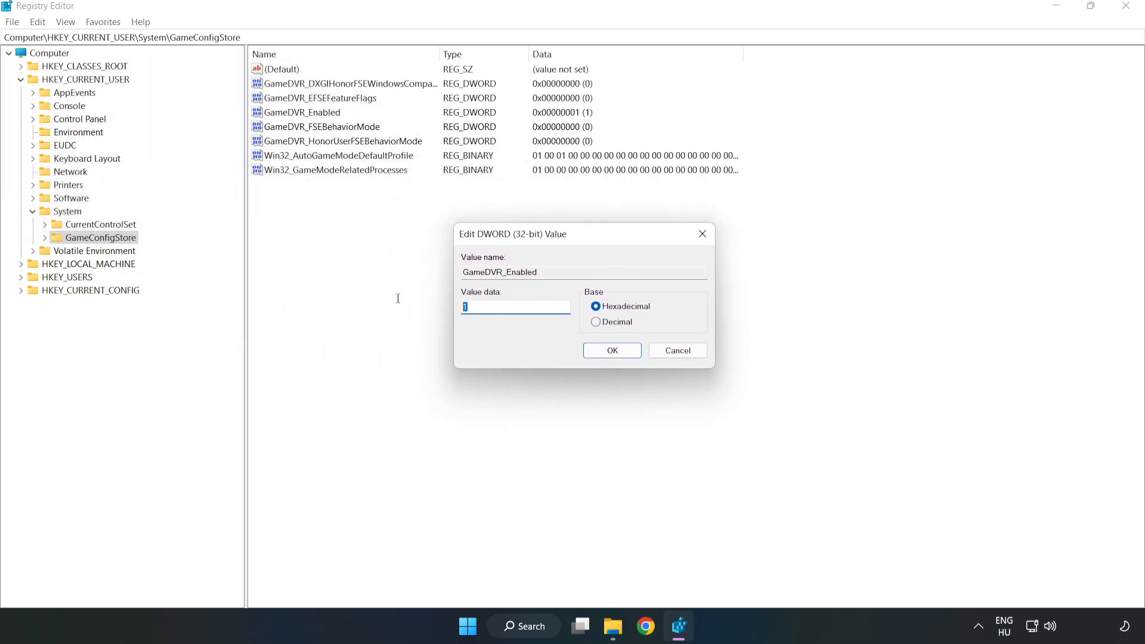
pyautogui.write('0')
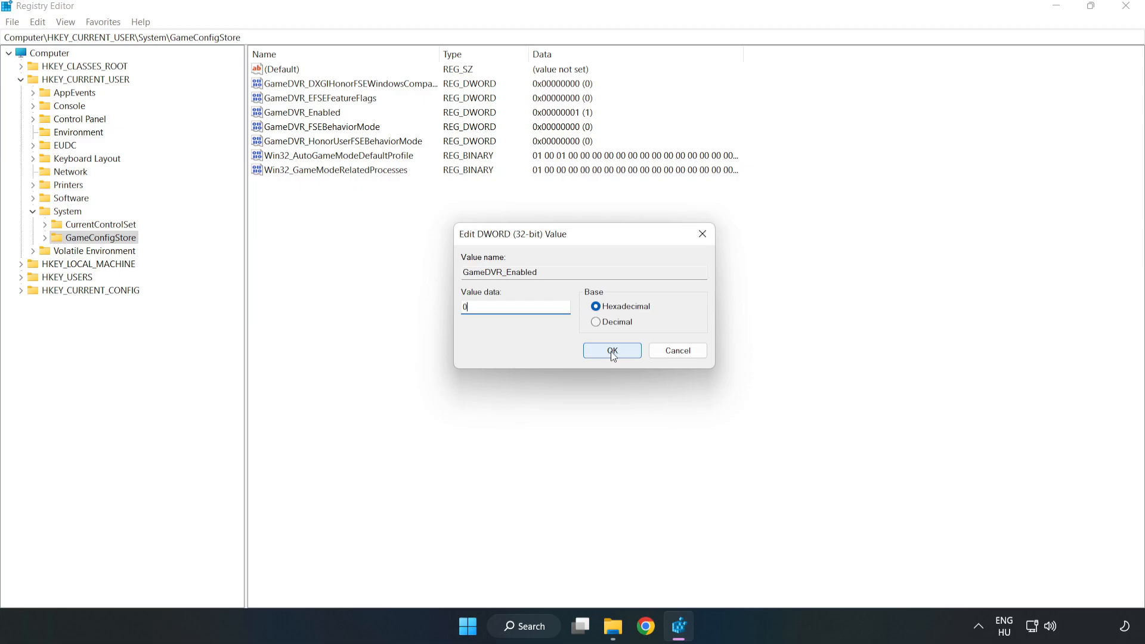
pyautogui.click(610, 351)
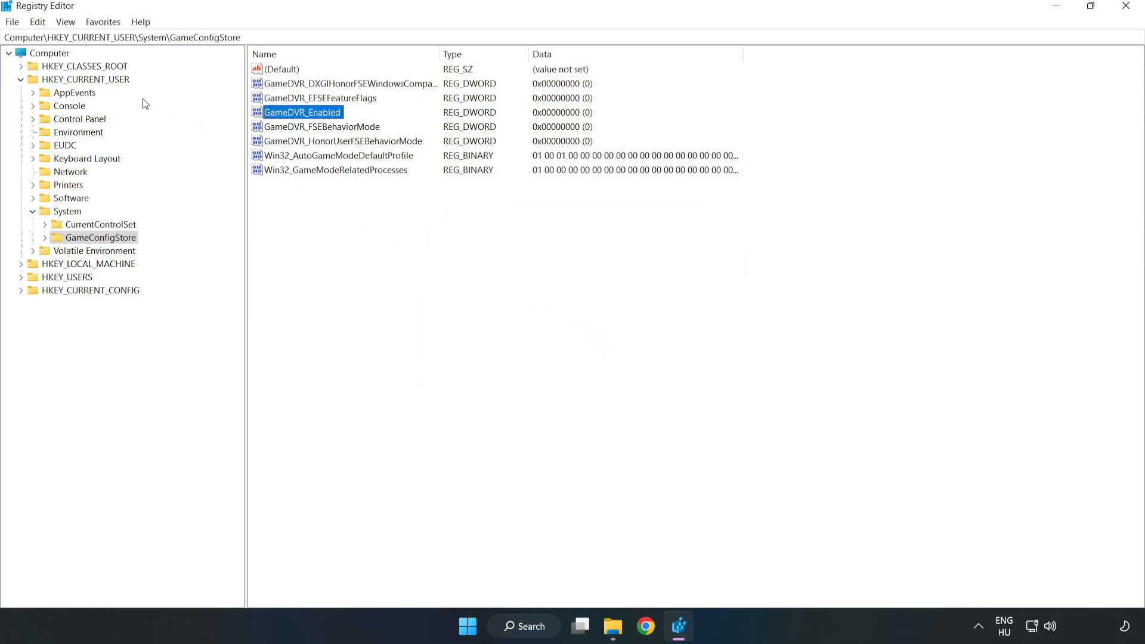
# Navigate HKEY_LOCAL_MACHINE > SOFTWARE > Microsoft > PolicyManager > default > ApplicationManagement > AllowGameDVR.
pyautogui.click(21, 80)
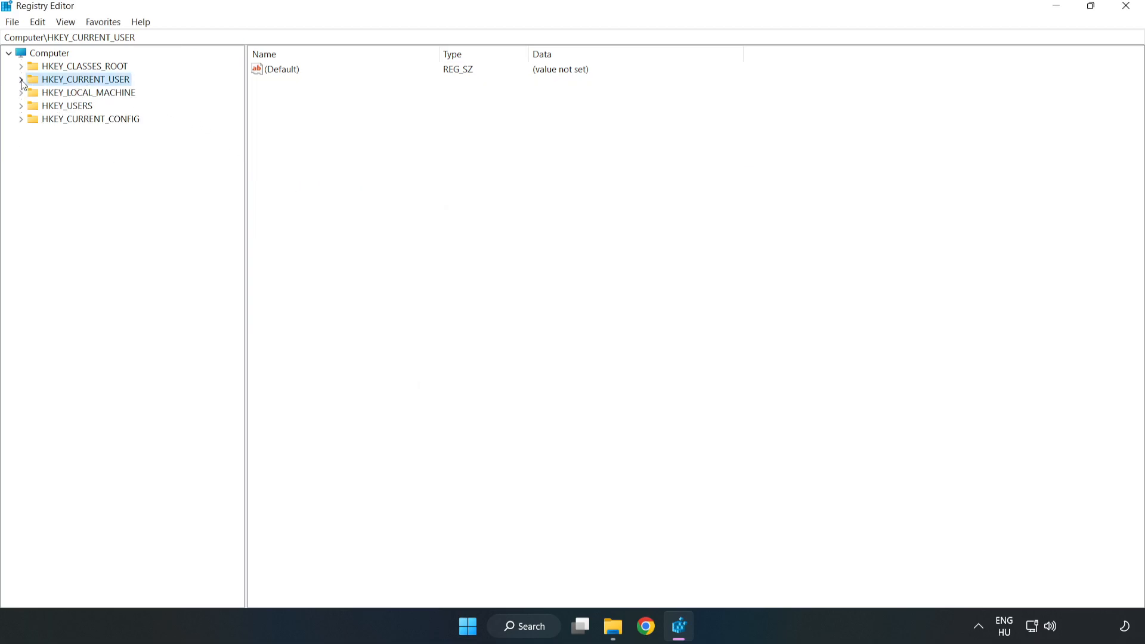
pyautogui.moveTo(37, 97)
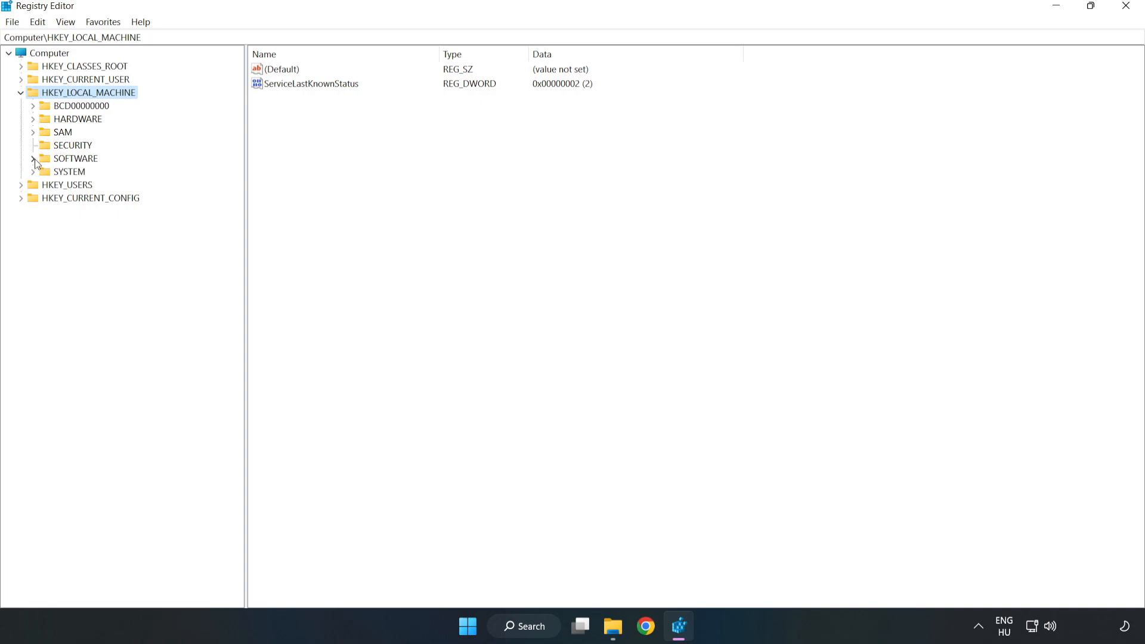
pyautogui.click(33, 159)
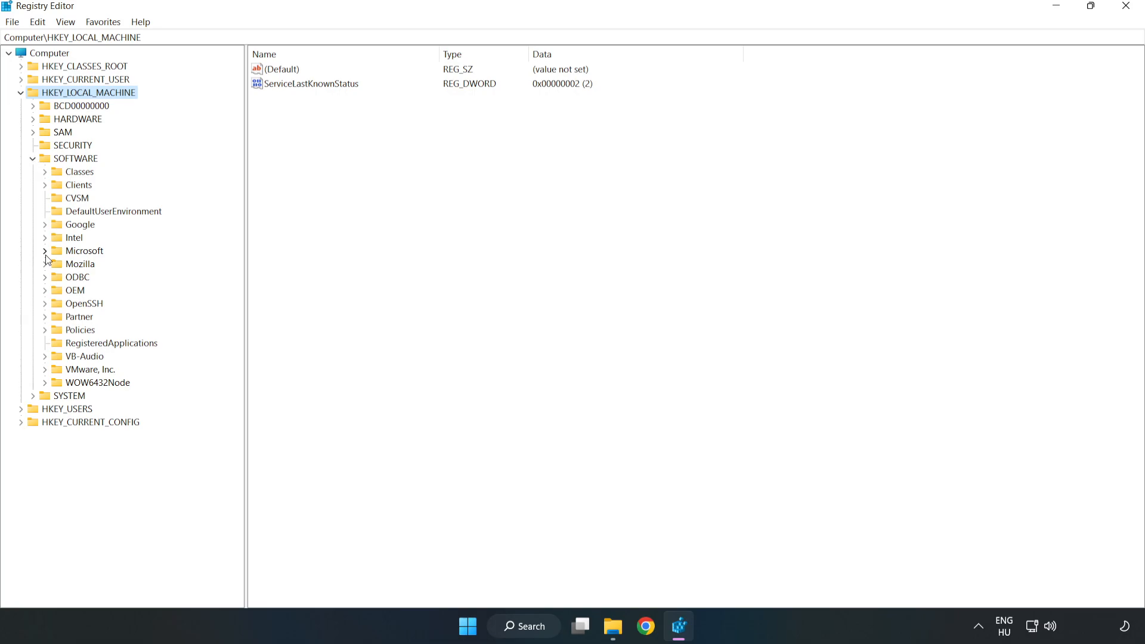
pyautogui.click(44, 251)
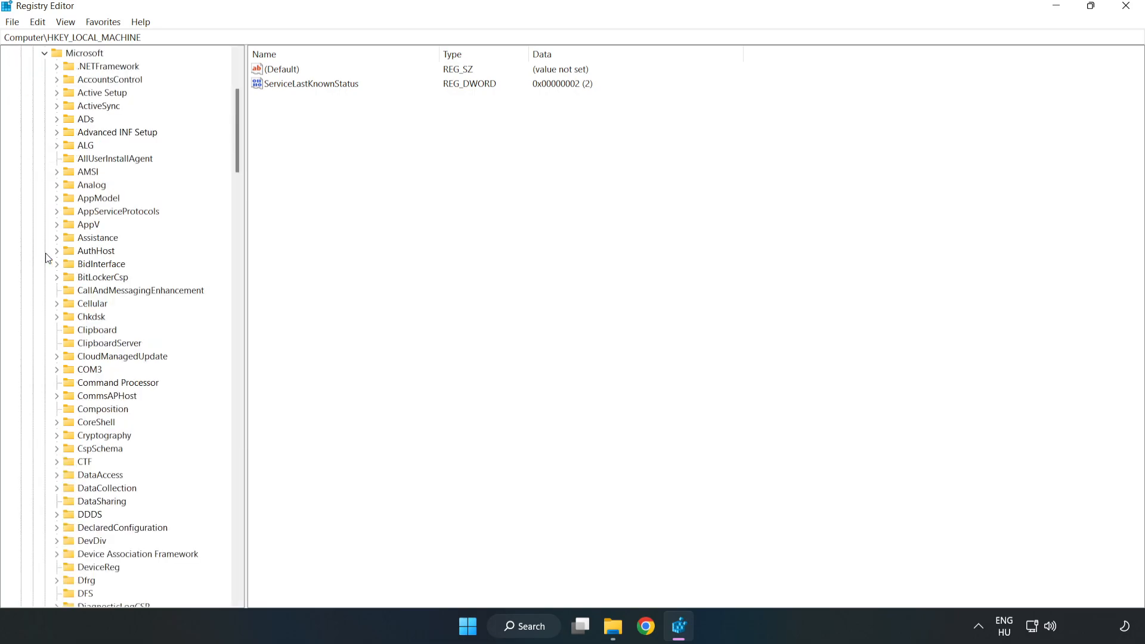
pyautogui.moveTo(168, 195)
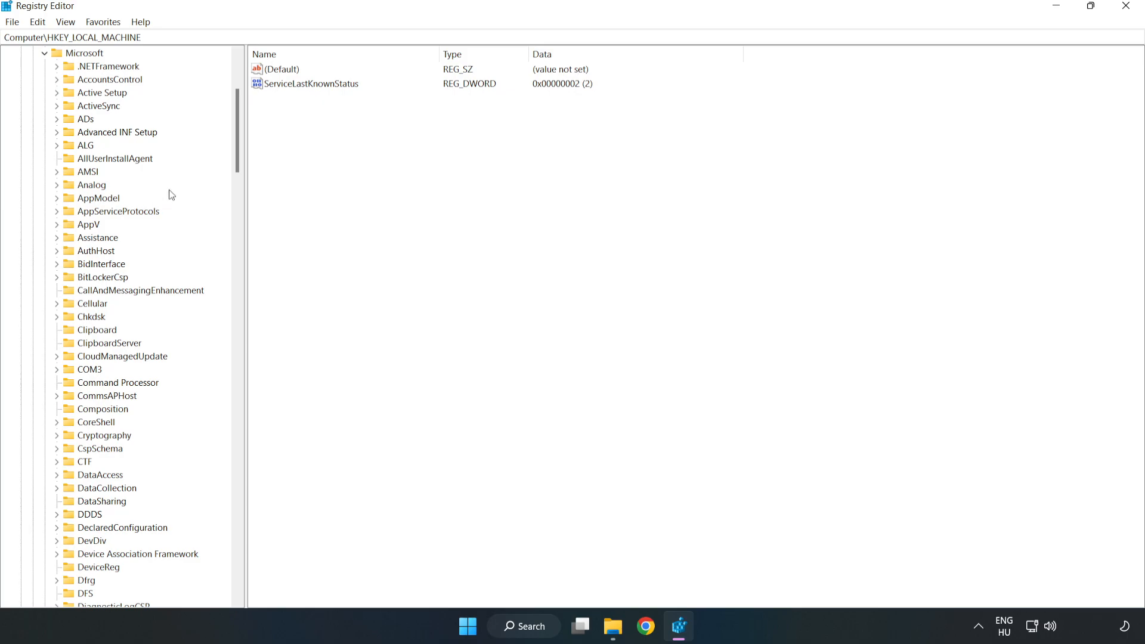
pyautogui.scroll(-3)
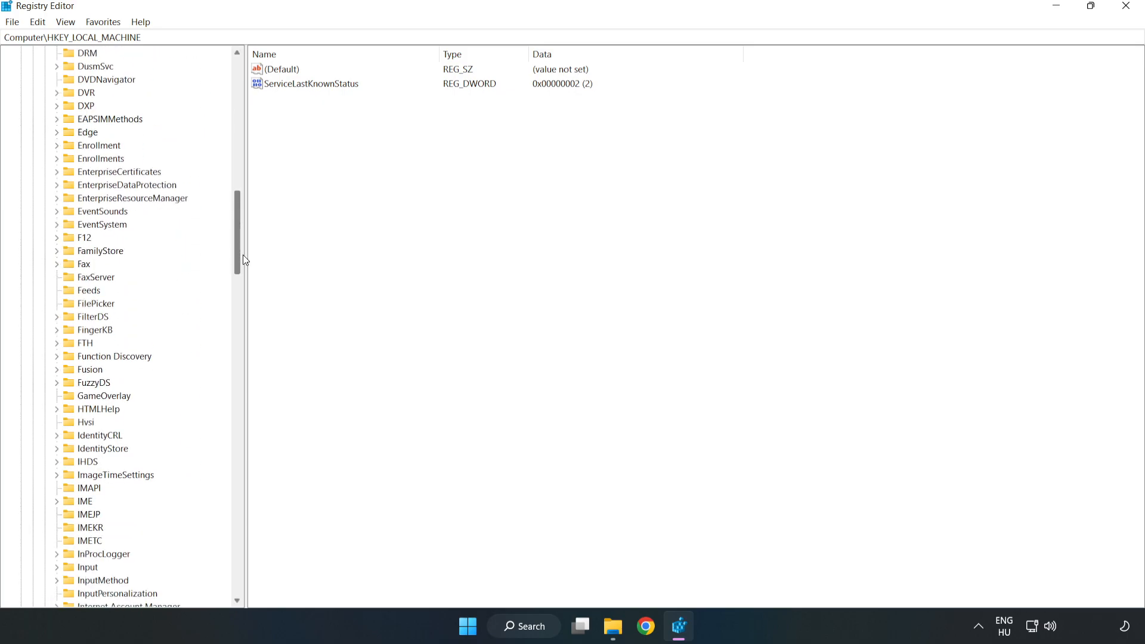
pyautogui.scroll(-3)
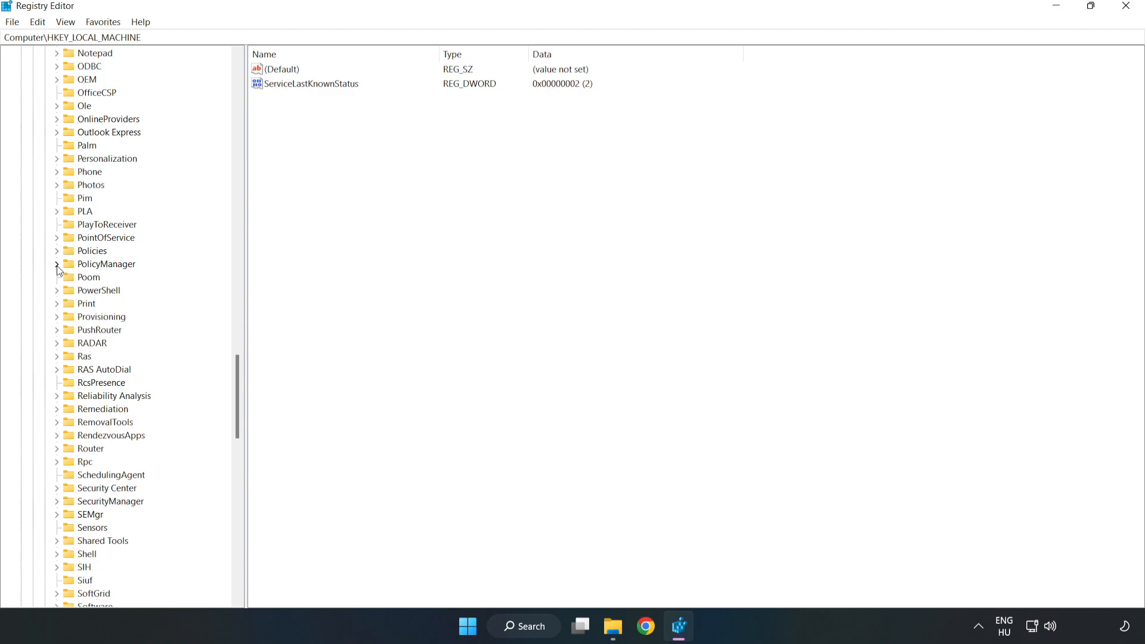
pyautogui.click(57, 263)
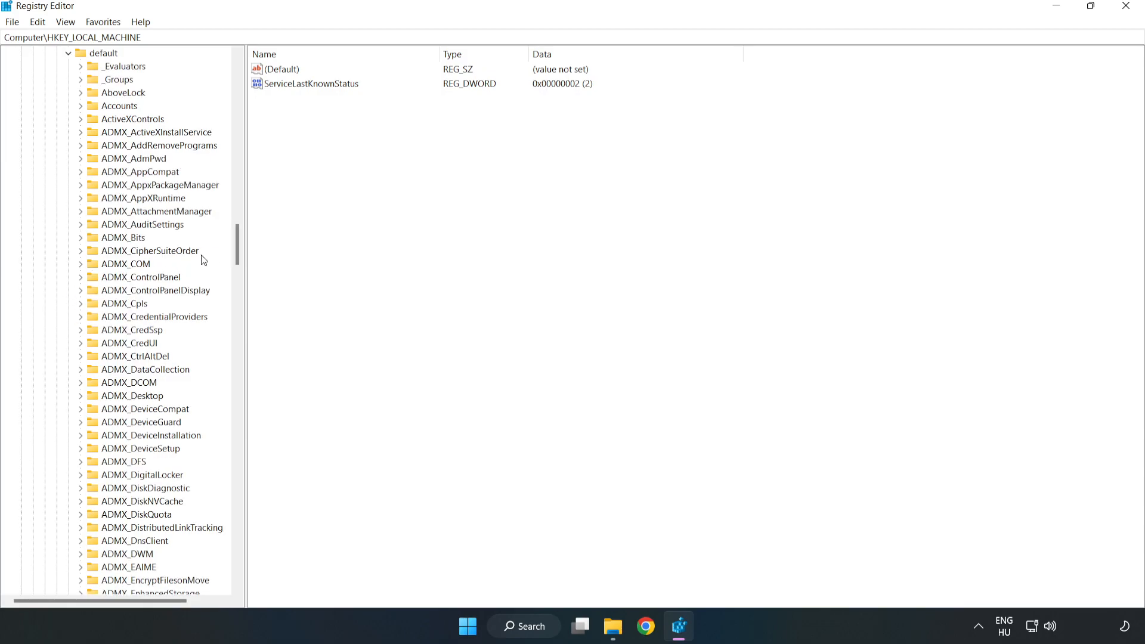
pyautogui.scroll(-3)
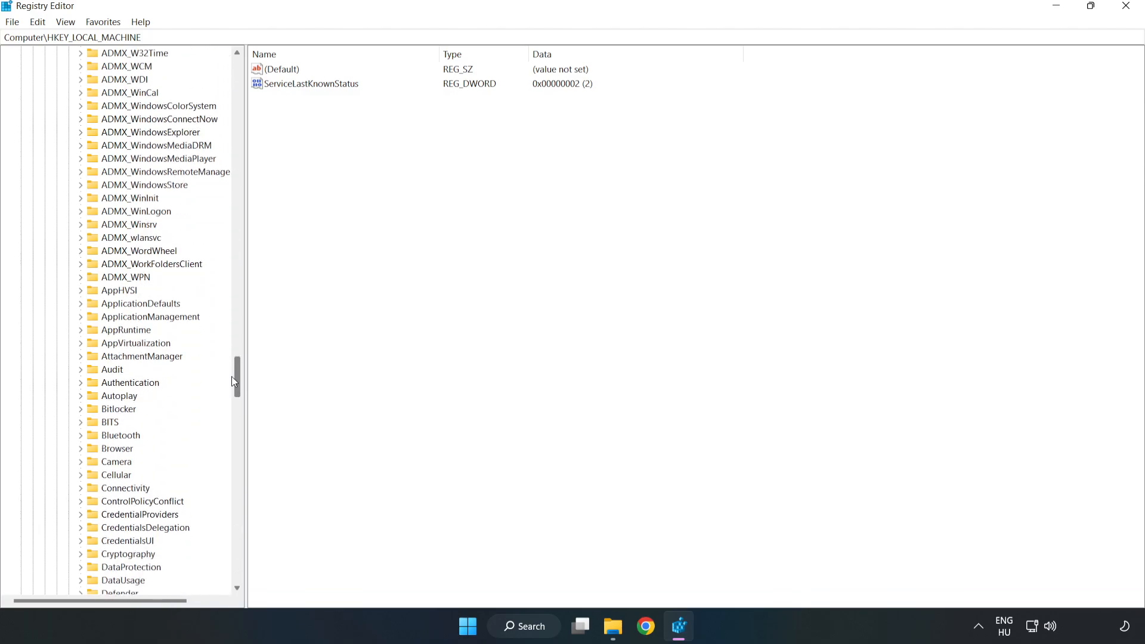
pyautogui.scroll(-3)
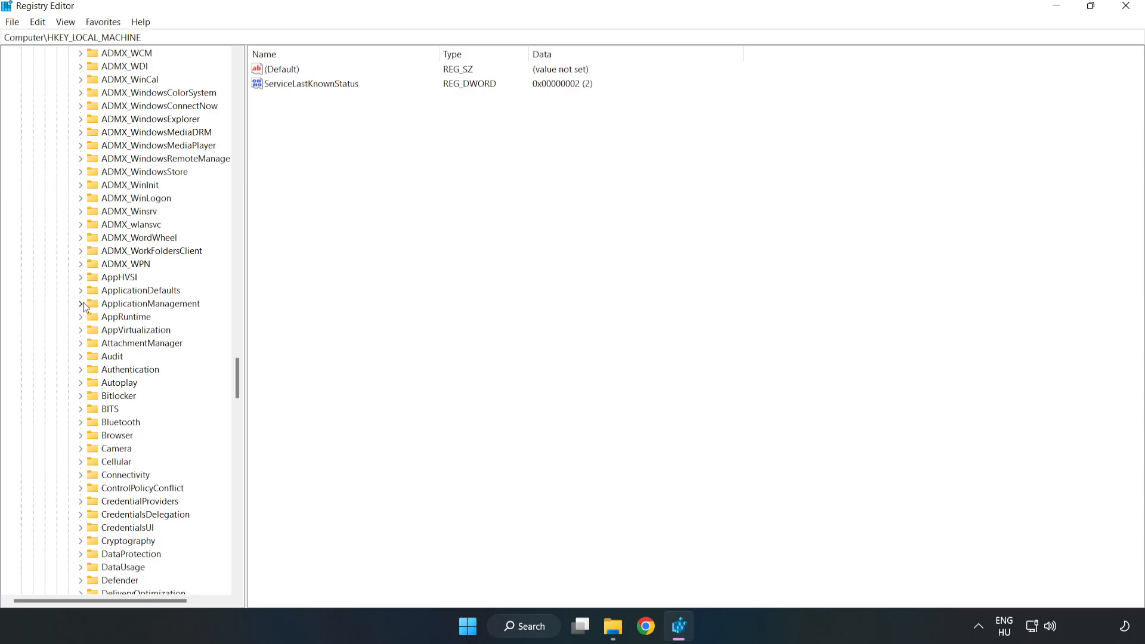
pyautogui.click(82, 305)
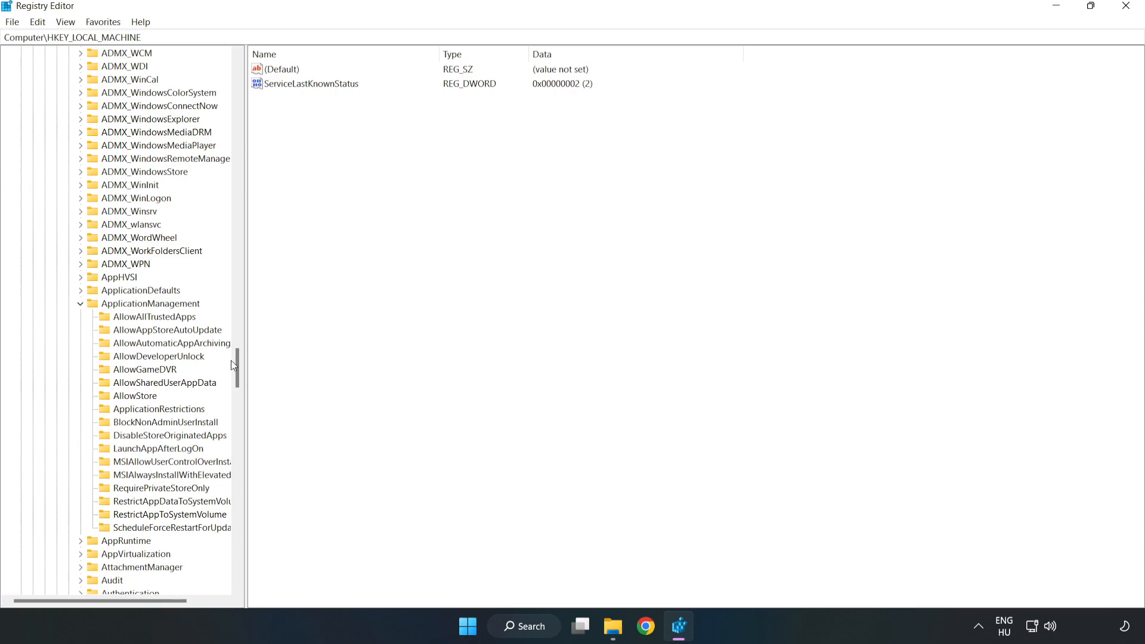
pyautogui.moveTo(128, 374)
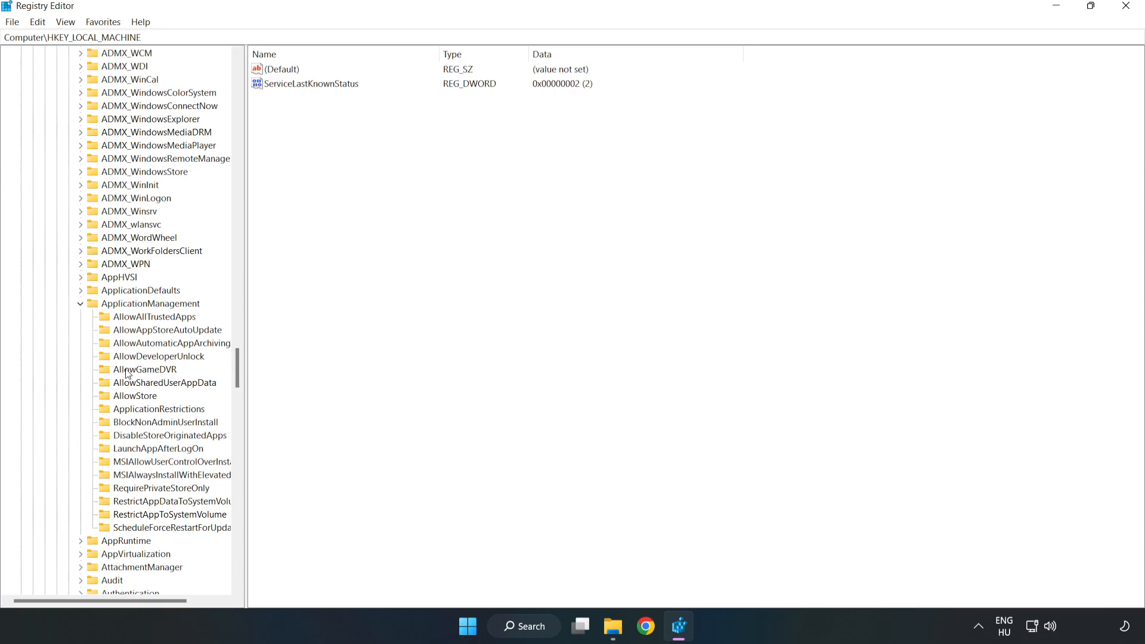
pyautogui.moveTo(132, 373)
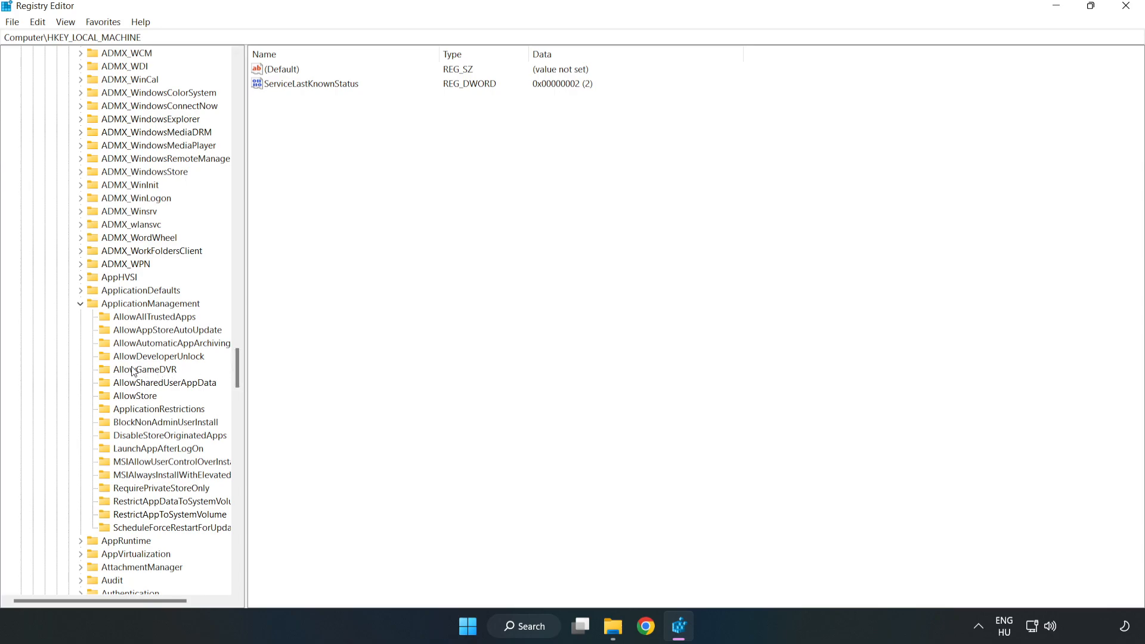
pyautogui.click(144, 370)
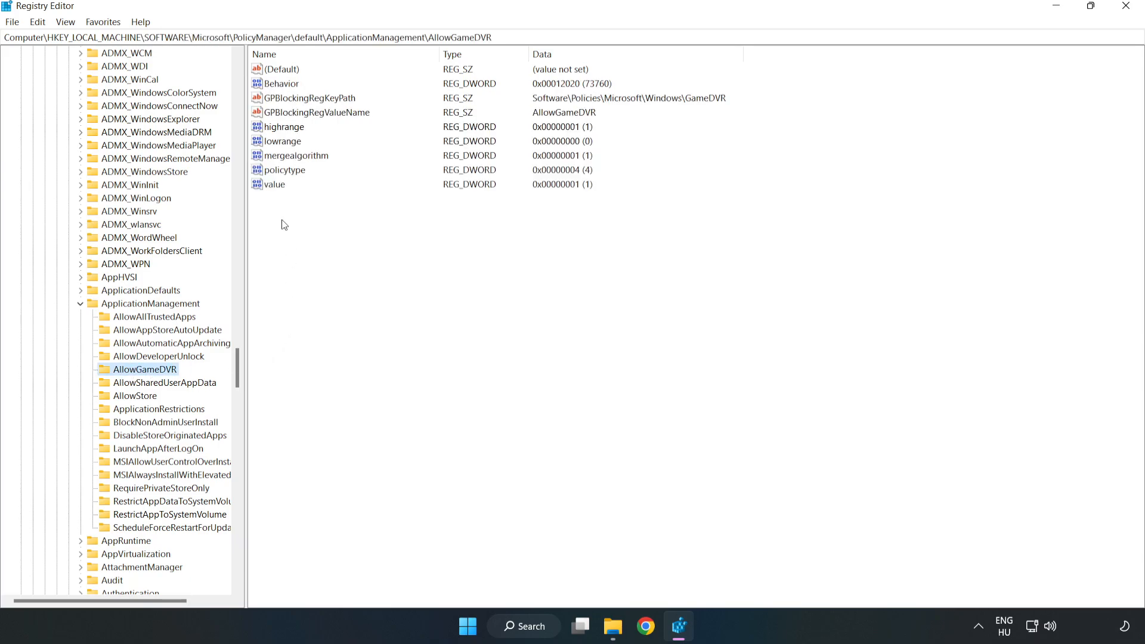
# Set the AllowGameDVR entry named 'value' to 0.
pyautogui.click(276, 184)
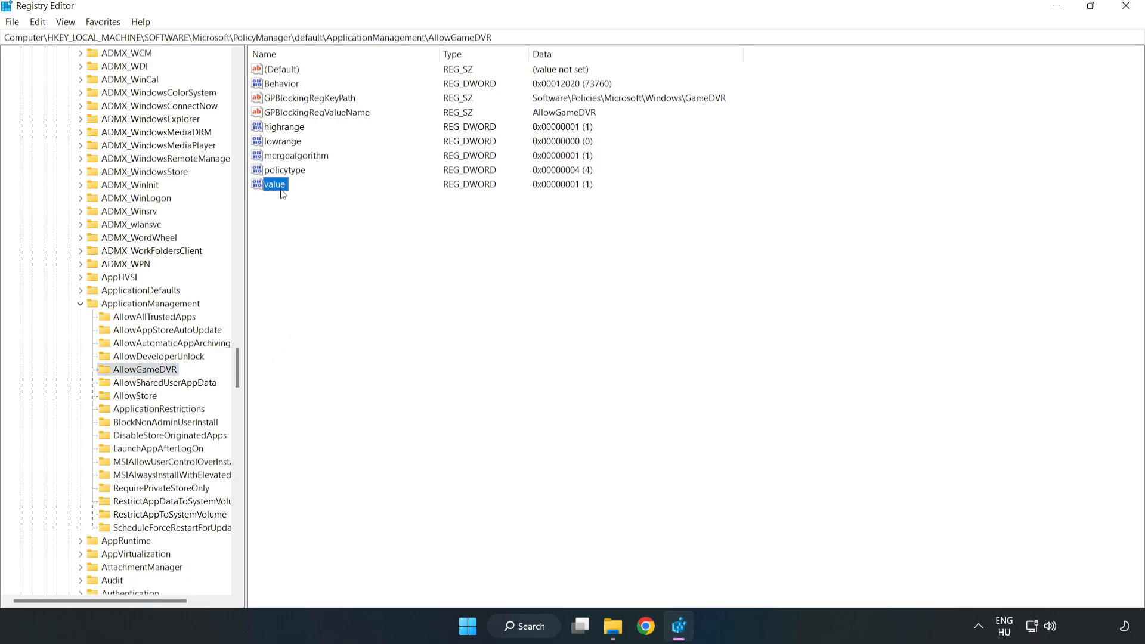
pyautogui.rightClick(274, 184)
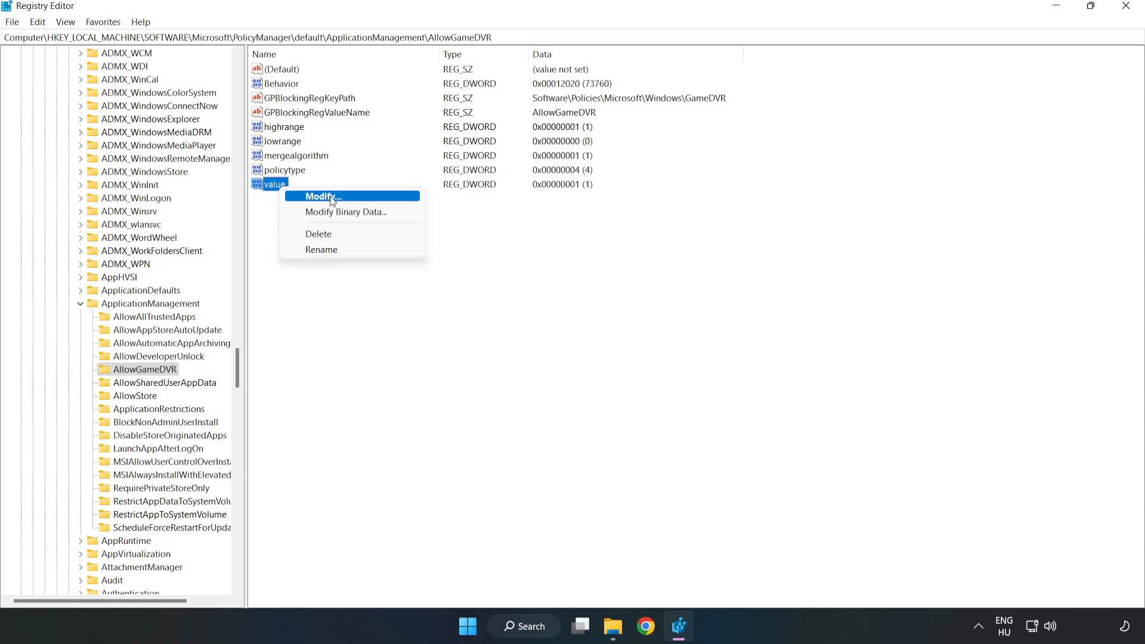
pyautogui.click(315, 196)
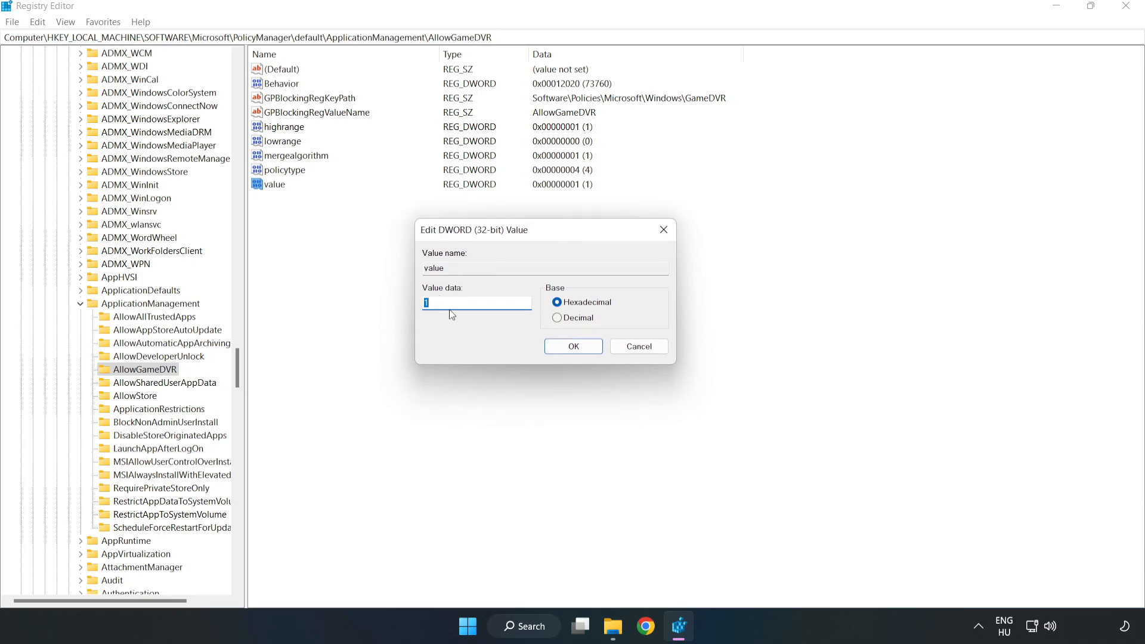
pyautogui.write('0')
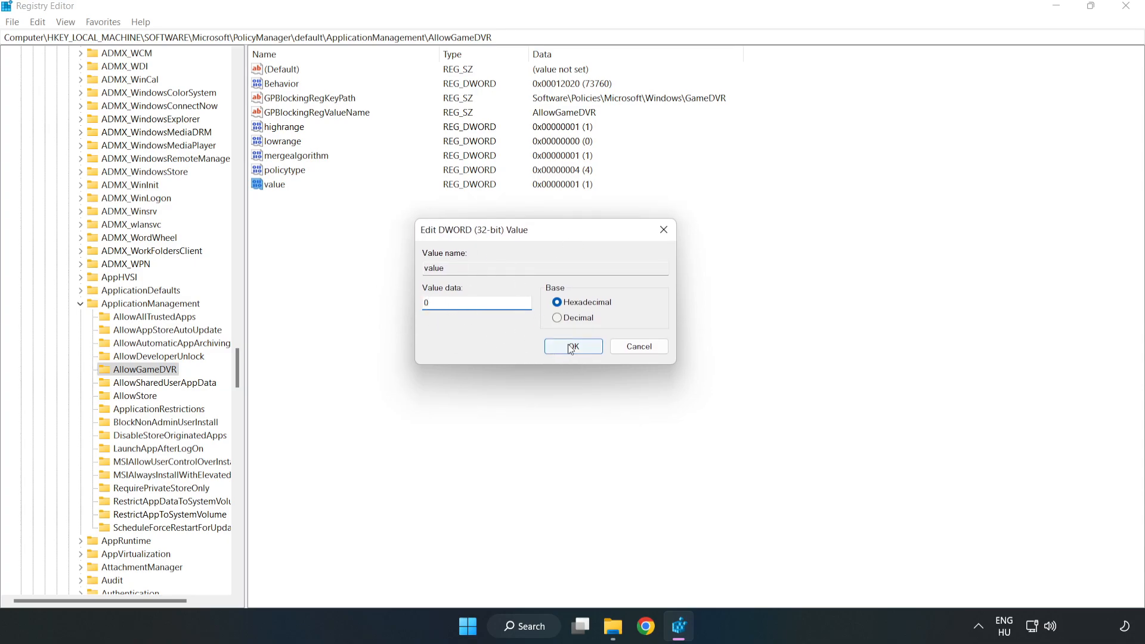
pyautogui.click(572, 346)
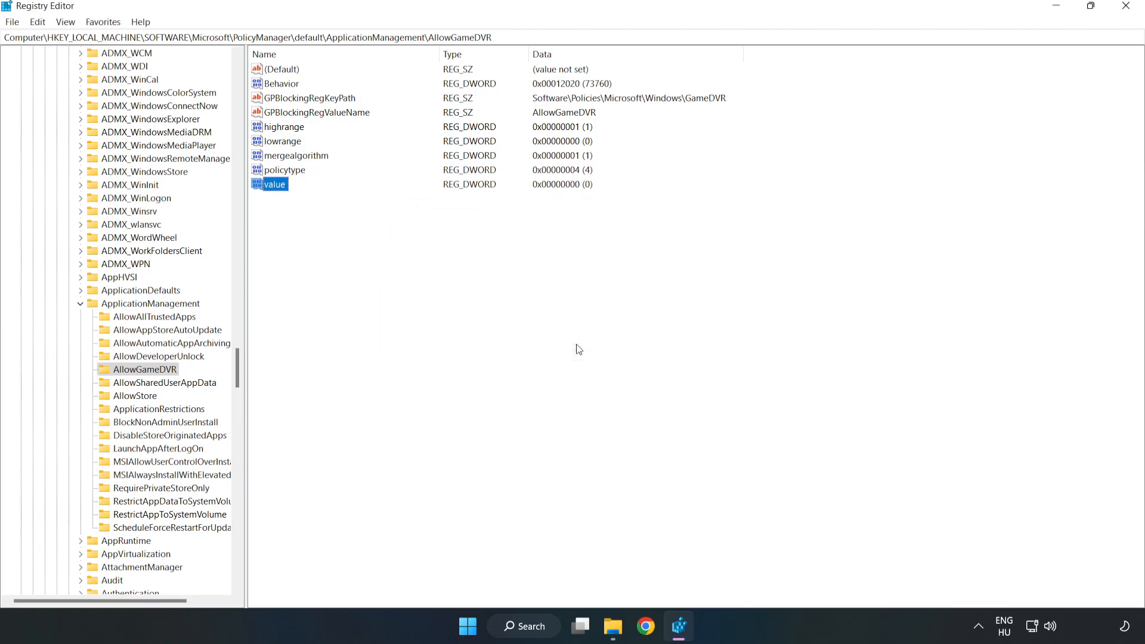
pyautogui.moveTo(1127, 17)
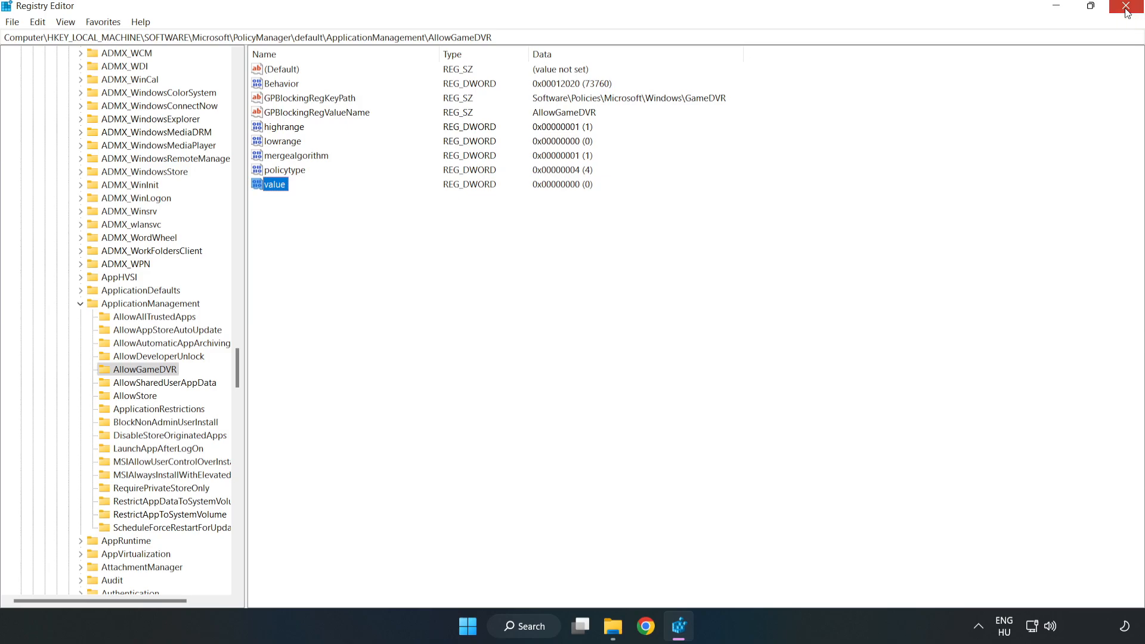
# Close Registry Editor, download dxwebsetup.exe from Microsoft Download Center and run it.
pyautogui.click(1127, 7)
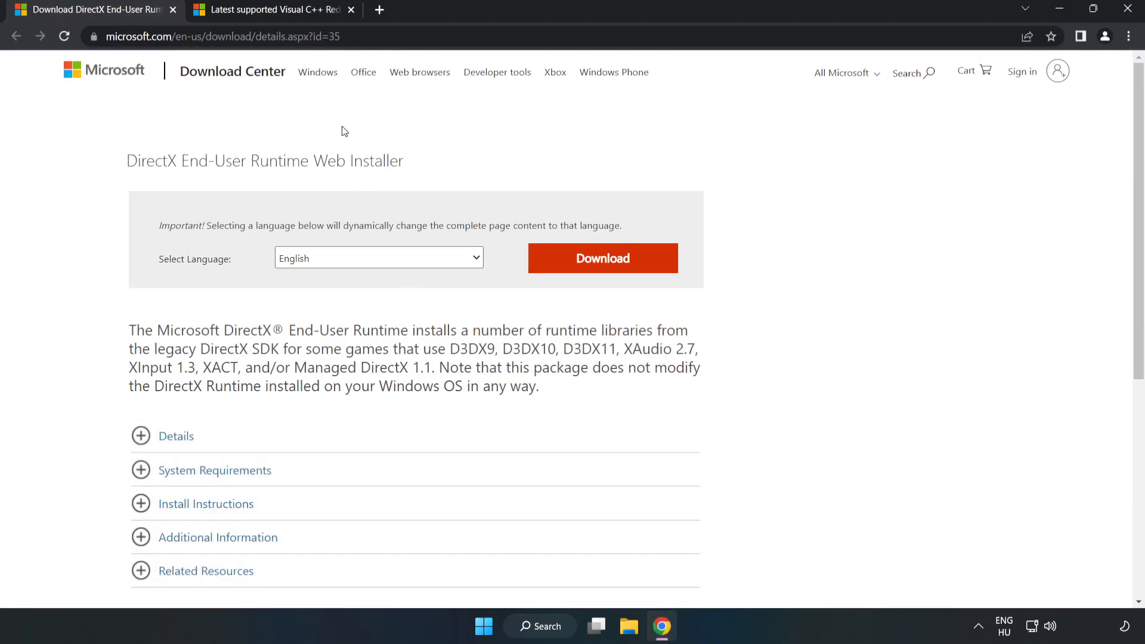
pyautogui.click(358, 35)
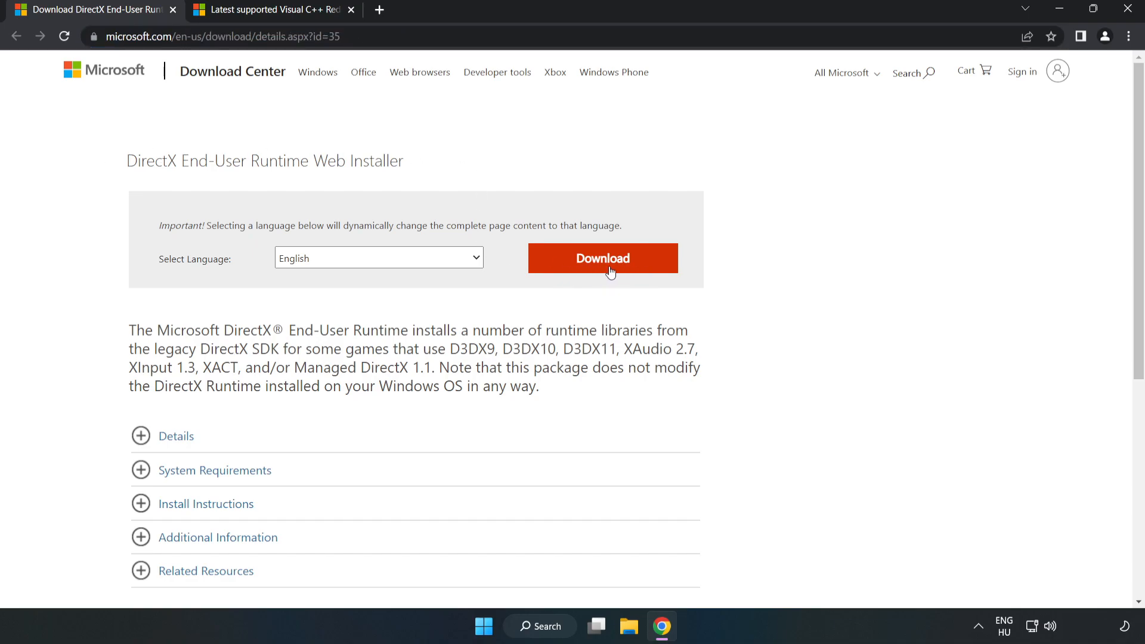
pyautogui.click(602, 257)
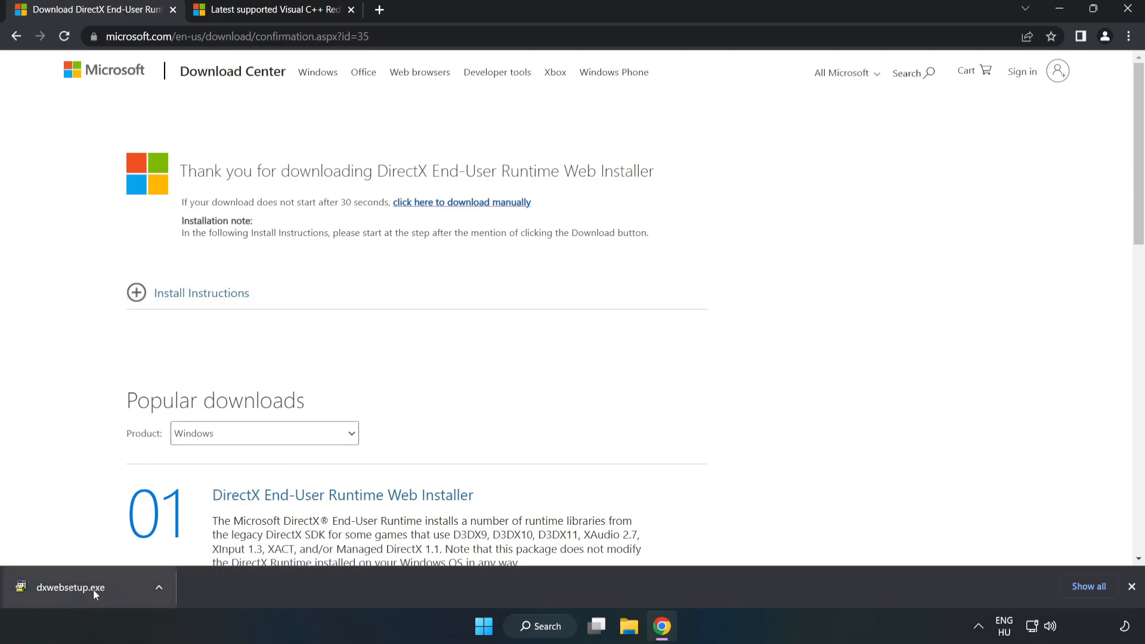
pyautogui.click(71, 587)
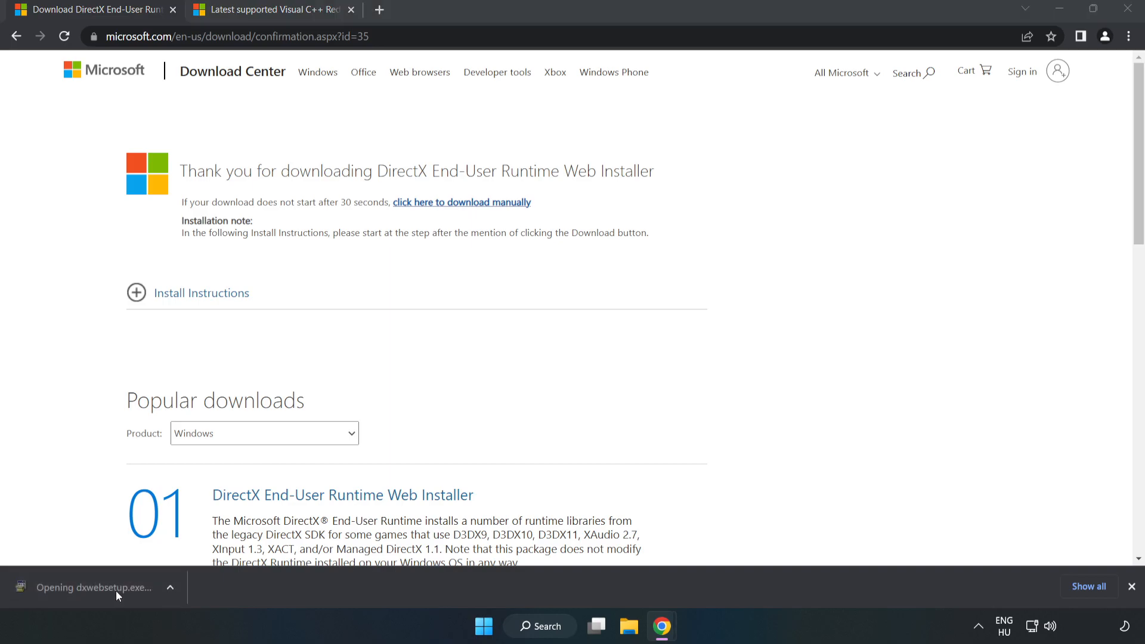
pyautogui.moveTo(124, 588)
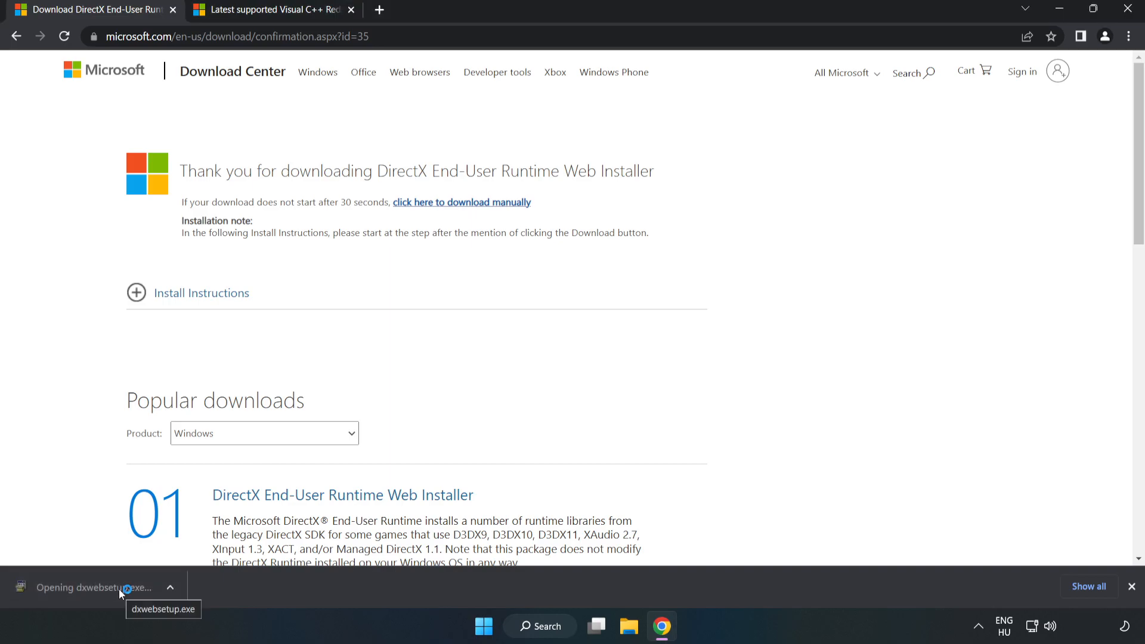
# Accept the DirectX license, decline the Bing Bar, complete the install and finish setup.
pyautogui.click(90, 587)
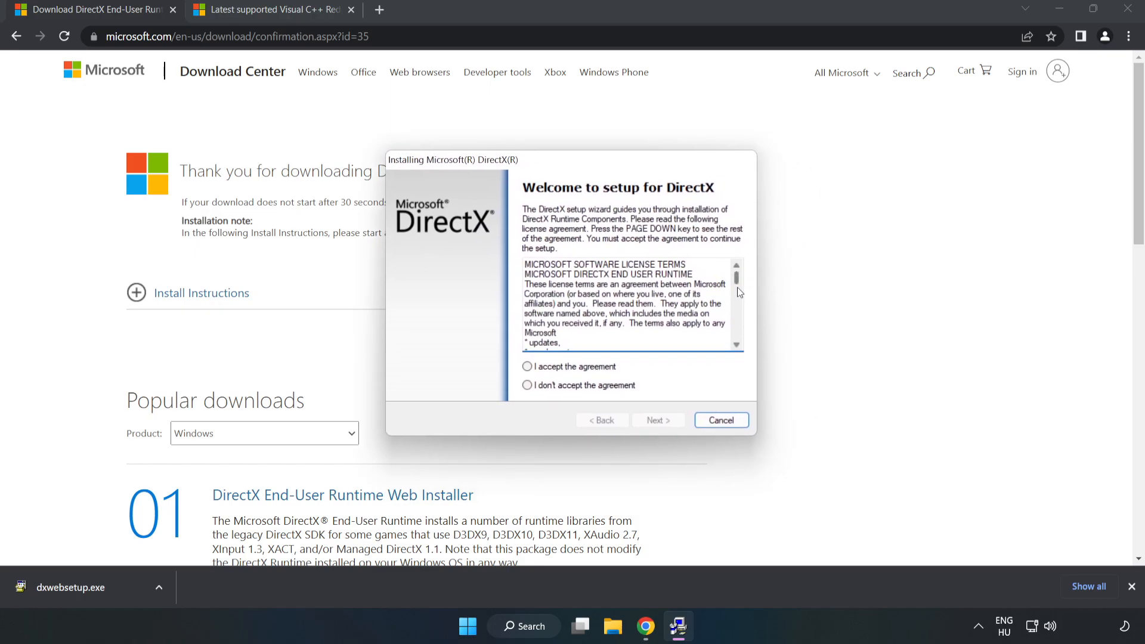
pyautogui.click(526, 366)
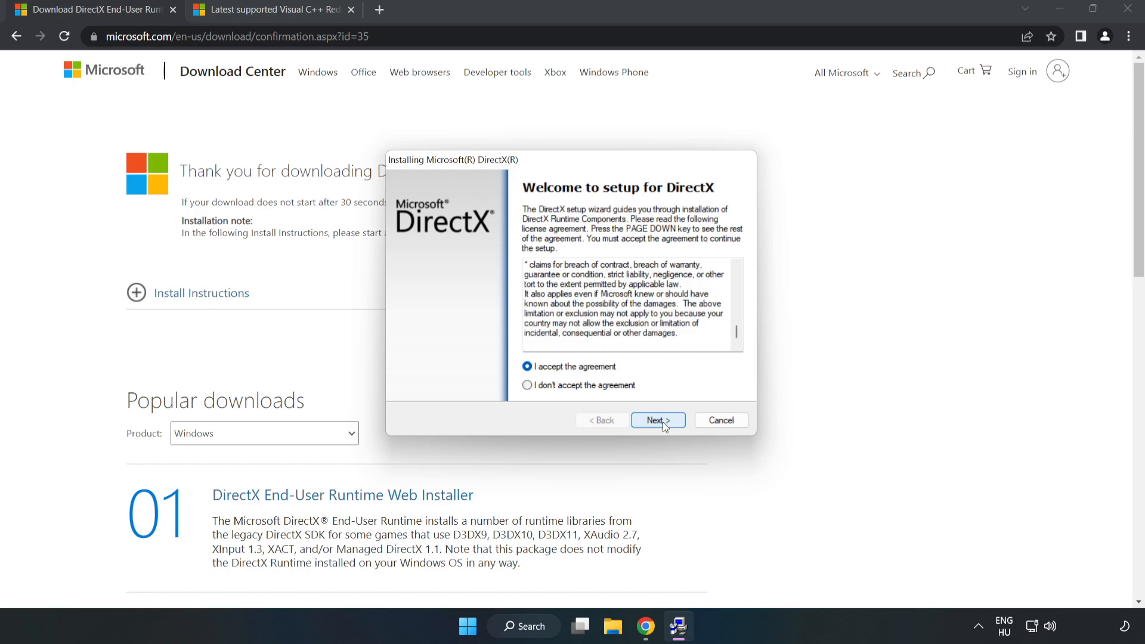
pyautogui.click(656, 419)
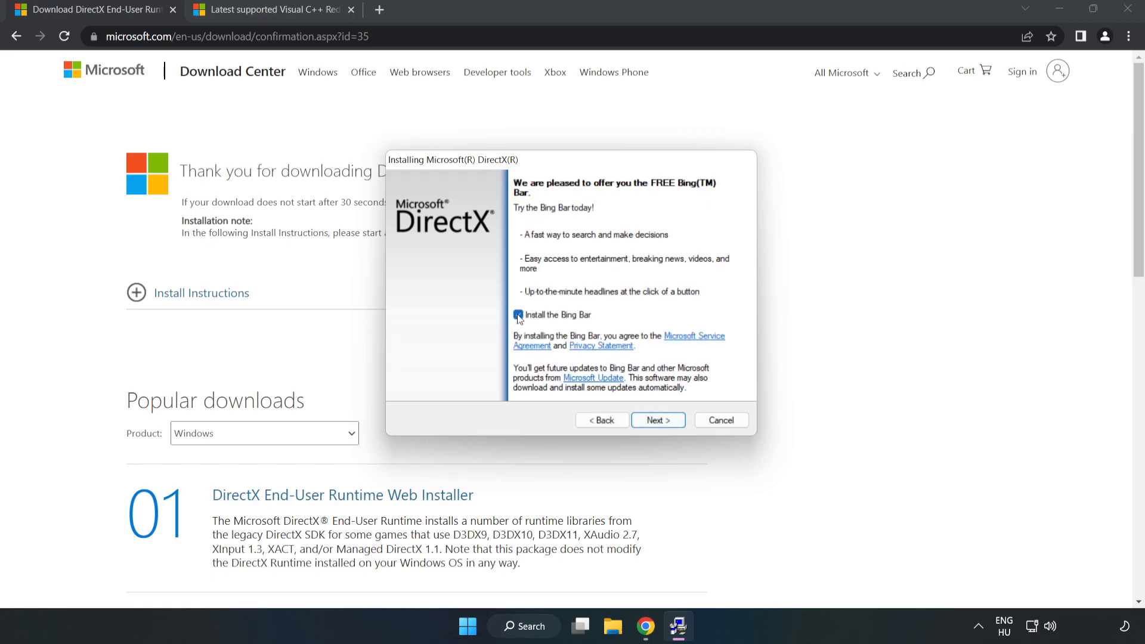
pyautogui.click(518, 315)
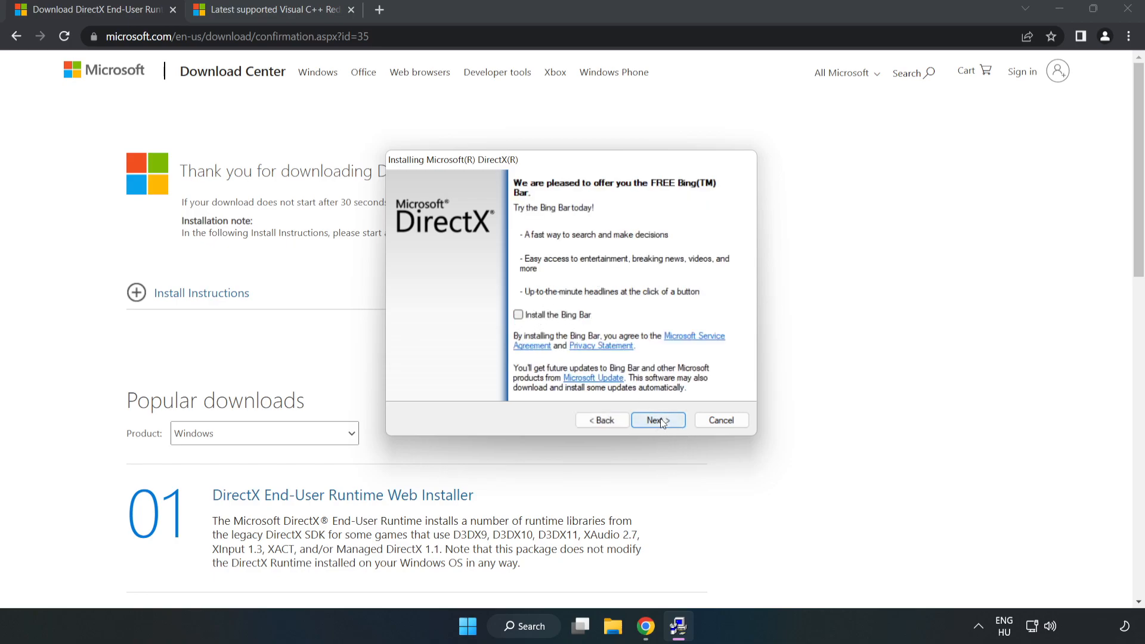
pyautogui.click(656, 420)
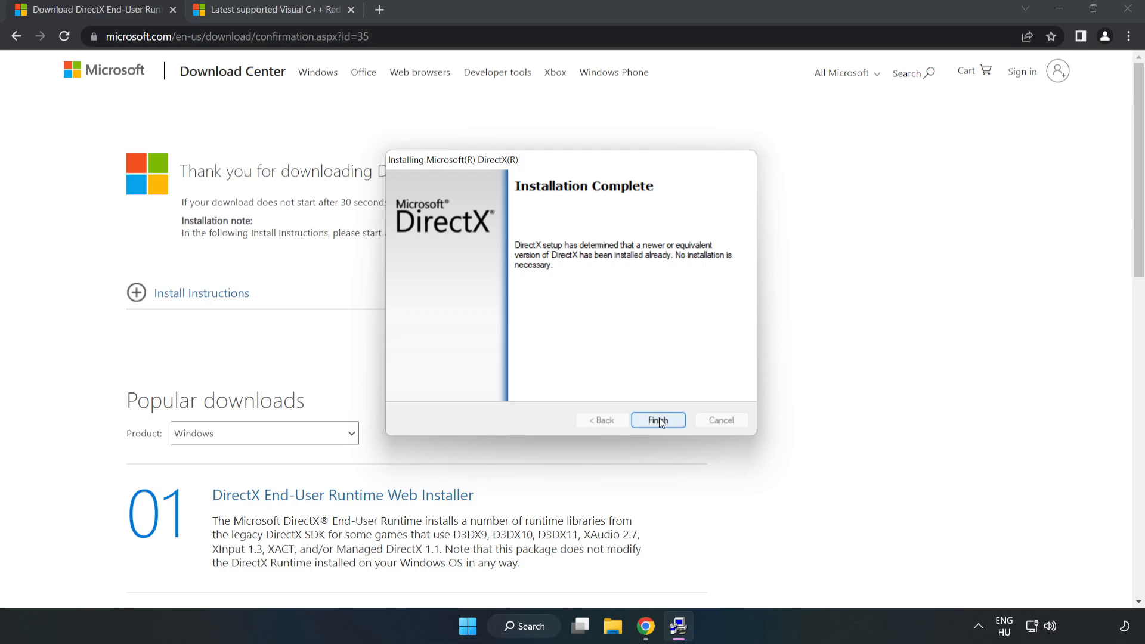
pyautogui.click(656, 420)
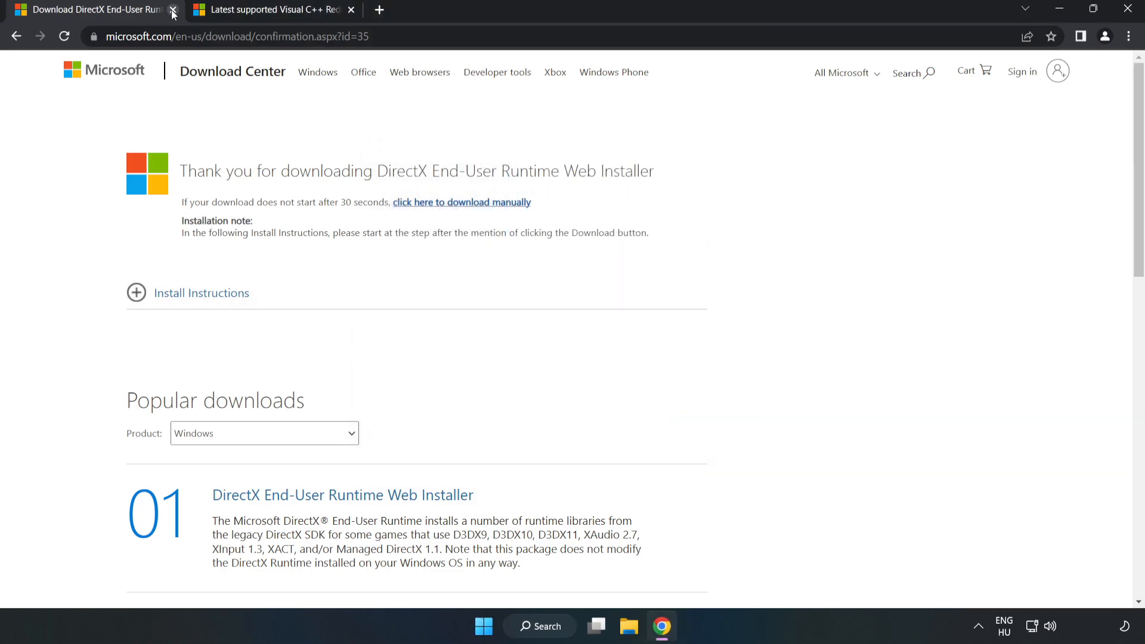
# Close the DirectX download page and bring up the Visual C++ Redistributable download table.
pyautogui.click(173, 9)
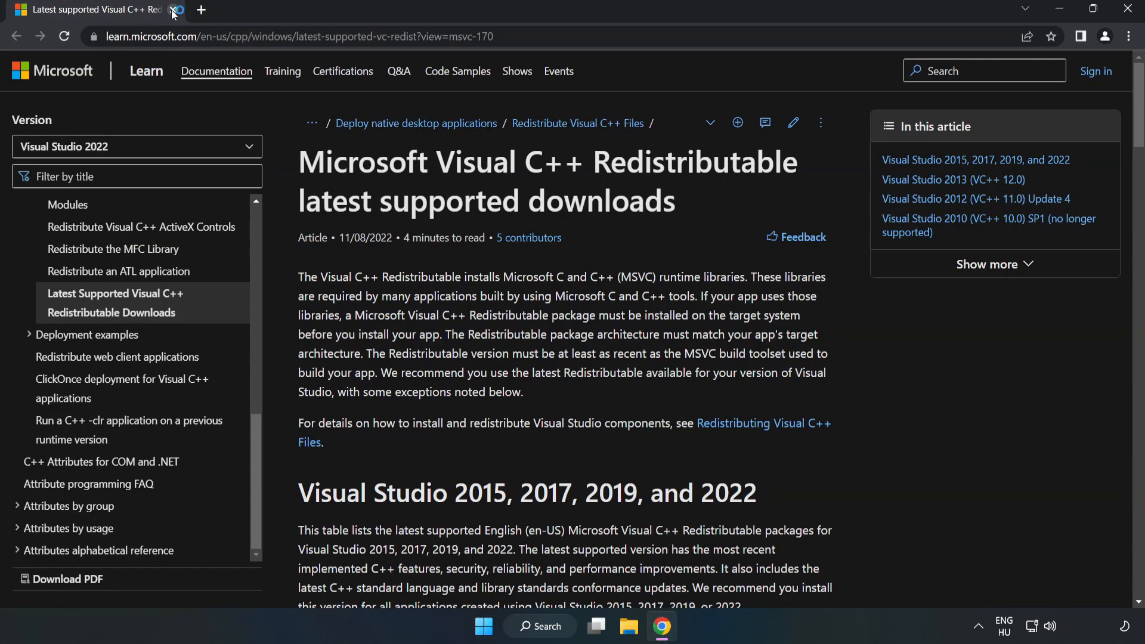
pyautogui.doubleClick(464, 37)
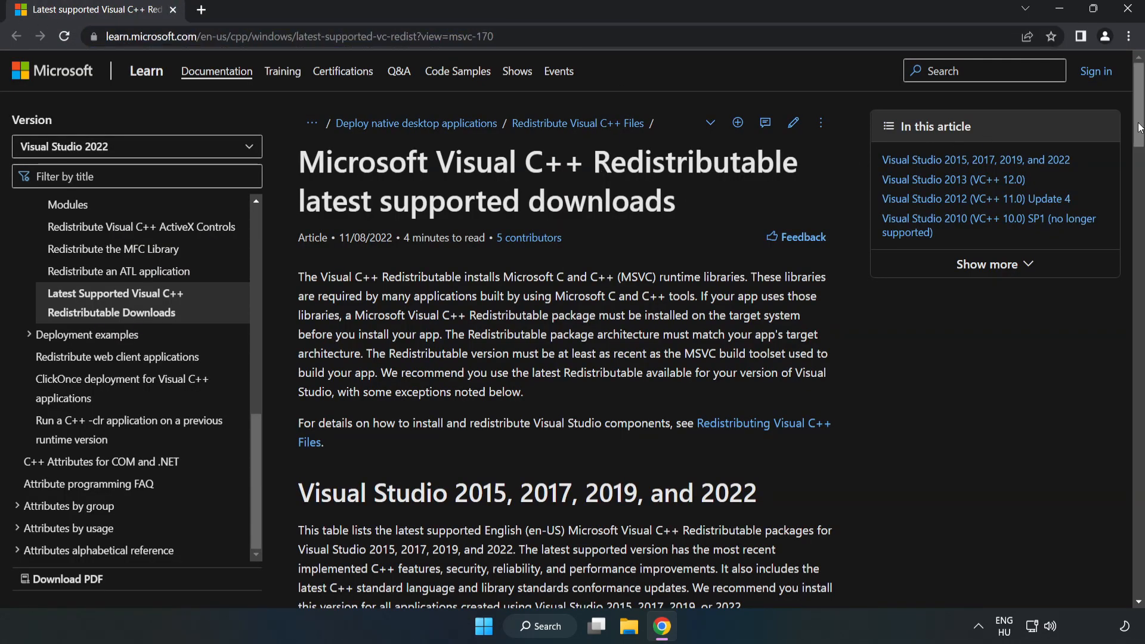
pyautogui.scroll(-3)
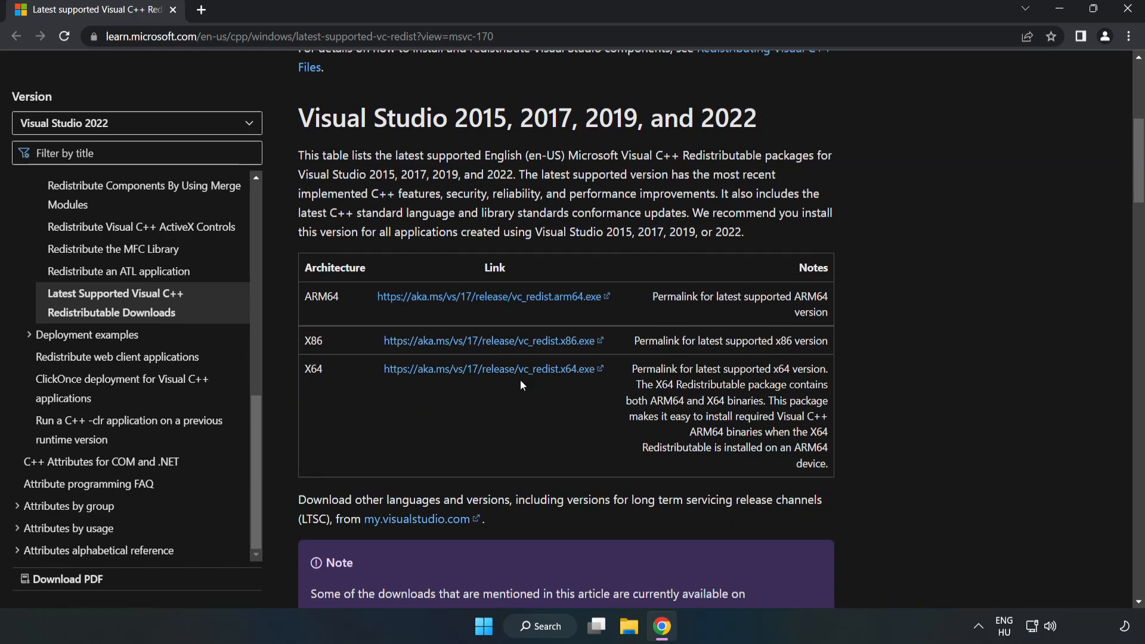
# Download the ARM64, x64 and x86 vc_redist installers, allowing multiple downloads.
pyautogui.click(491, 340)
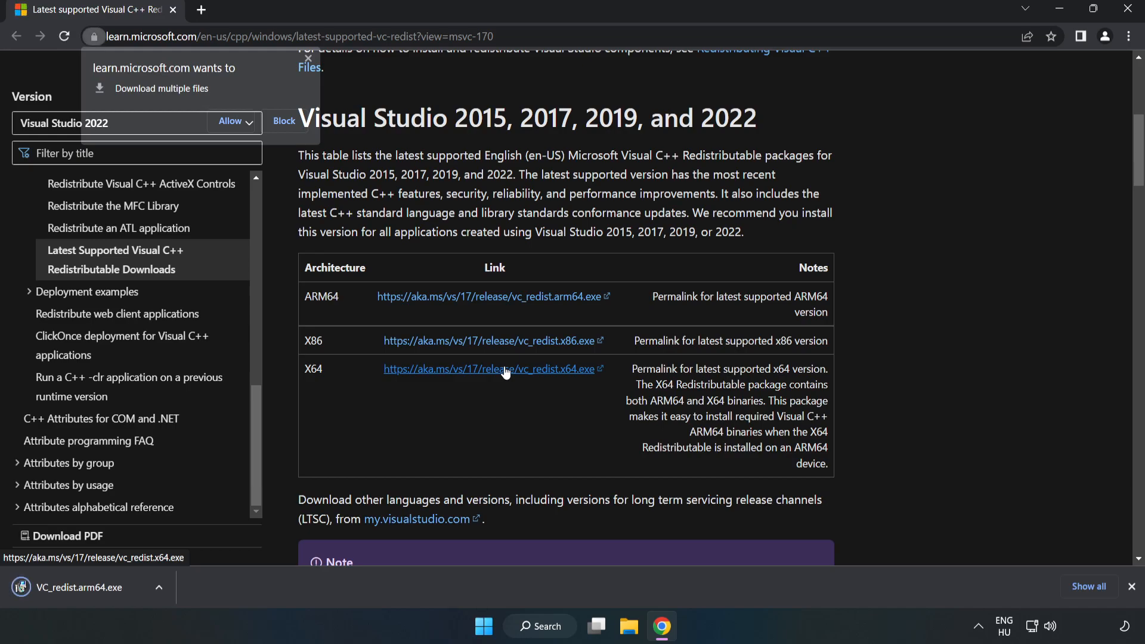
pyautogui.click(229, 120)
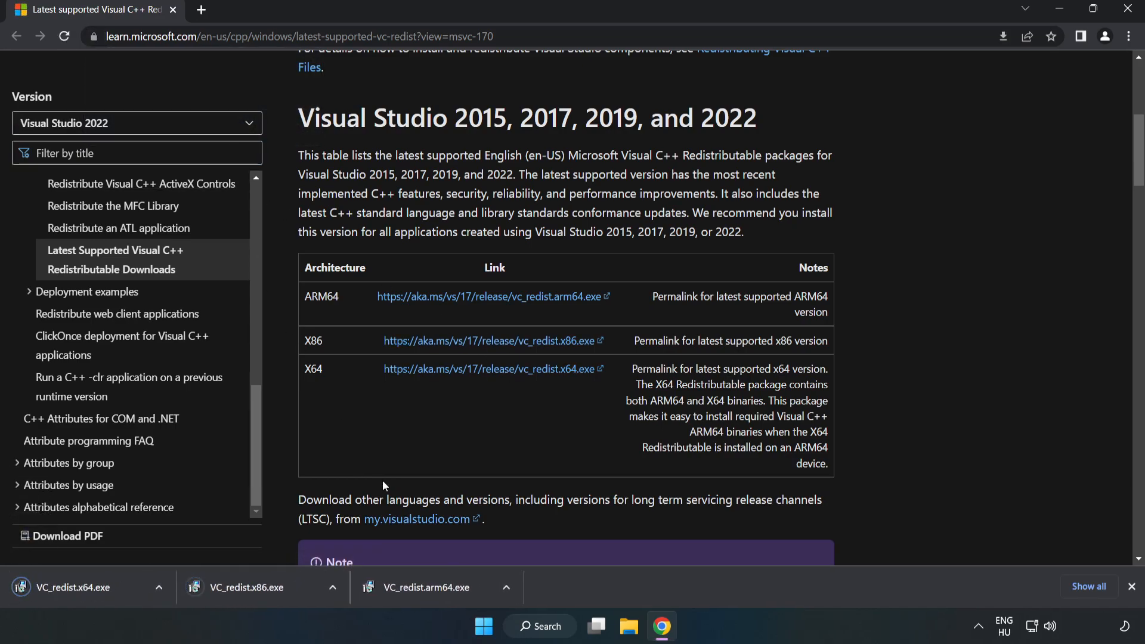
pyautogui.click(431, 586)
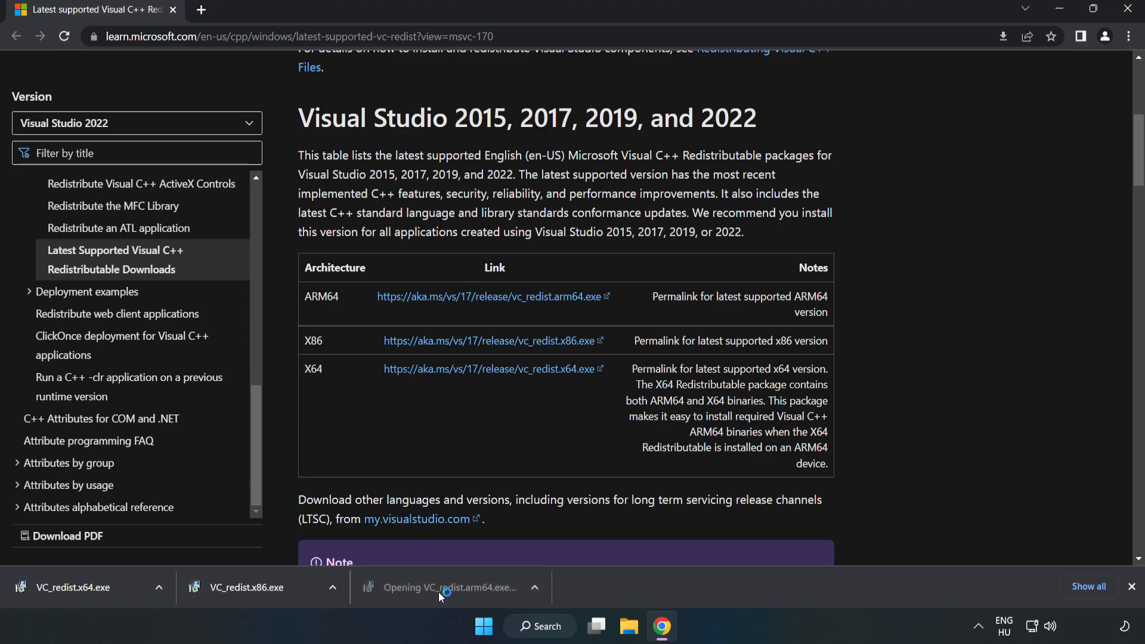
# Run the ARM64 redistributable, accept the license, attempt install and close the failed setup.
pyautogui.click(450, 587)
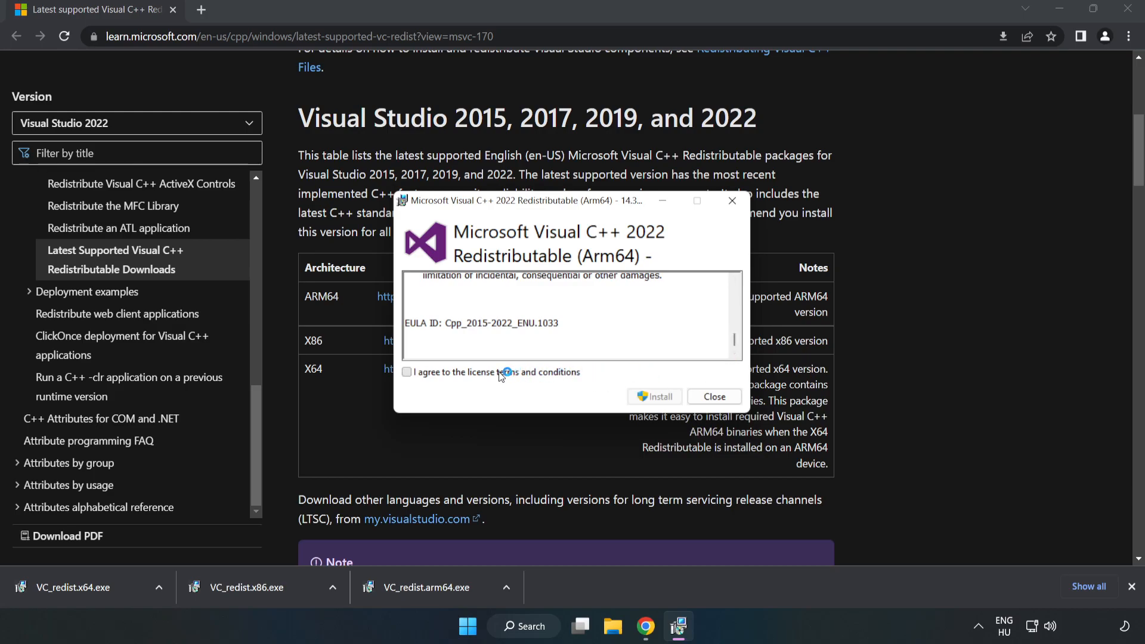
pyautogui.click(407, 373)
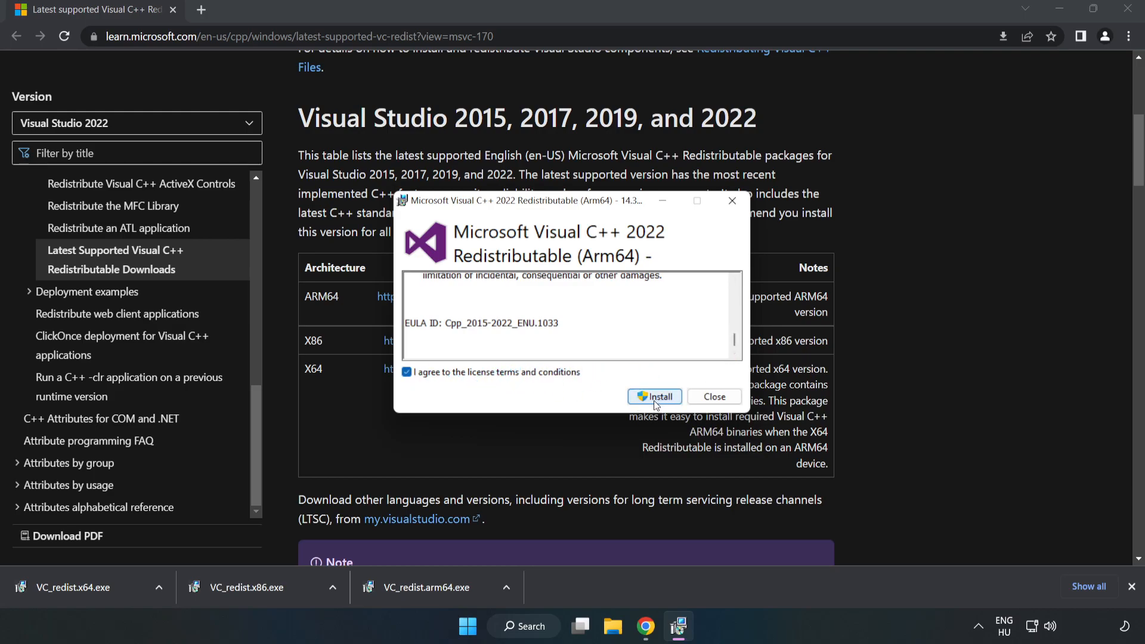
pyautogui.click(655, 396)
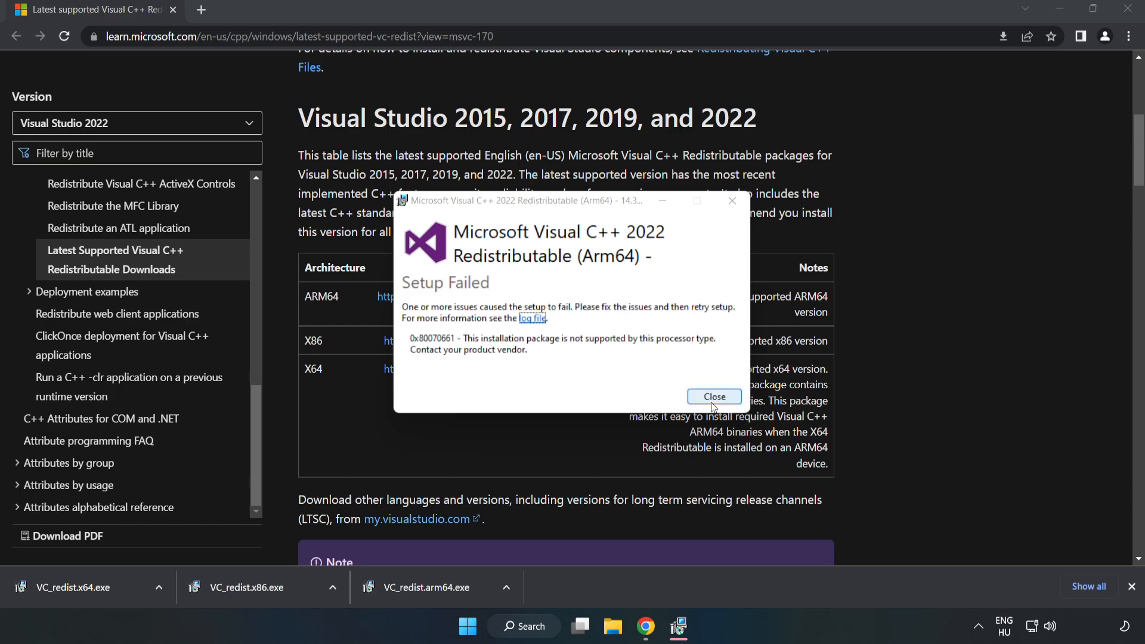
pyautogui.click(713, 396)
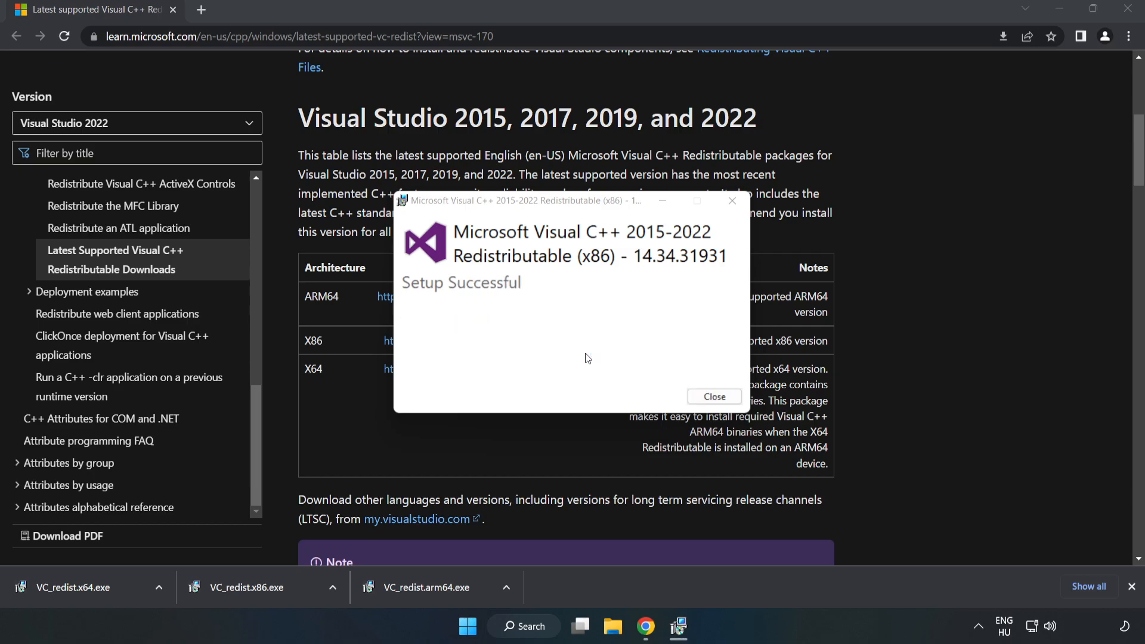
pyautogui.click(713, 396)
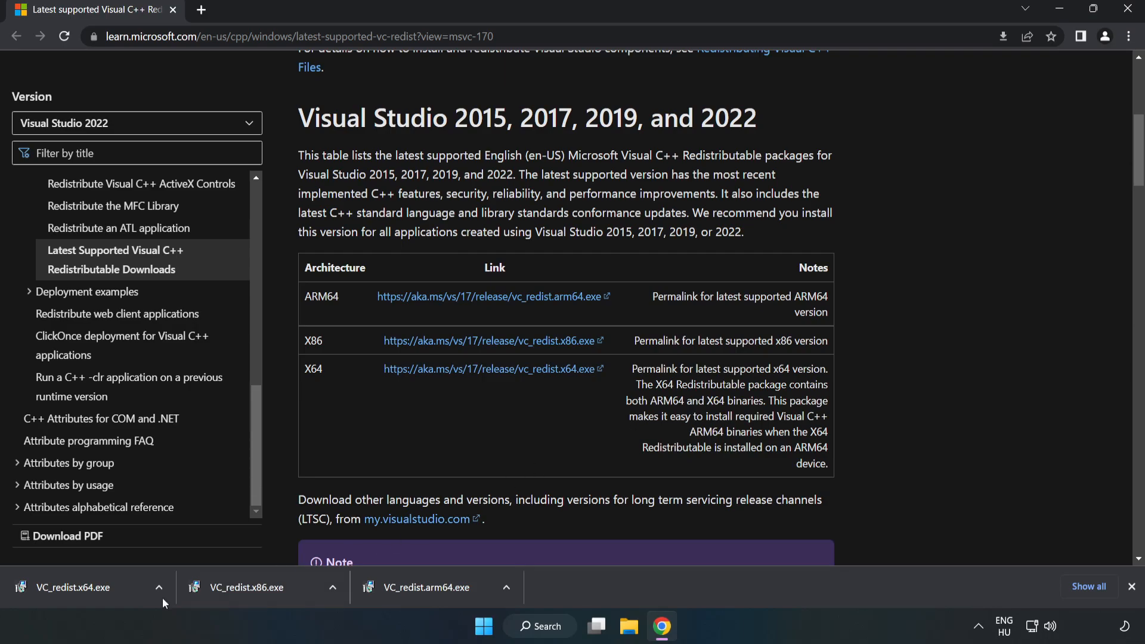
pyautogui.click(73, 587)
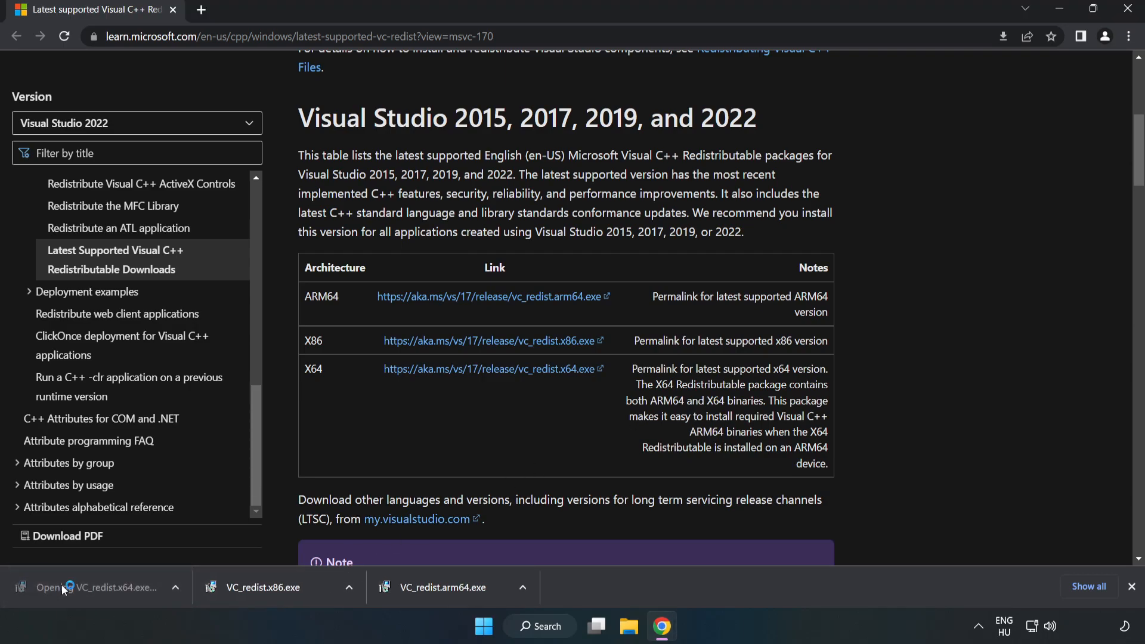
pyautogui.click(103, 587)
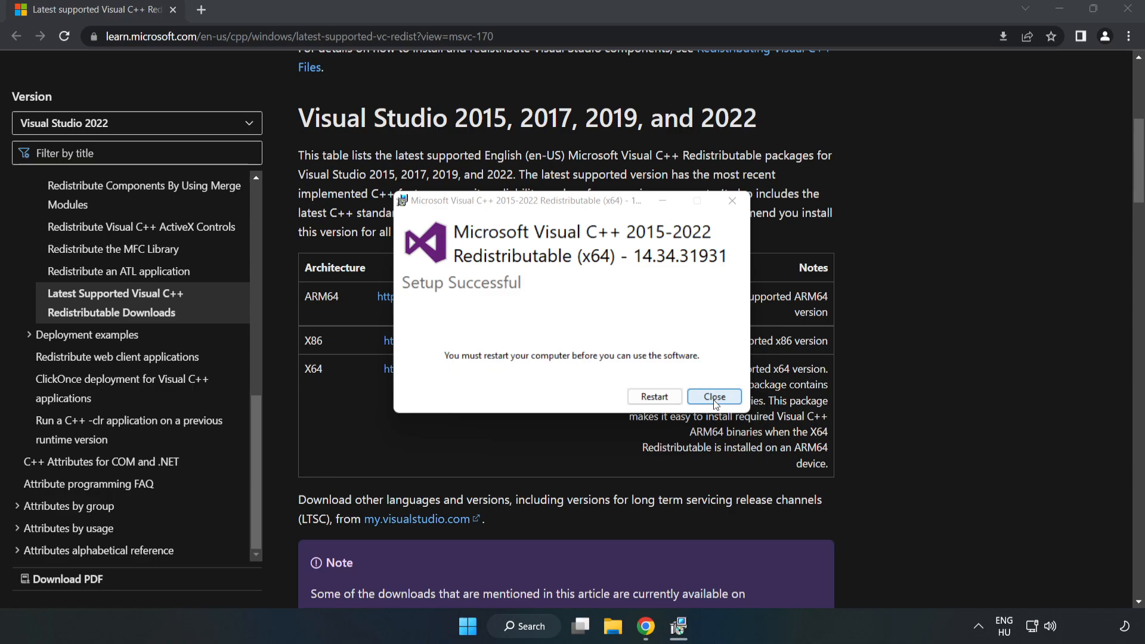
pyautogui.click(714, 396)
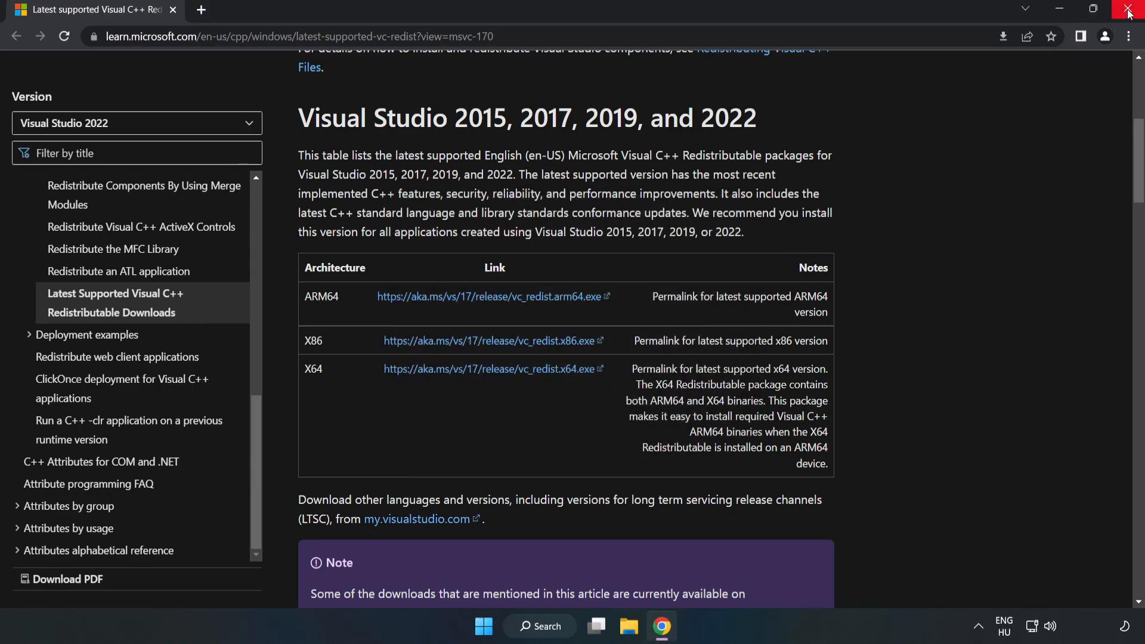
# Close Chrome and bring up the Start menu power options to restart the PC.
pyautogui.click(1128, 13)
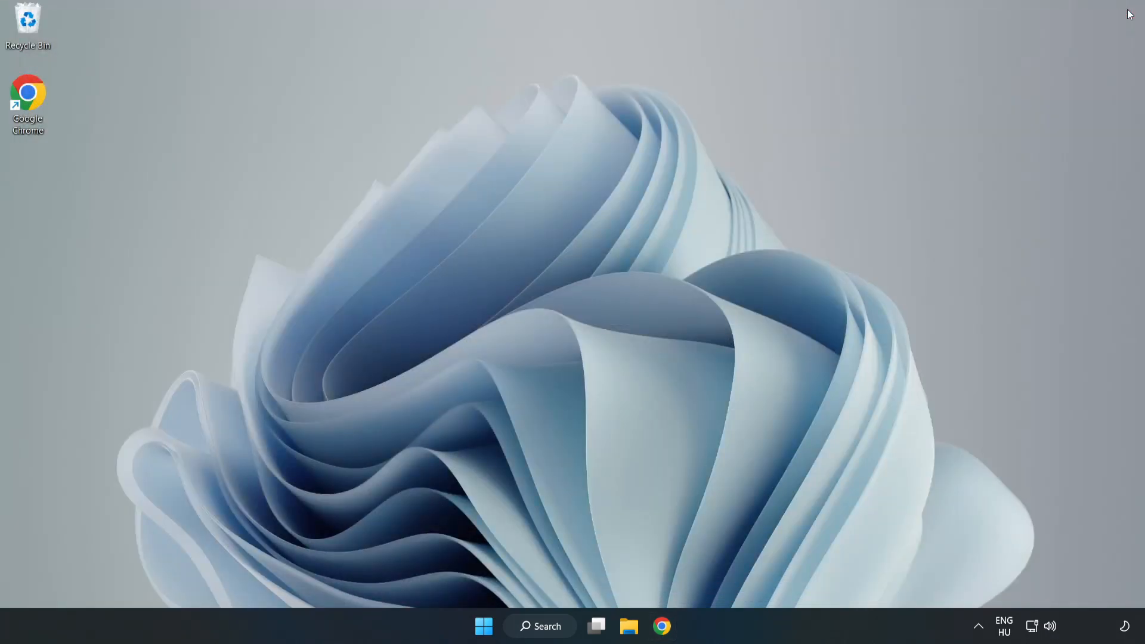
pyautogui.moveTo(483, 627)
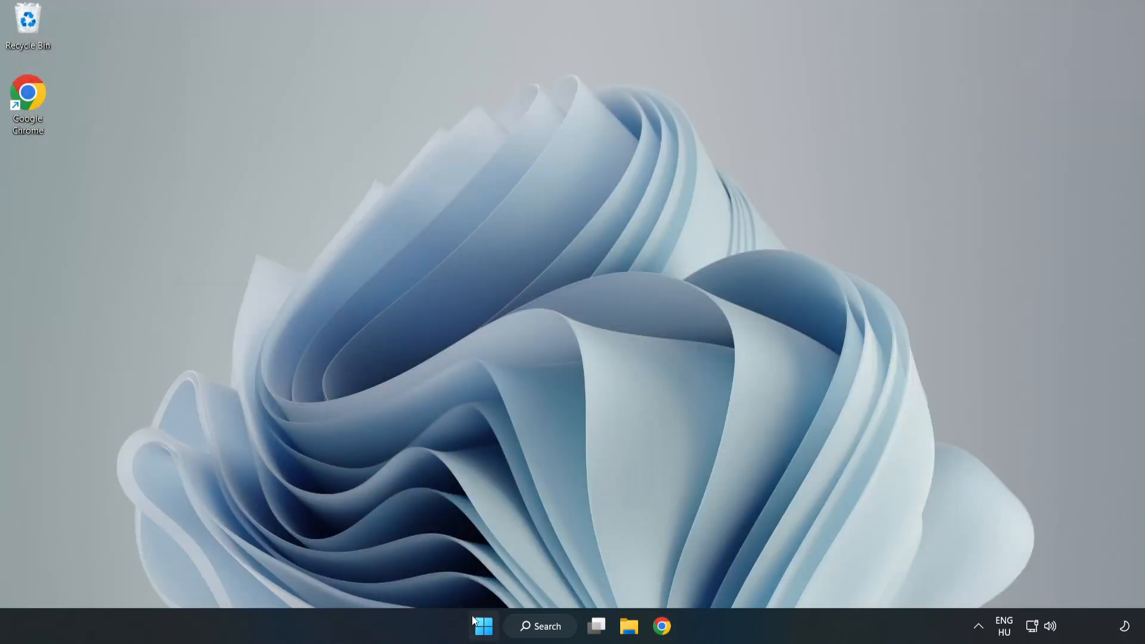
pyautogui.click(481, 626)
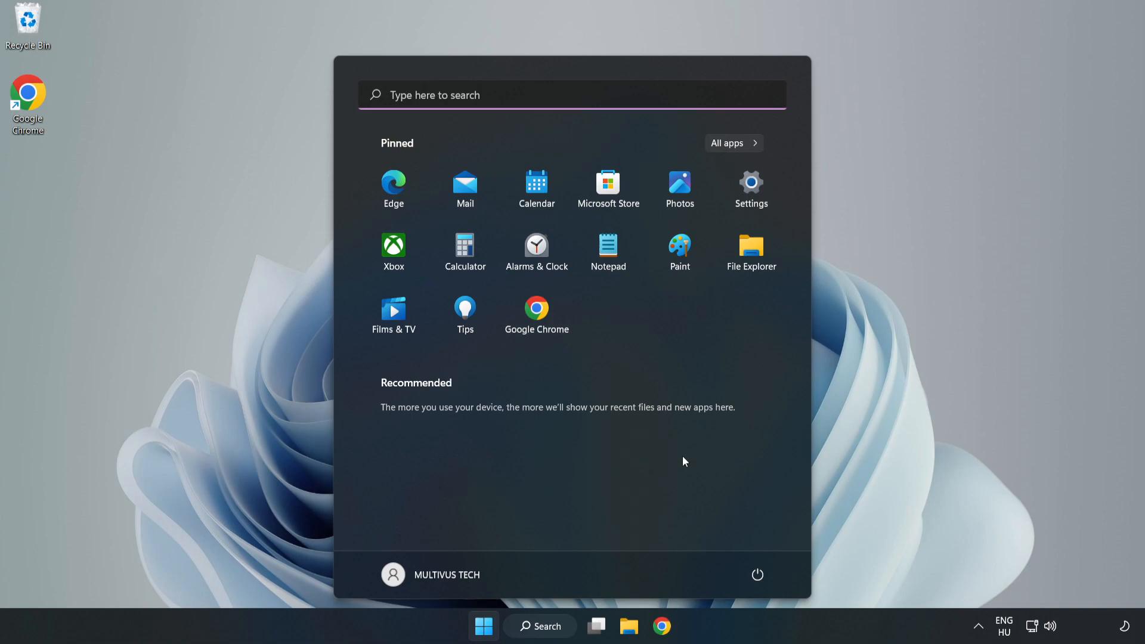
pyautogui.click(758, 575)
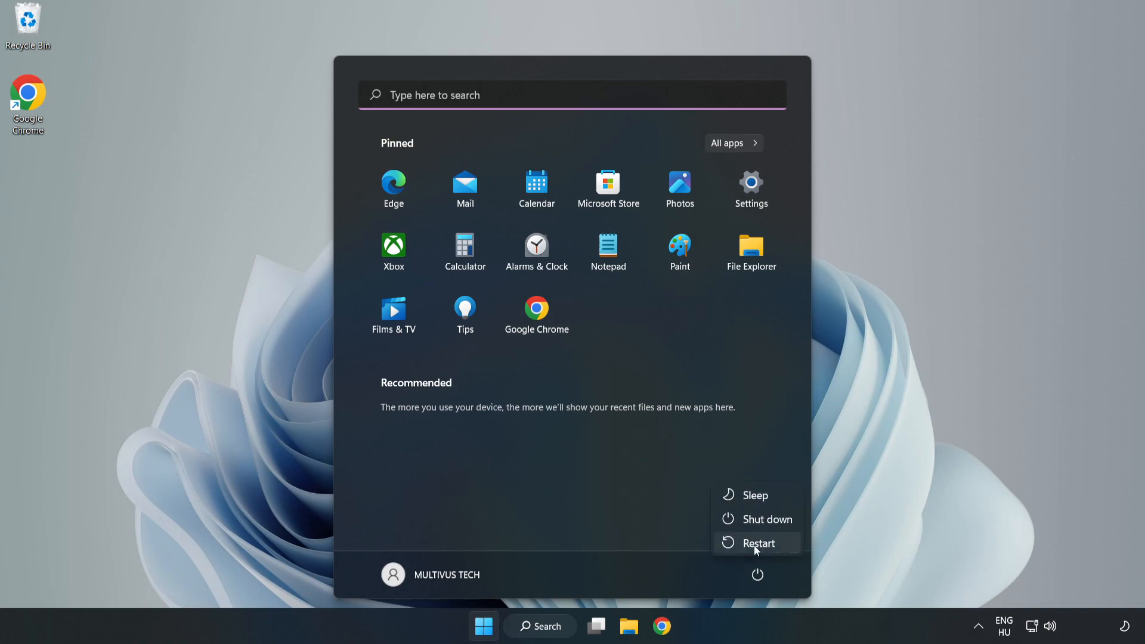
pyautogui.moveTo(758, 542)
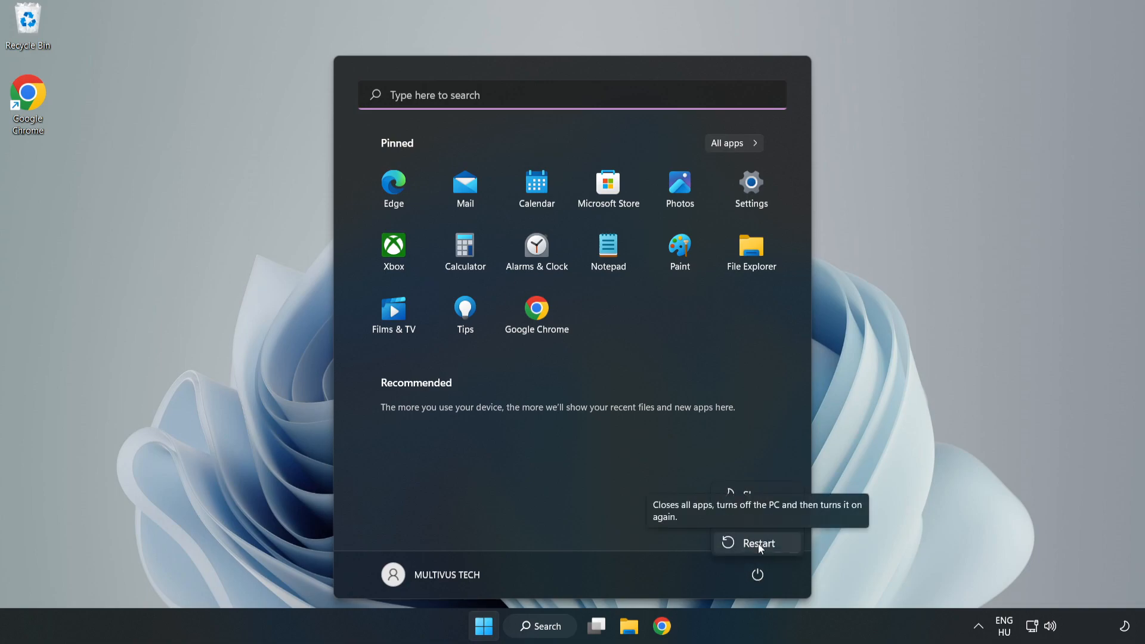